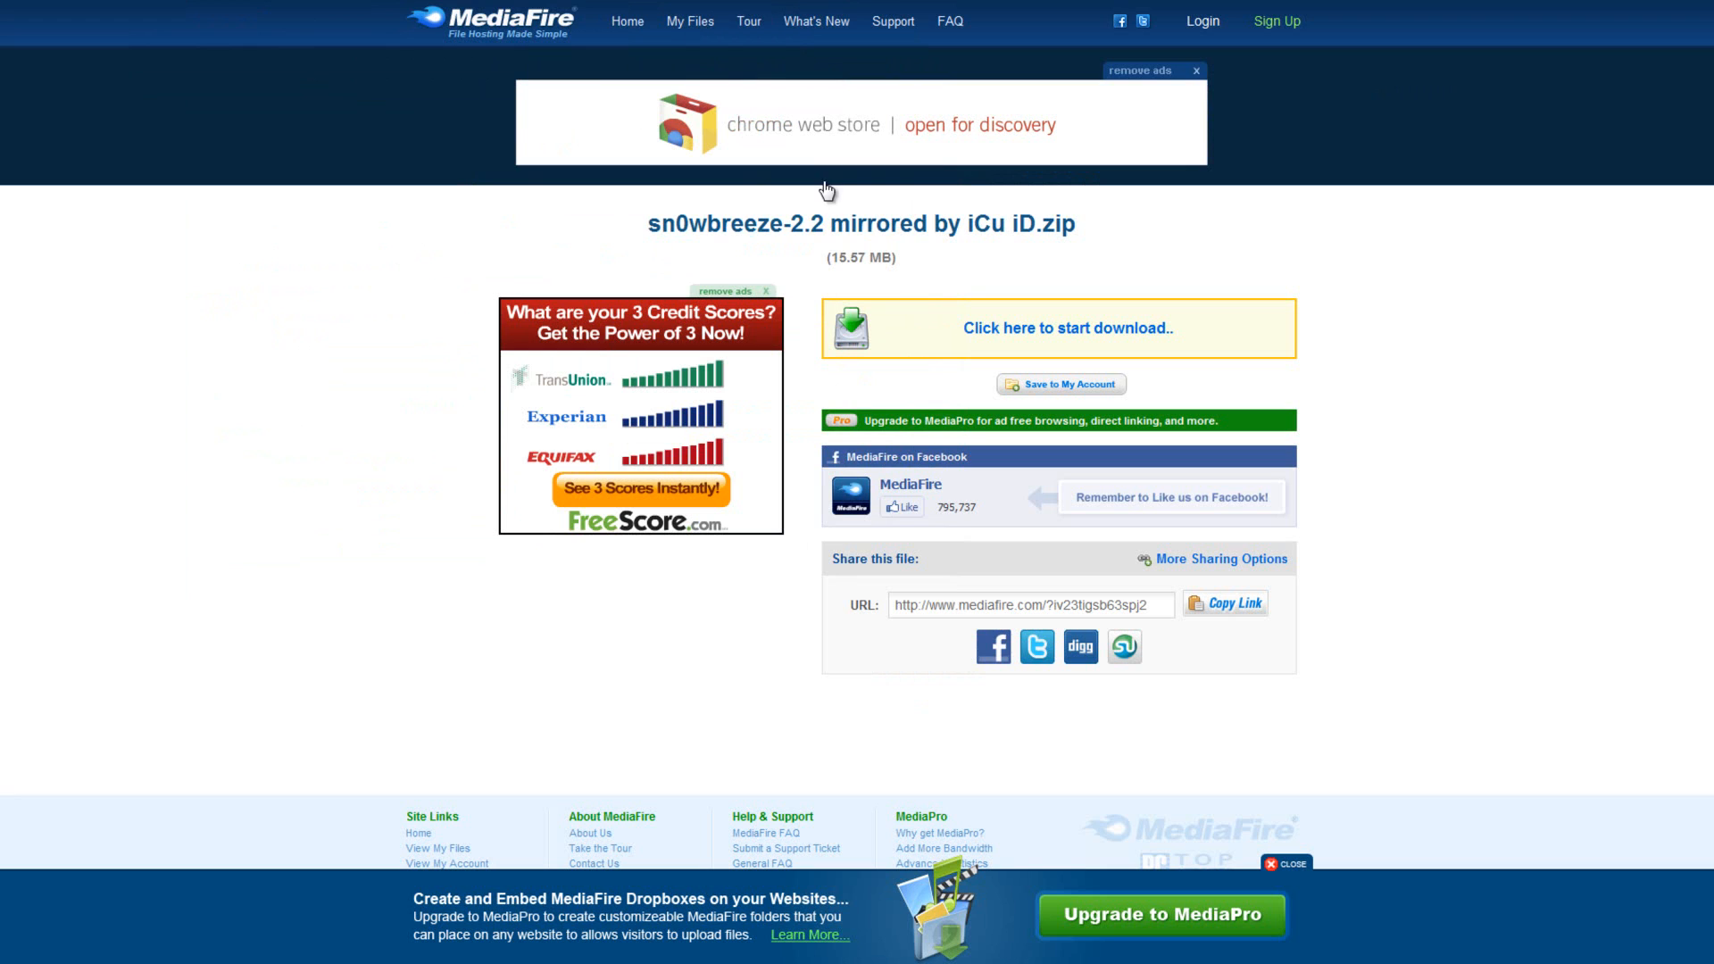
mouse_move(194, 335)
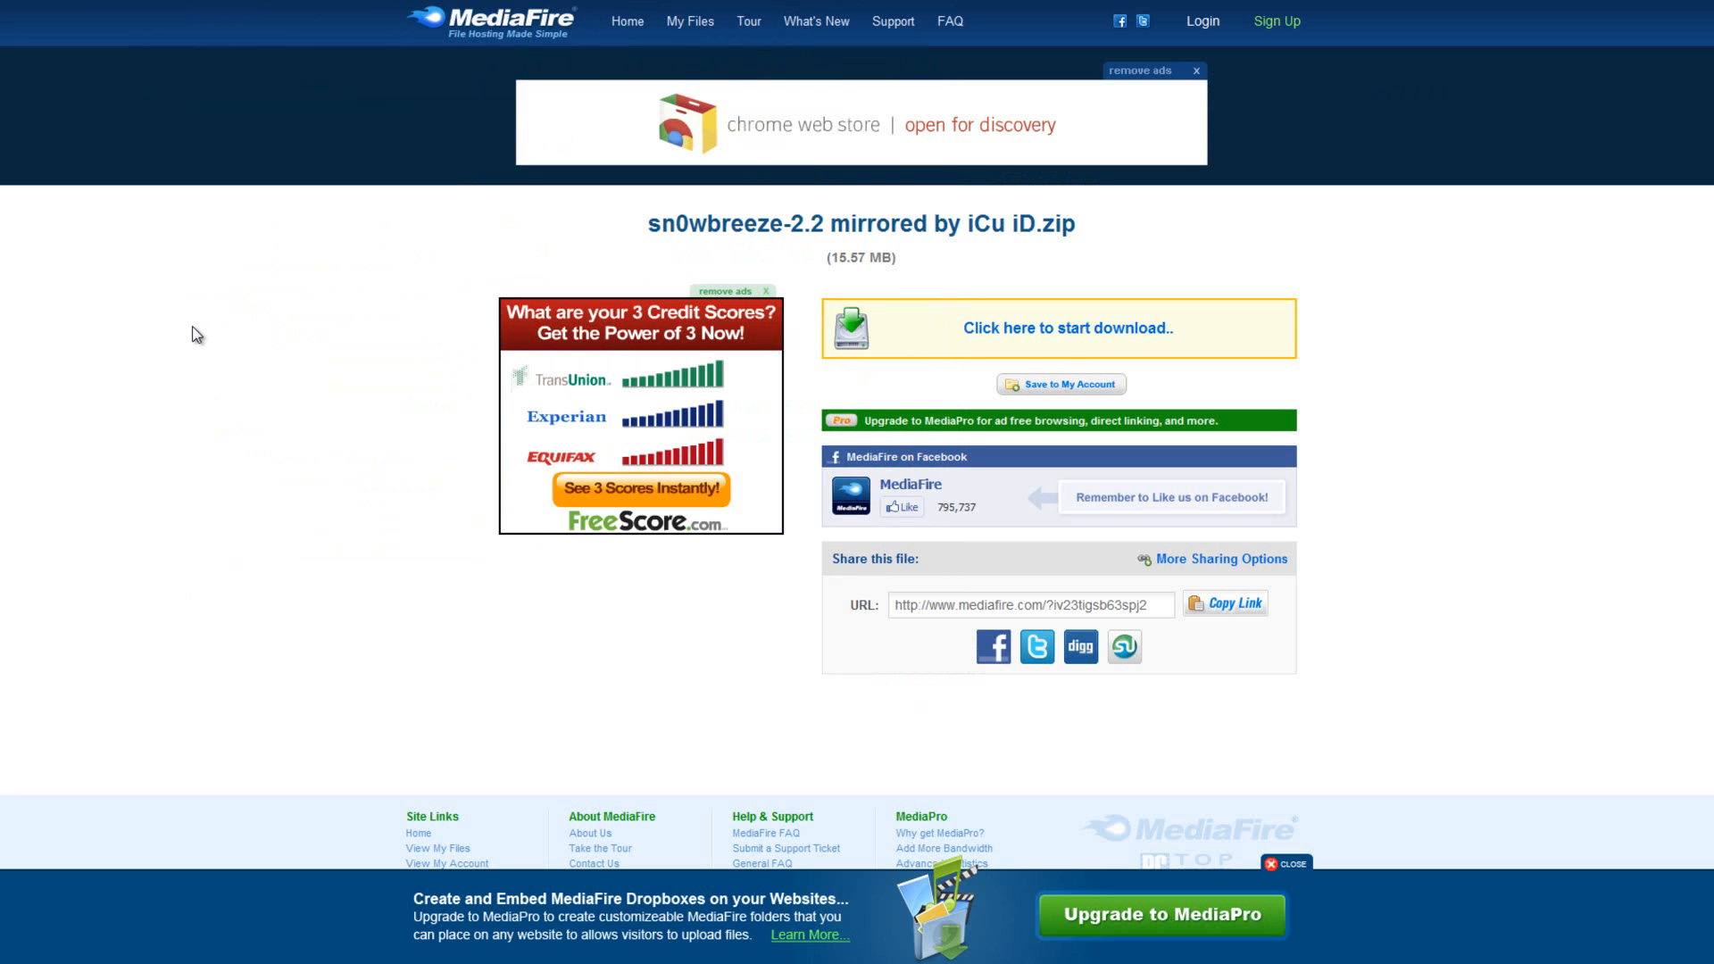
mouse_move(200, 395)
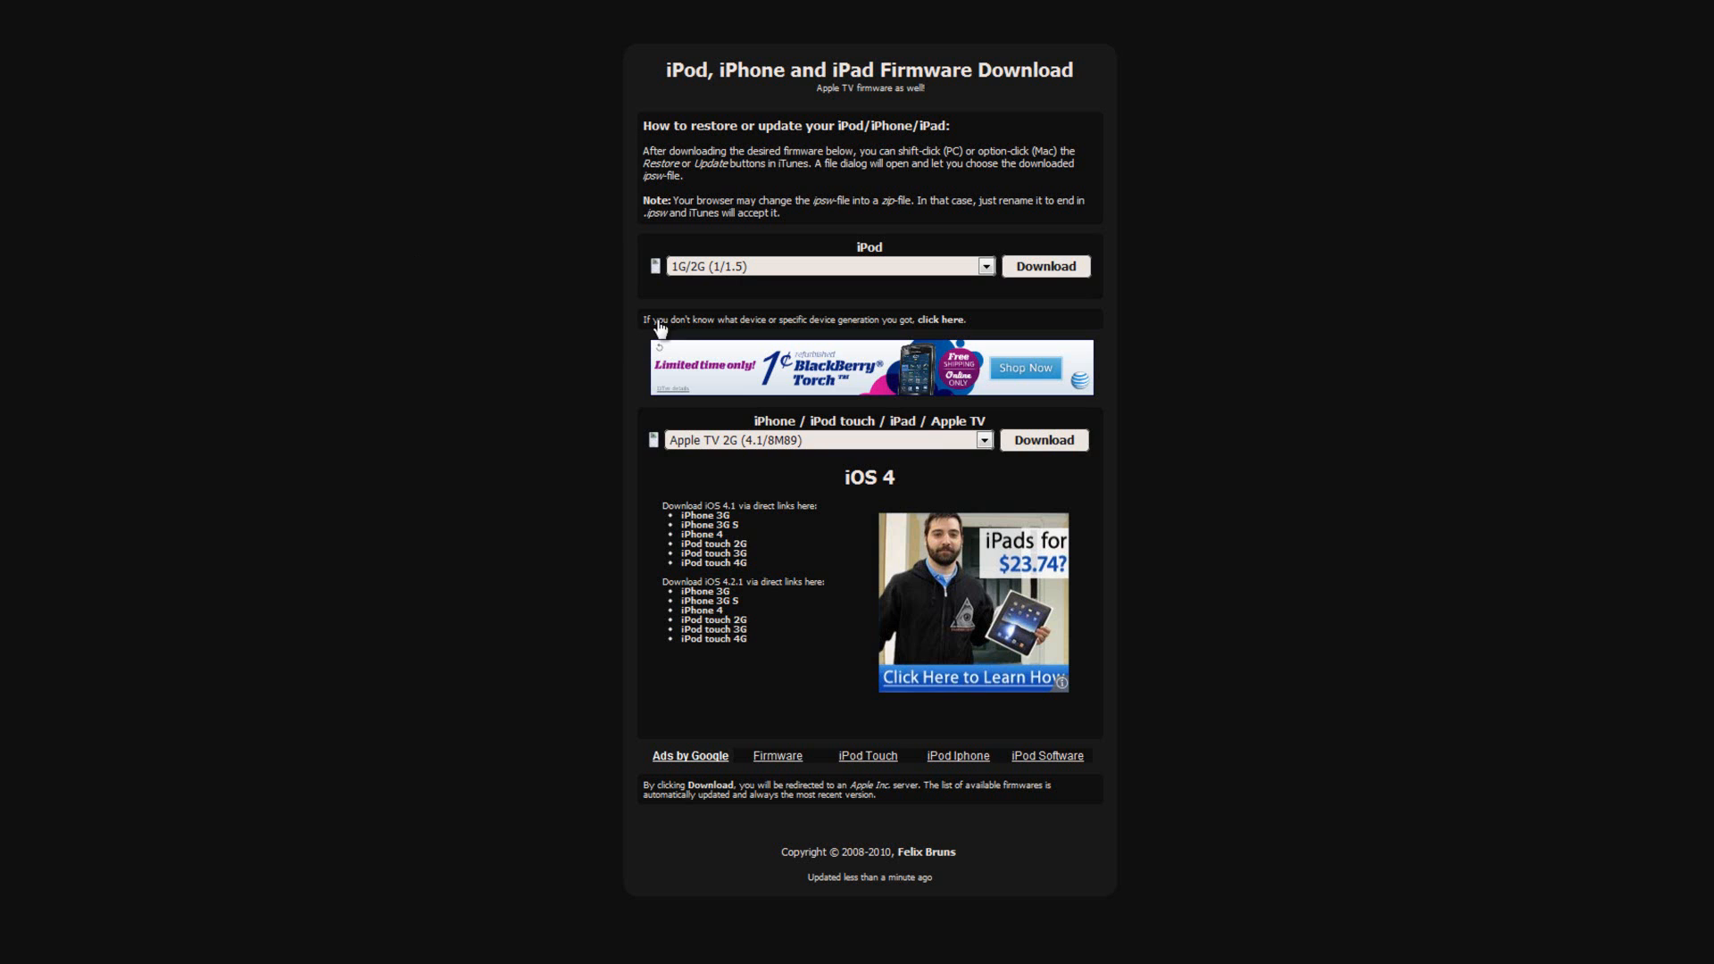
- Browse the firmware list on Felix Bruns' site, choosing iPod touch 2G (4.1/8B117) and another version
left_click(980, 439)
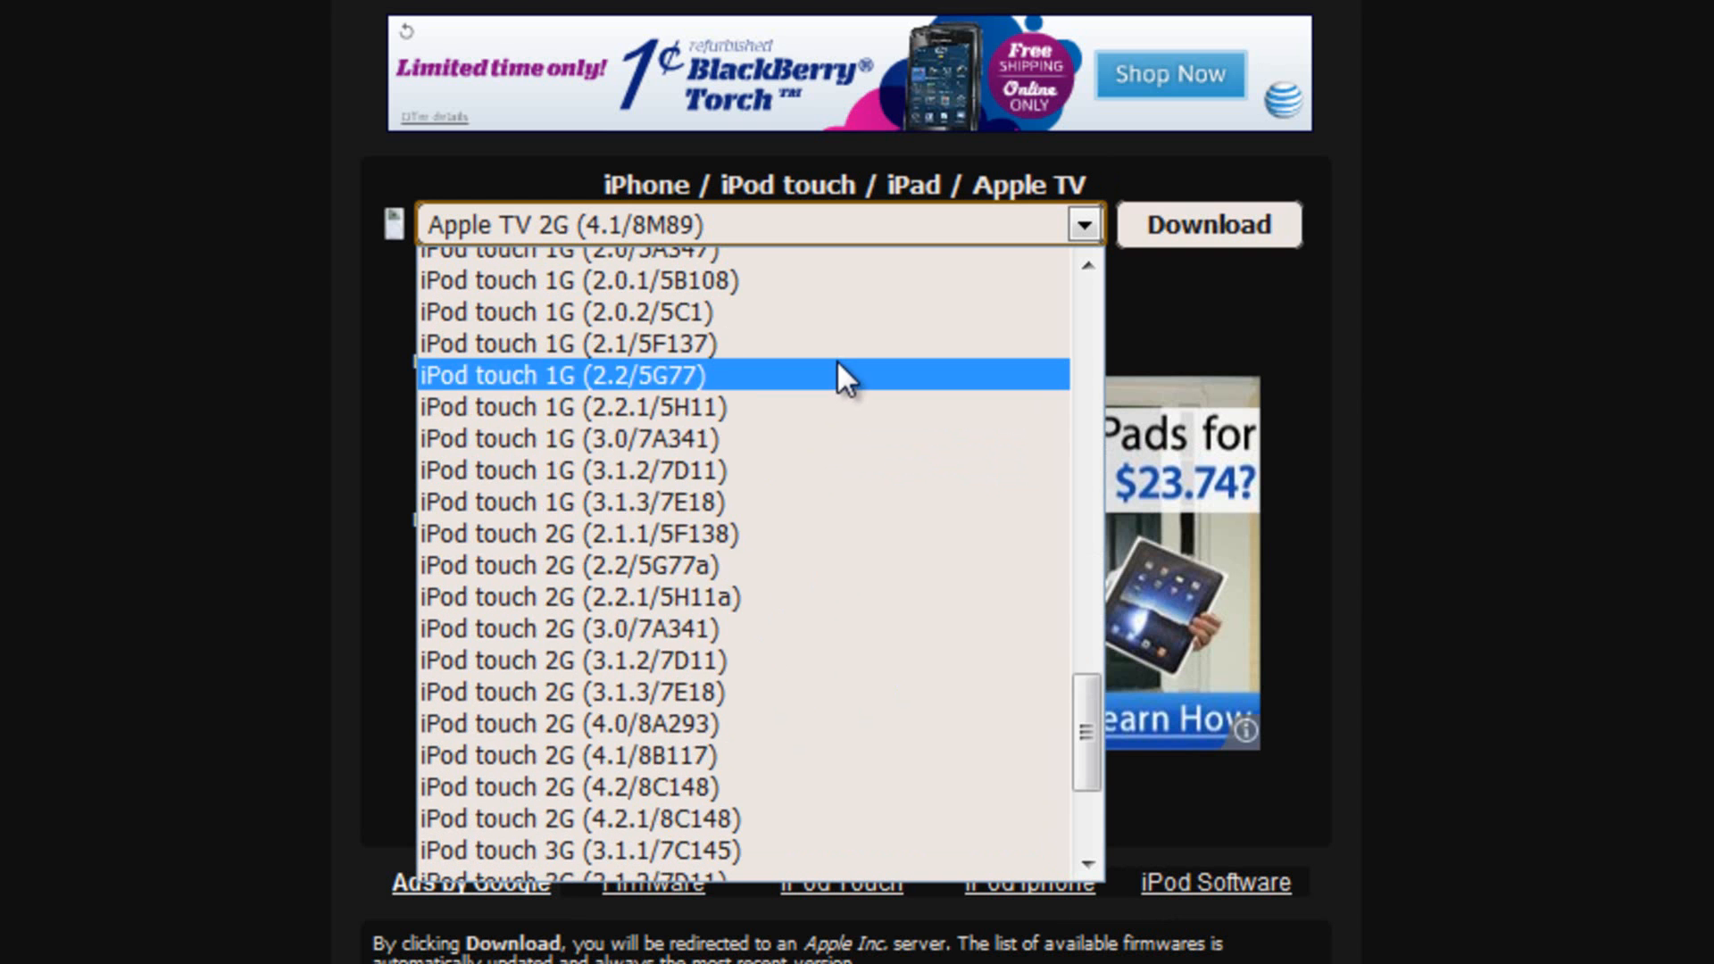
scroll("down", 3)
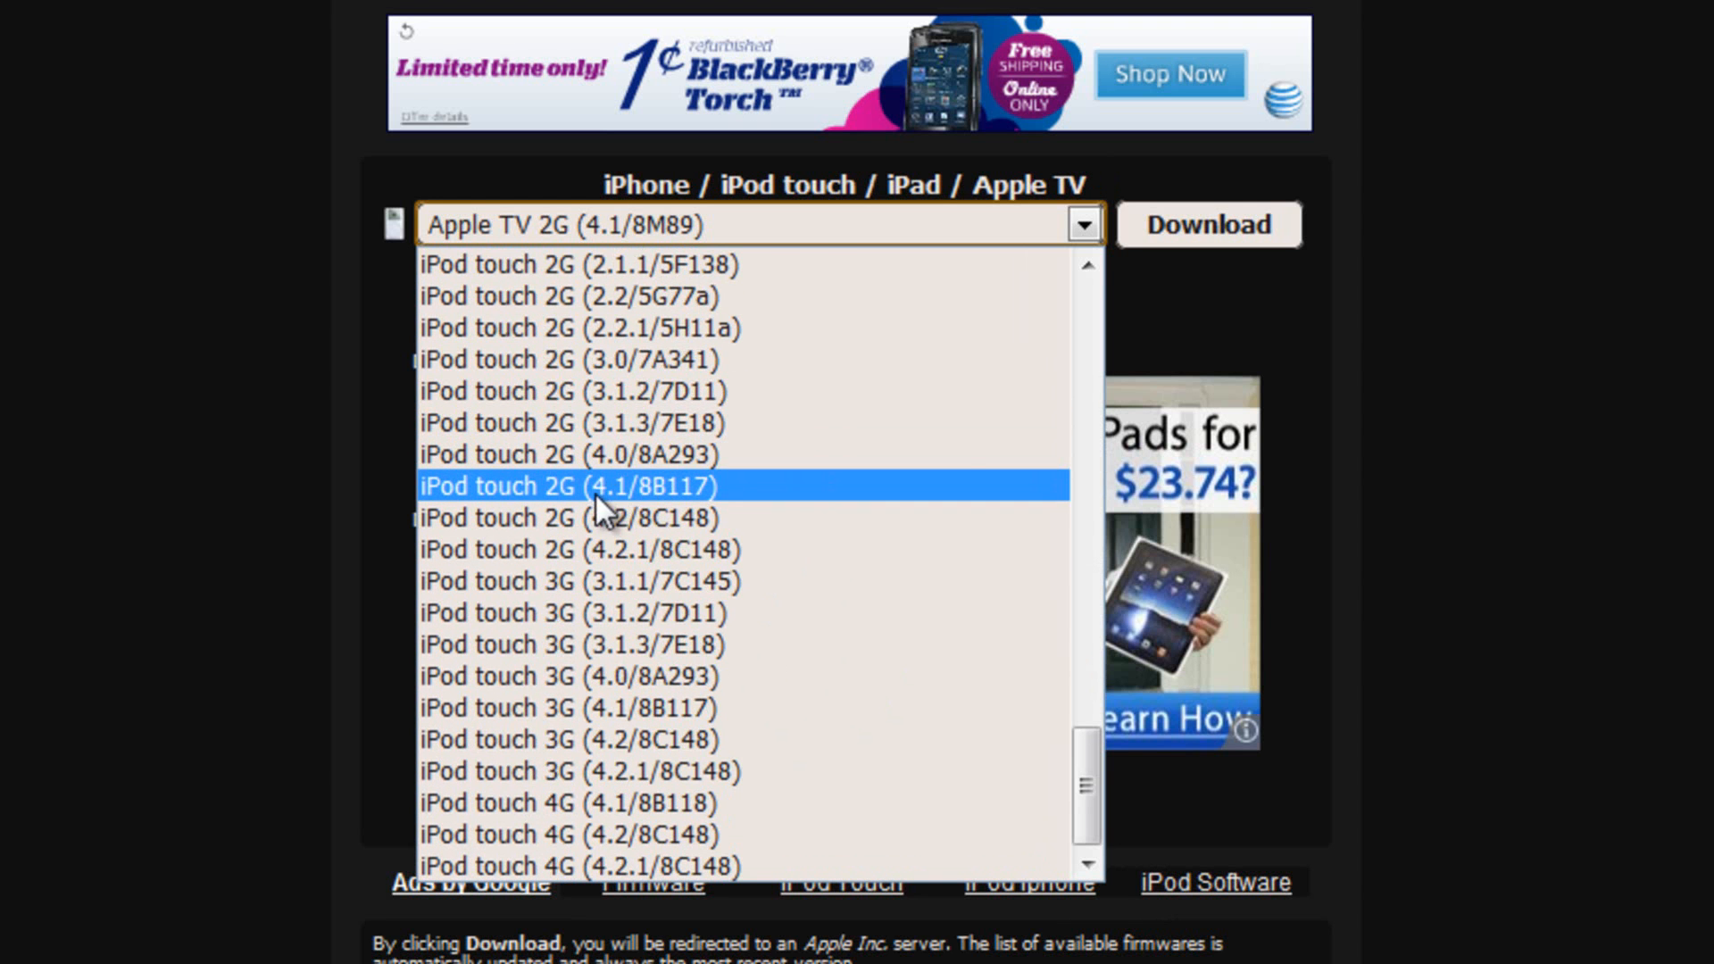
left_click(566, 486)
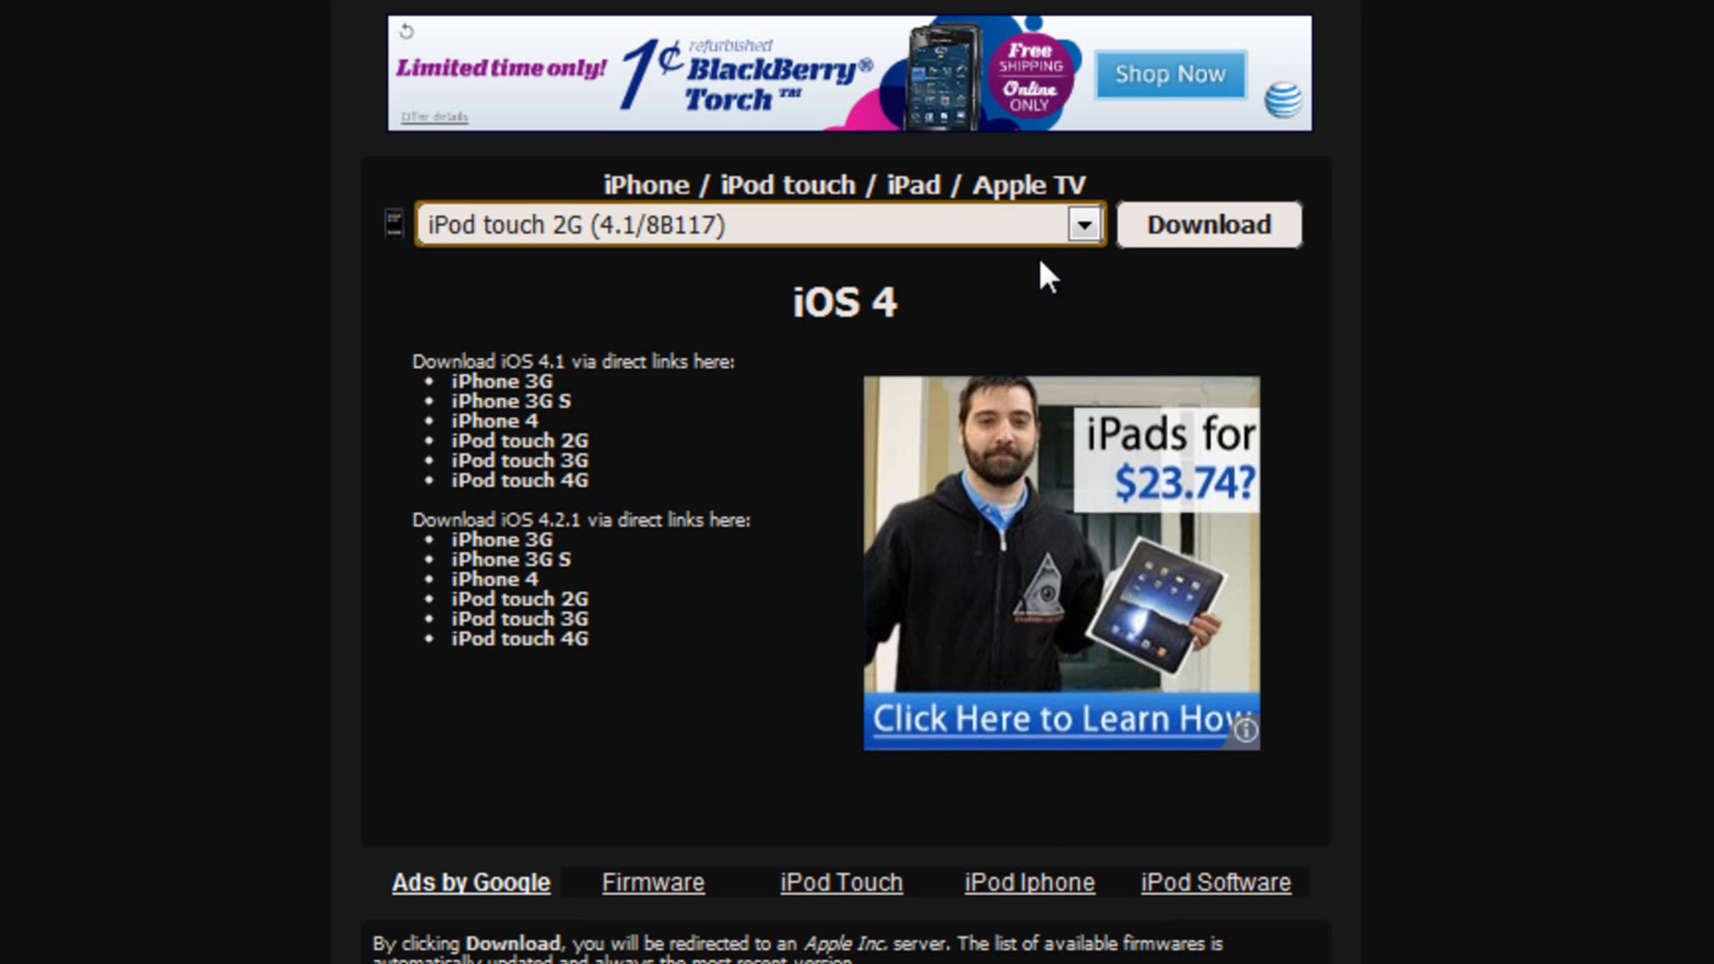
left_click(1082, 224)
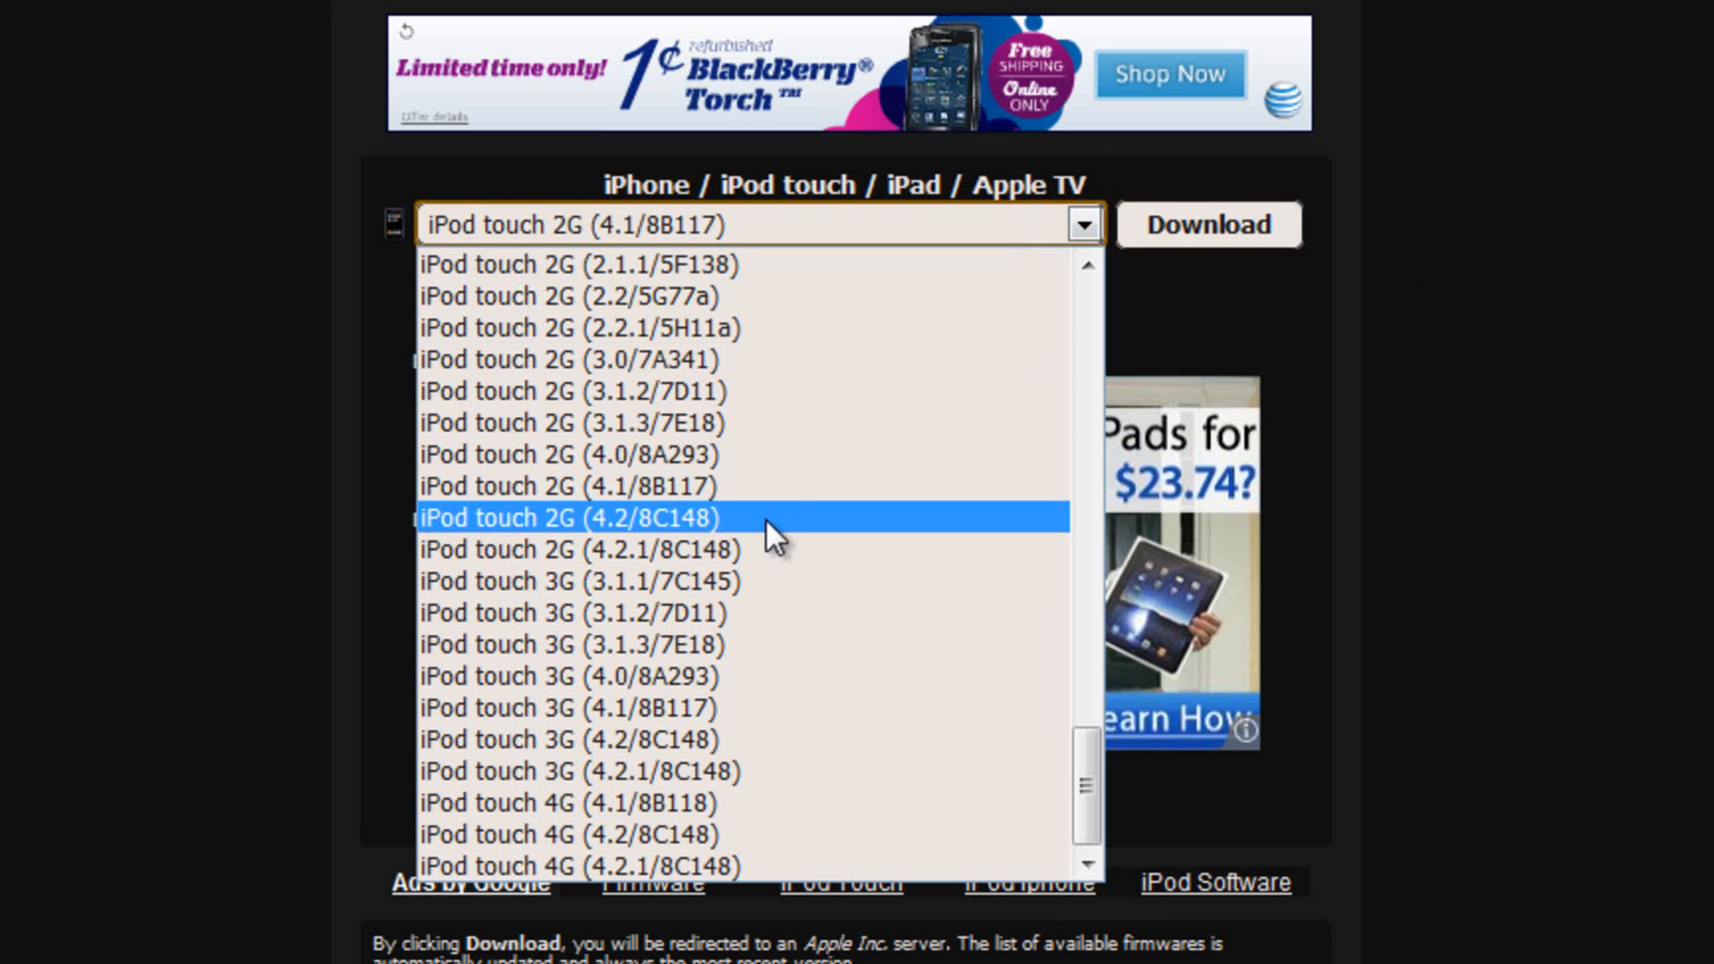
mouse_move(700, 804)
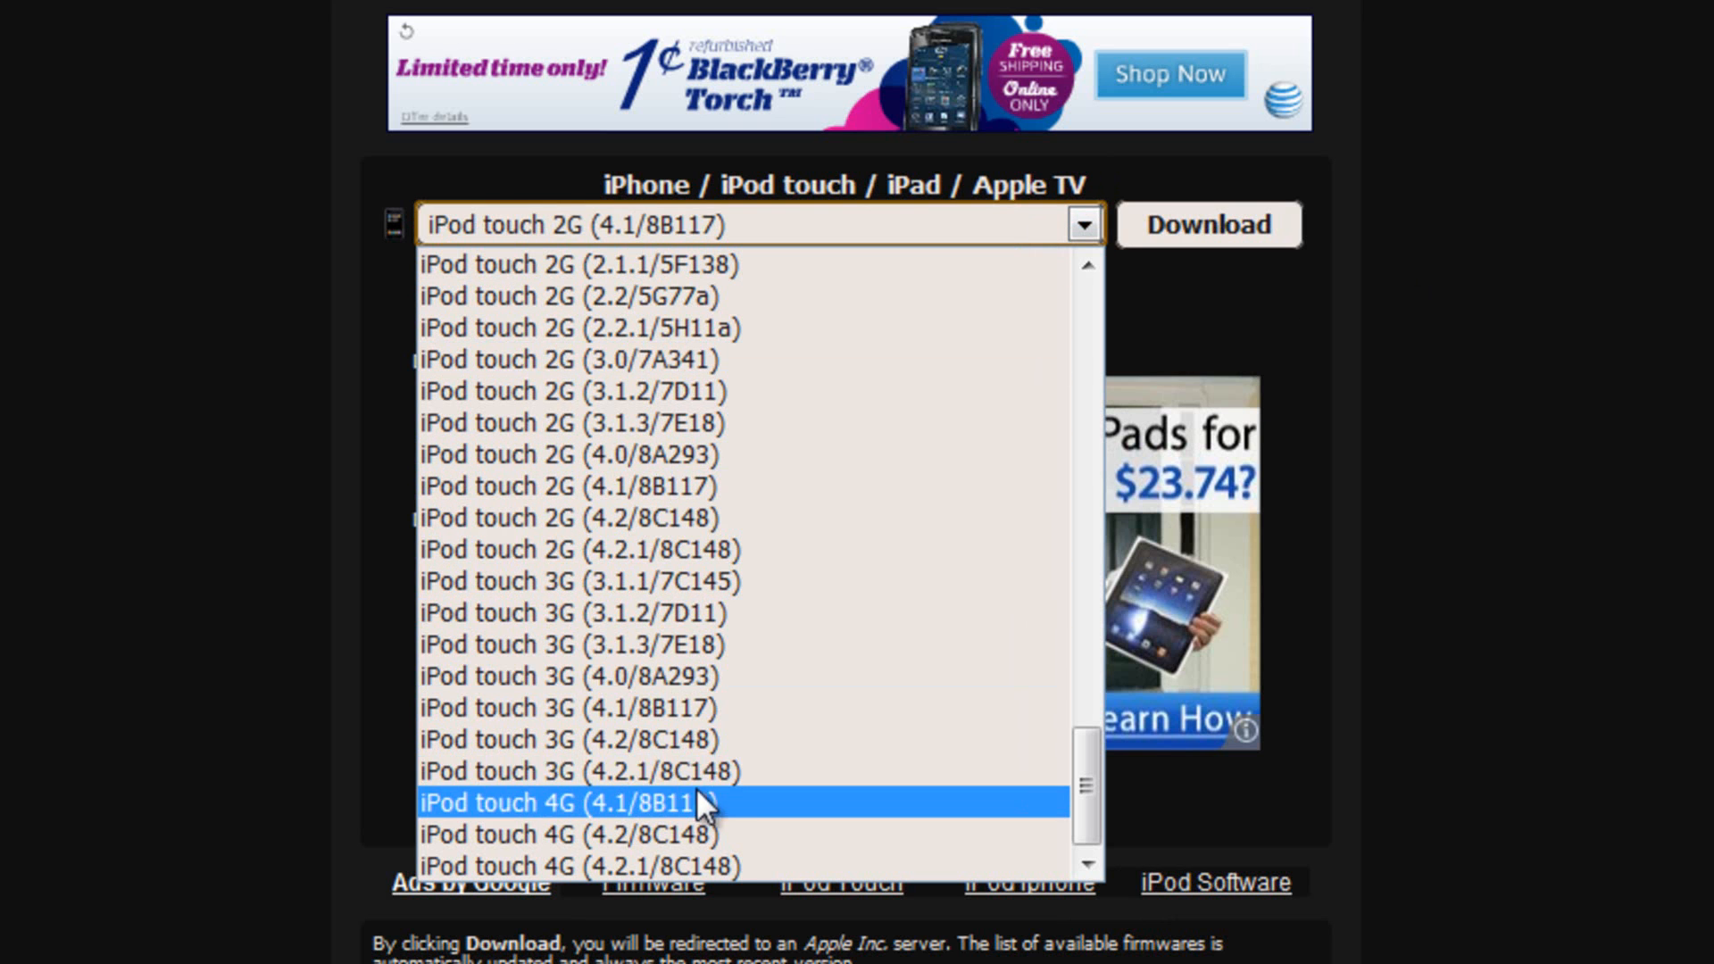
mouse_move(578, 866)
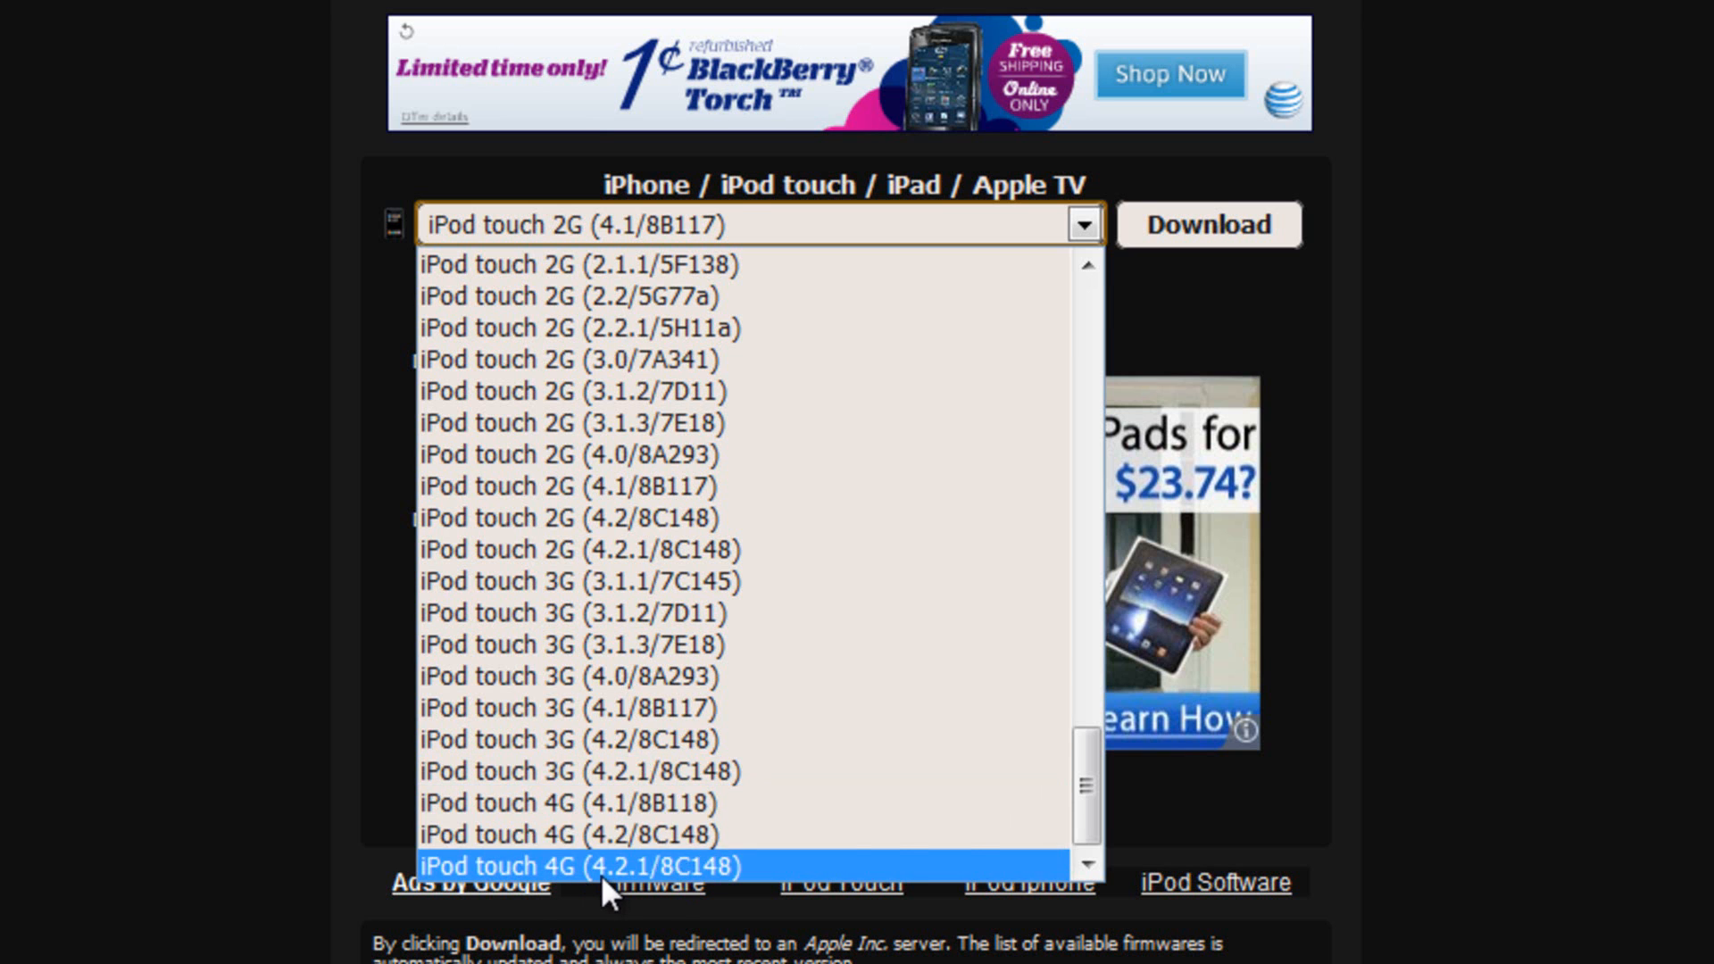
left_click(580, 865)
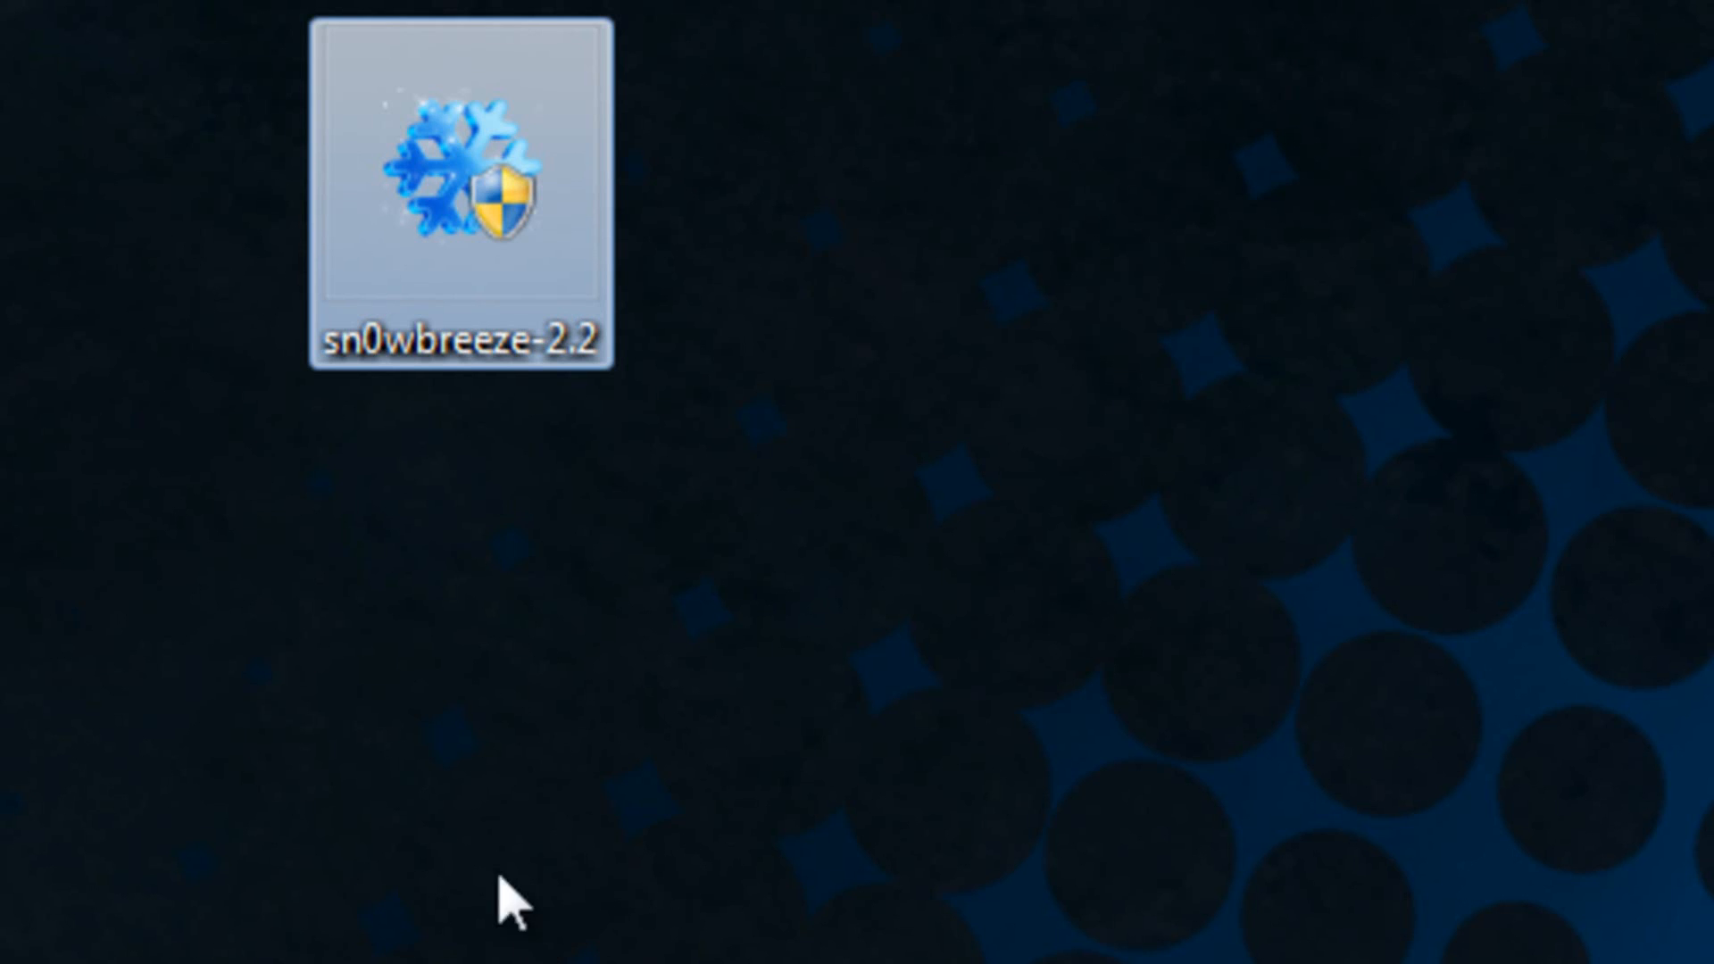
mouse_move(360, 399)
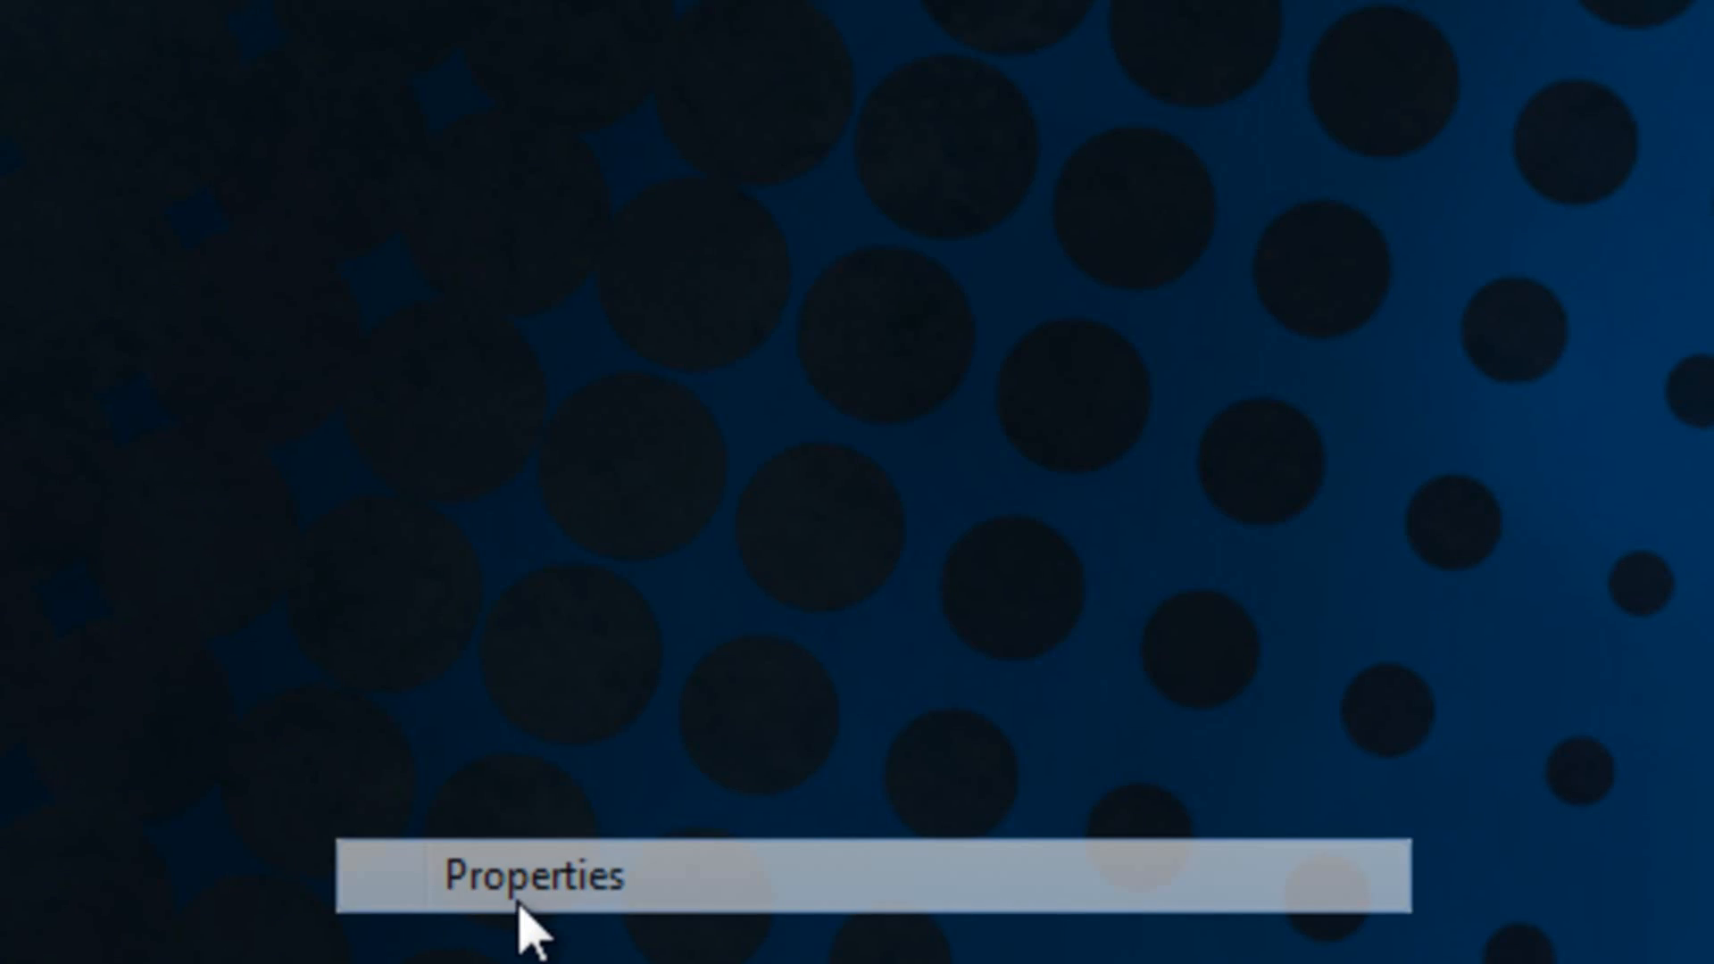
- Apply Windows XP (Service Pack 3) compatibility and Run as administrator to sn0wbreeze-2.2
left_click(525, 874)
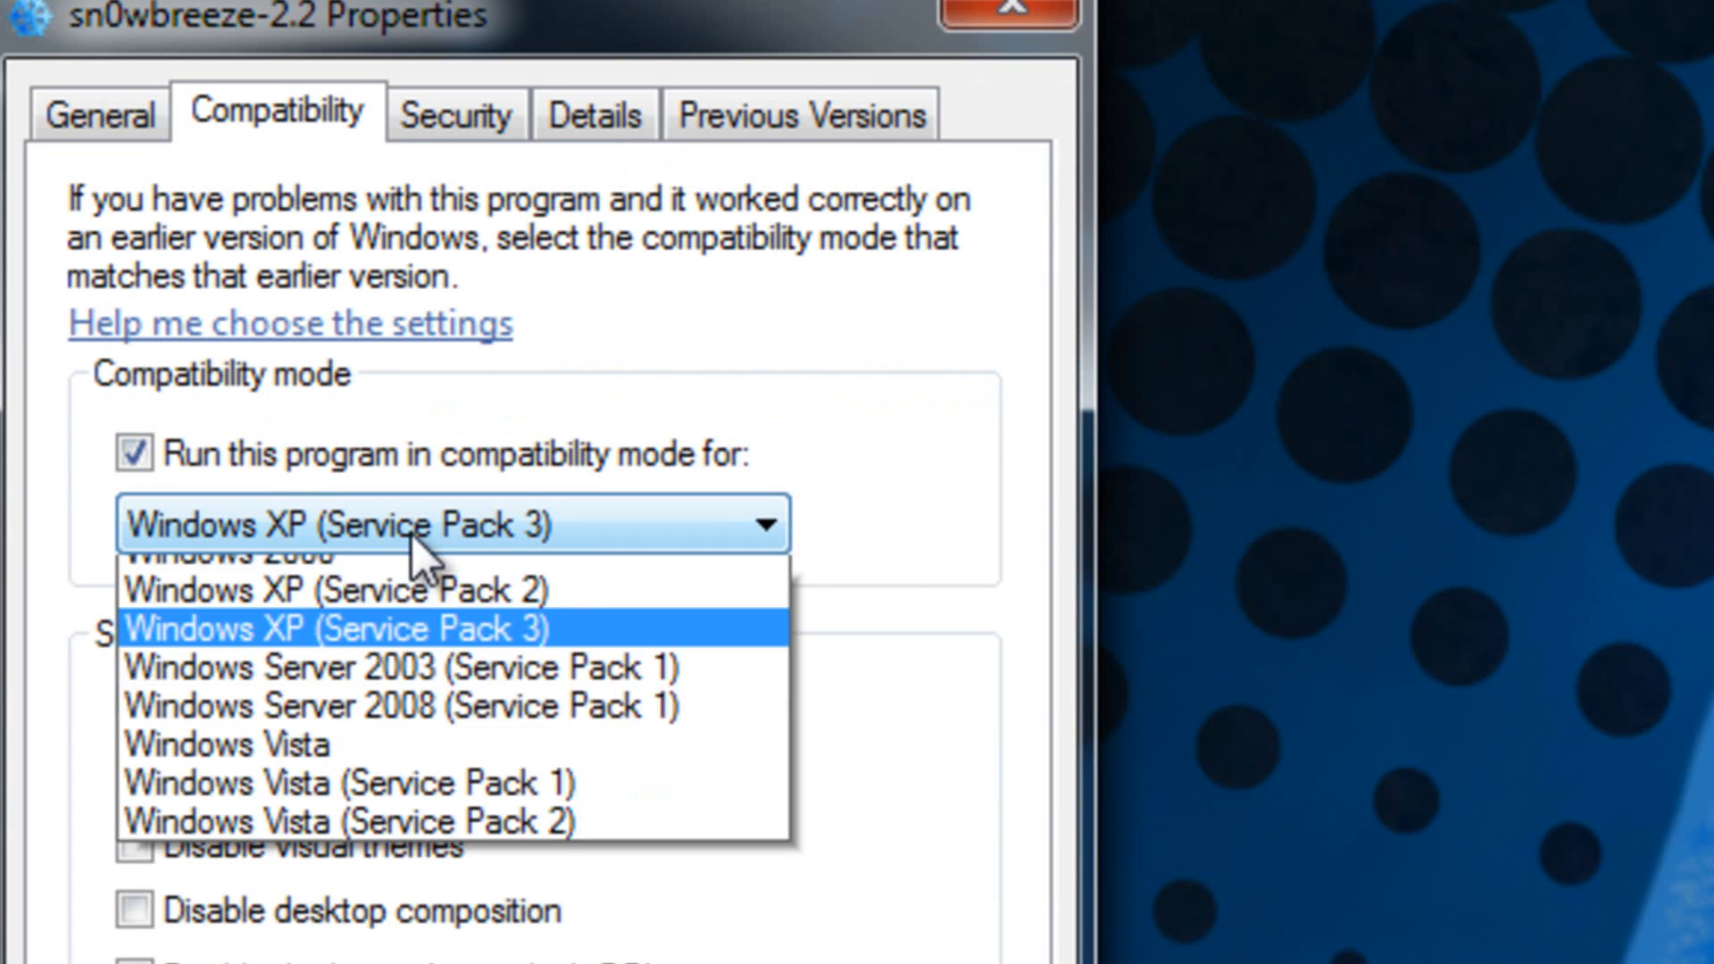
left_click(336, 589)
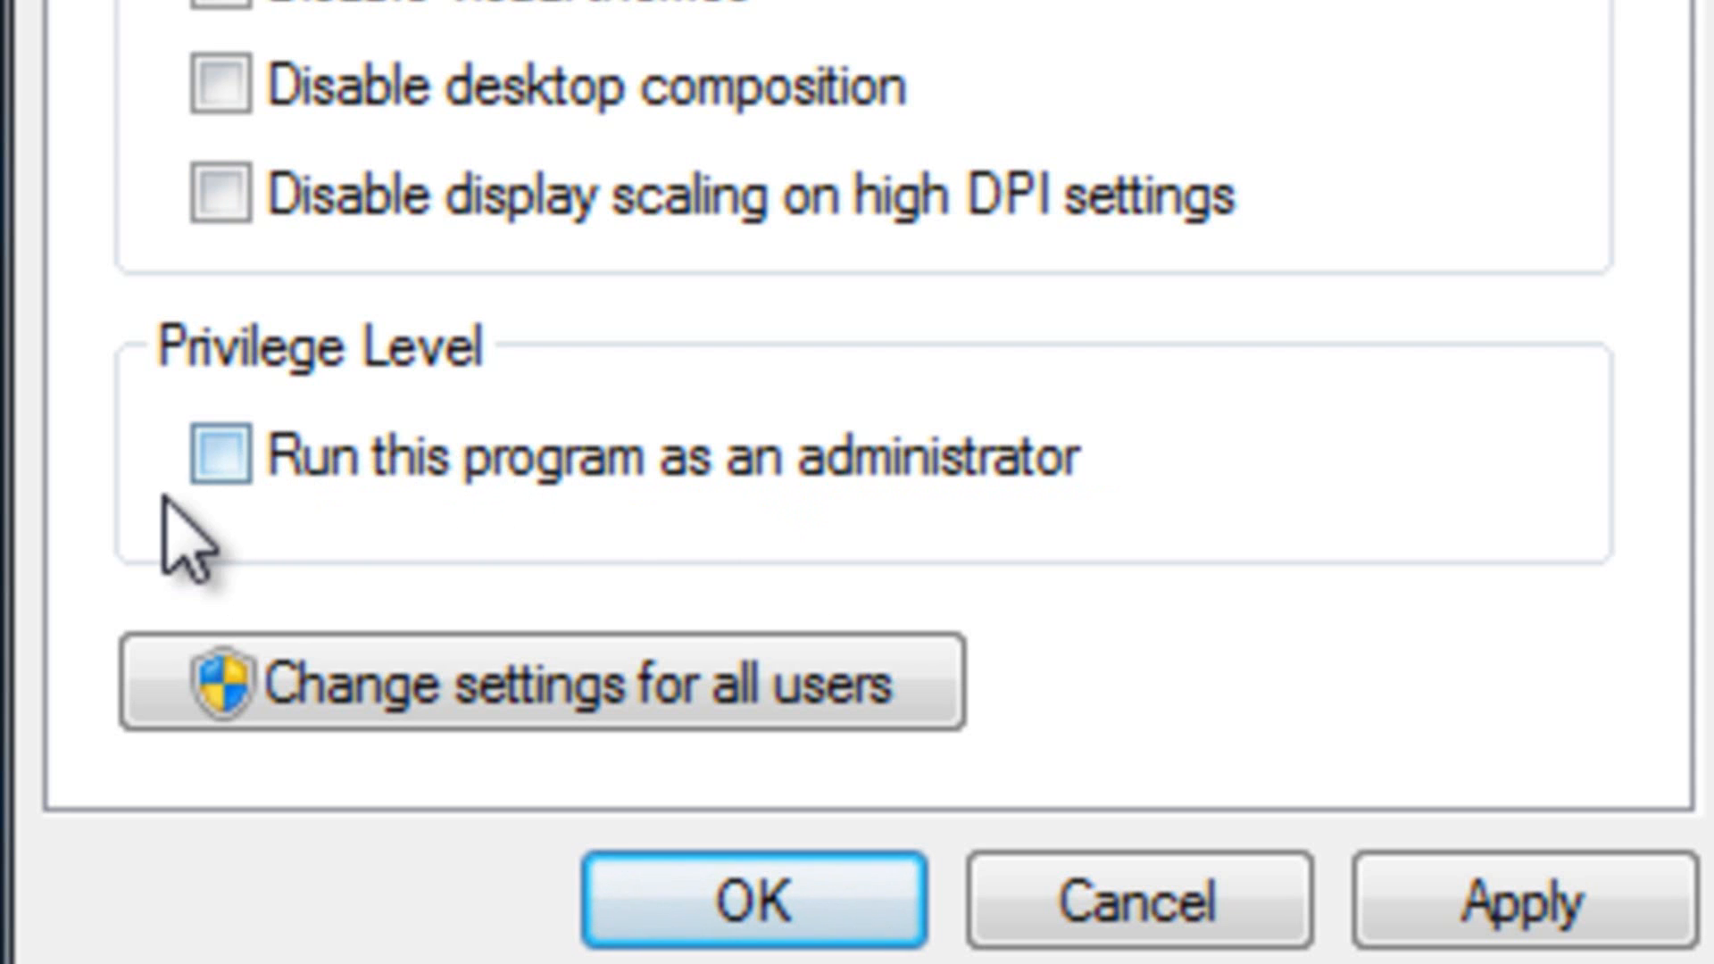
left_click(219, 453)
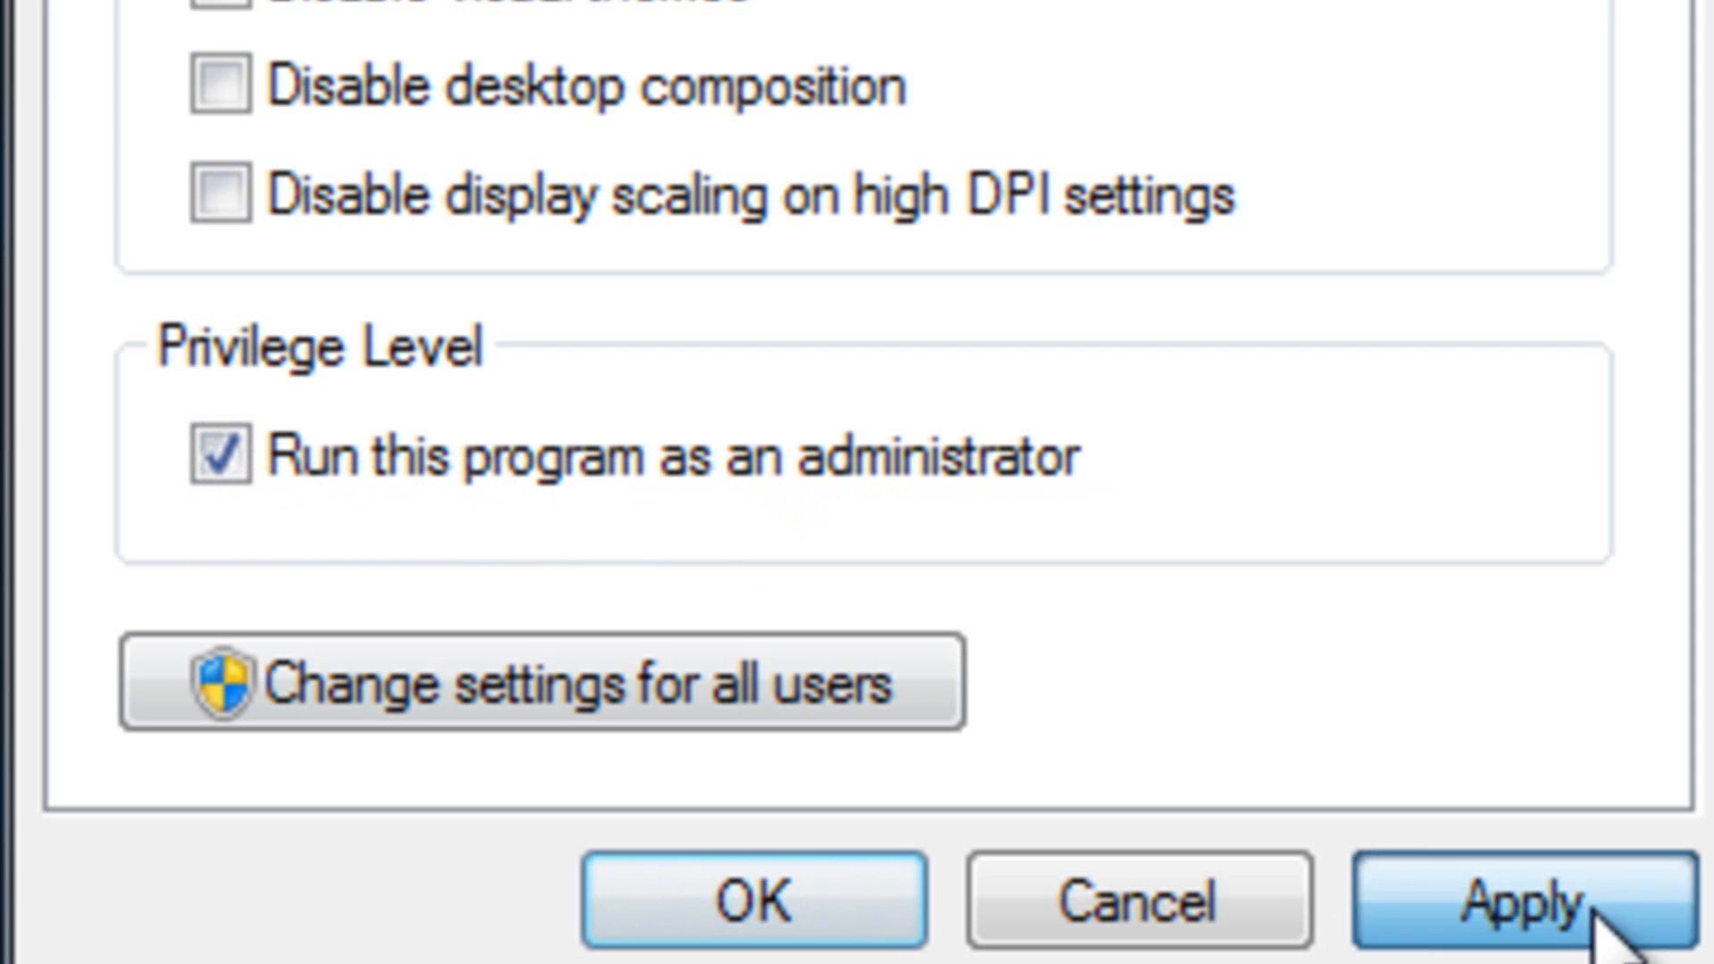
left_click(1506, 899)
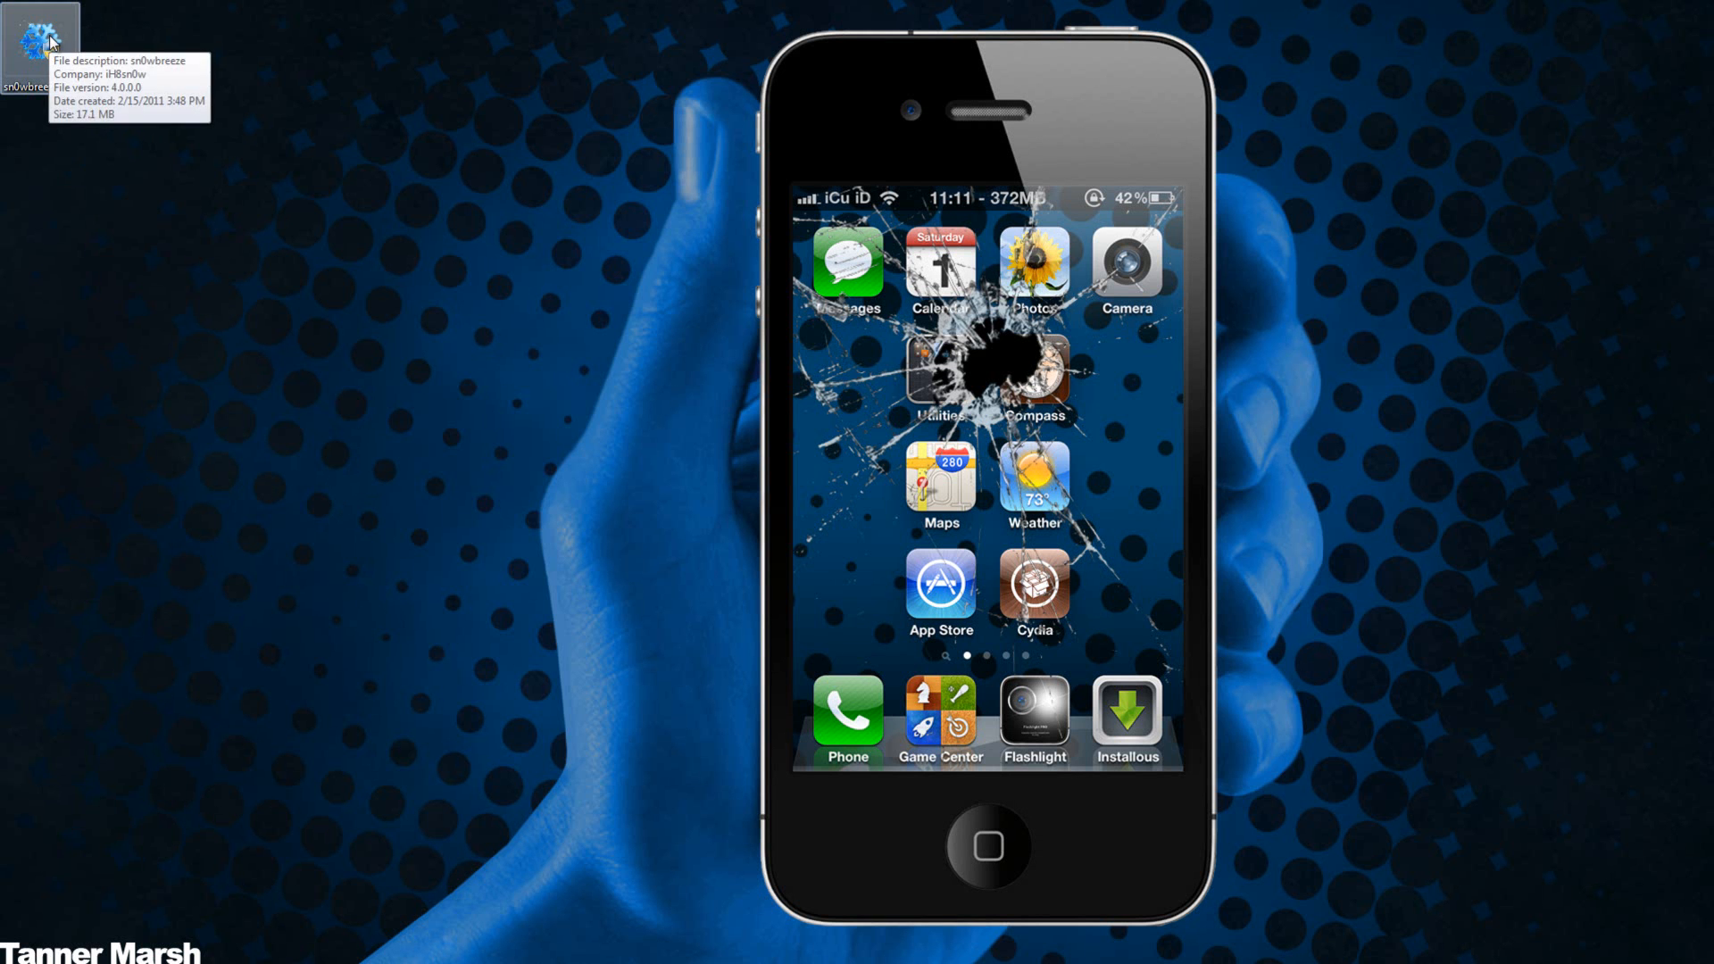
mouse_move(65, 42)
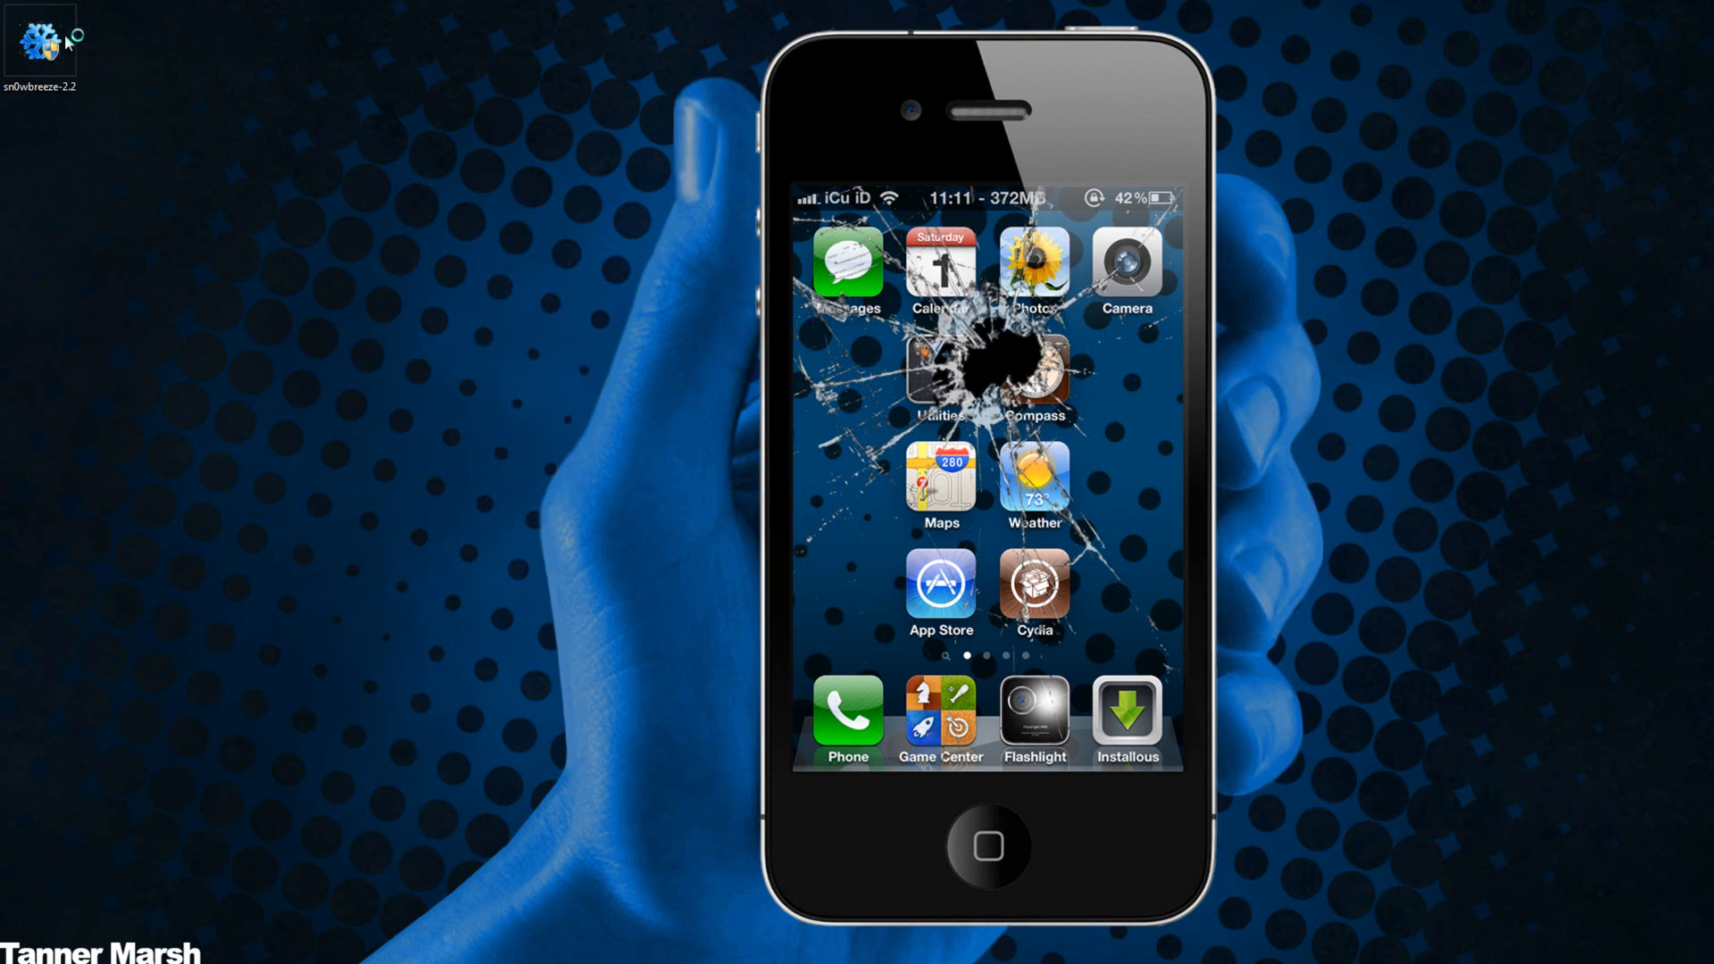
mouse_move(367, 508)
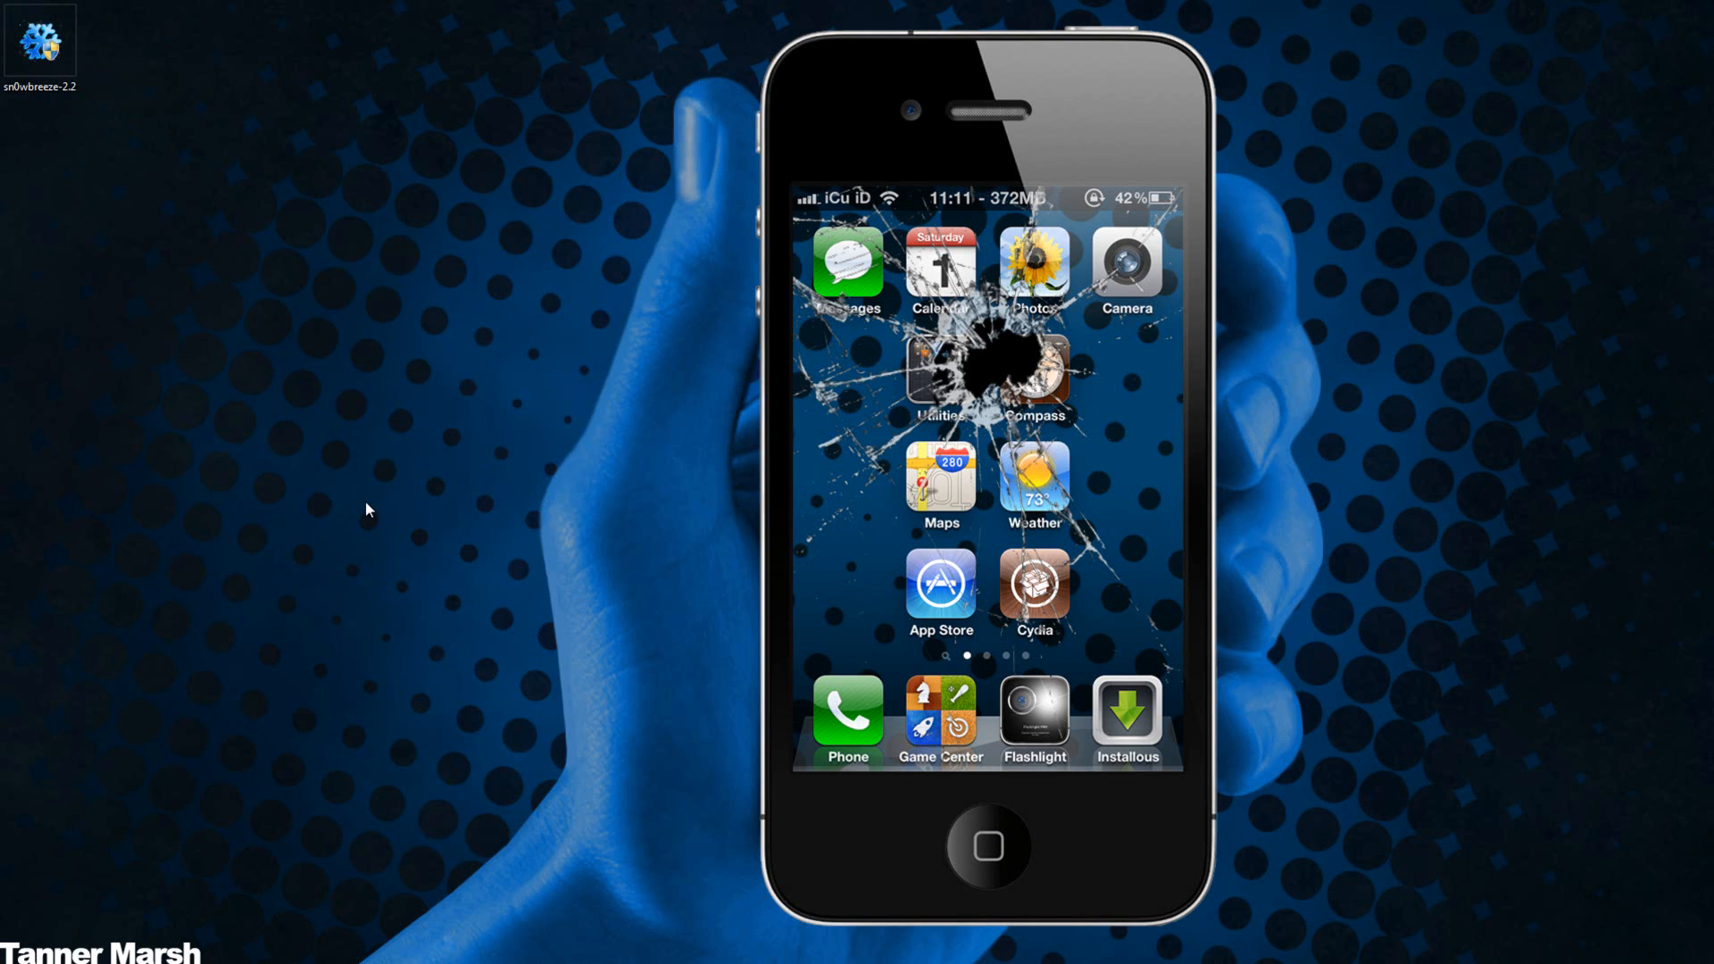
- Launch sn0wbreeze 2.2, accept the non-commercial warning, close the credits and pass the welcome screen
double_click(35, 38)
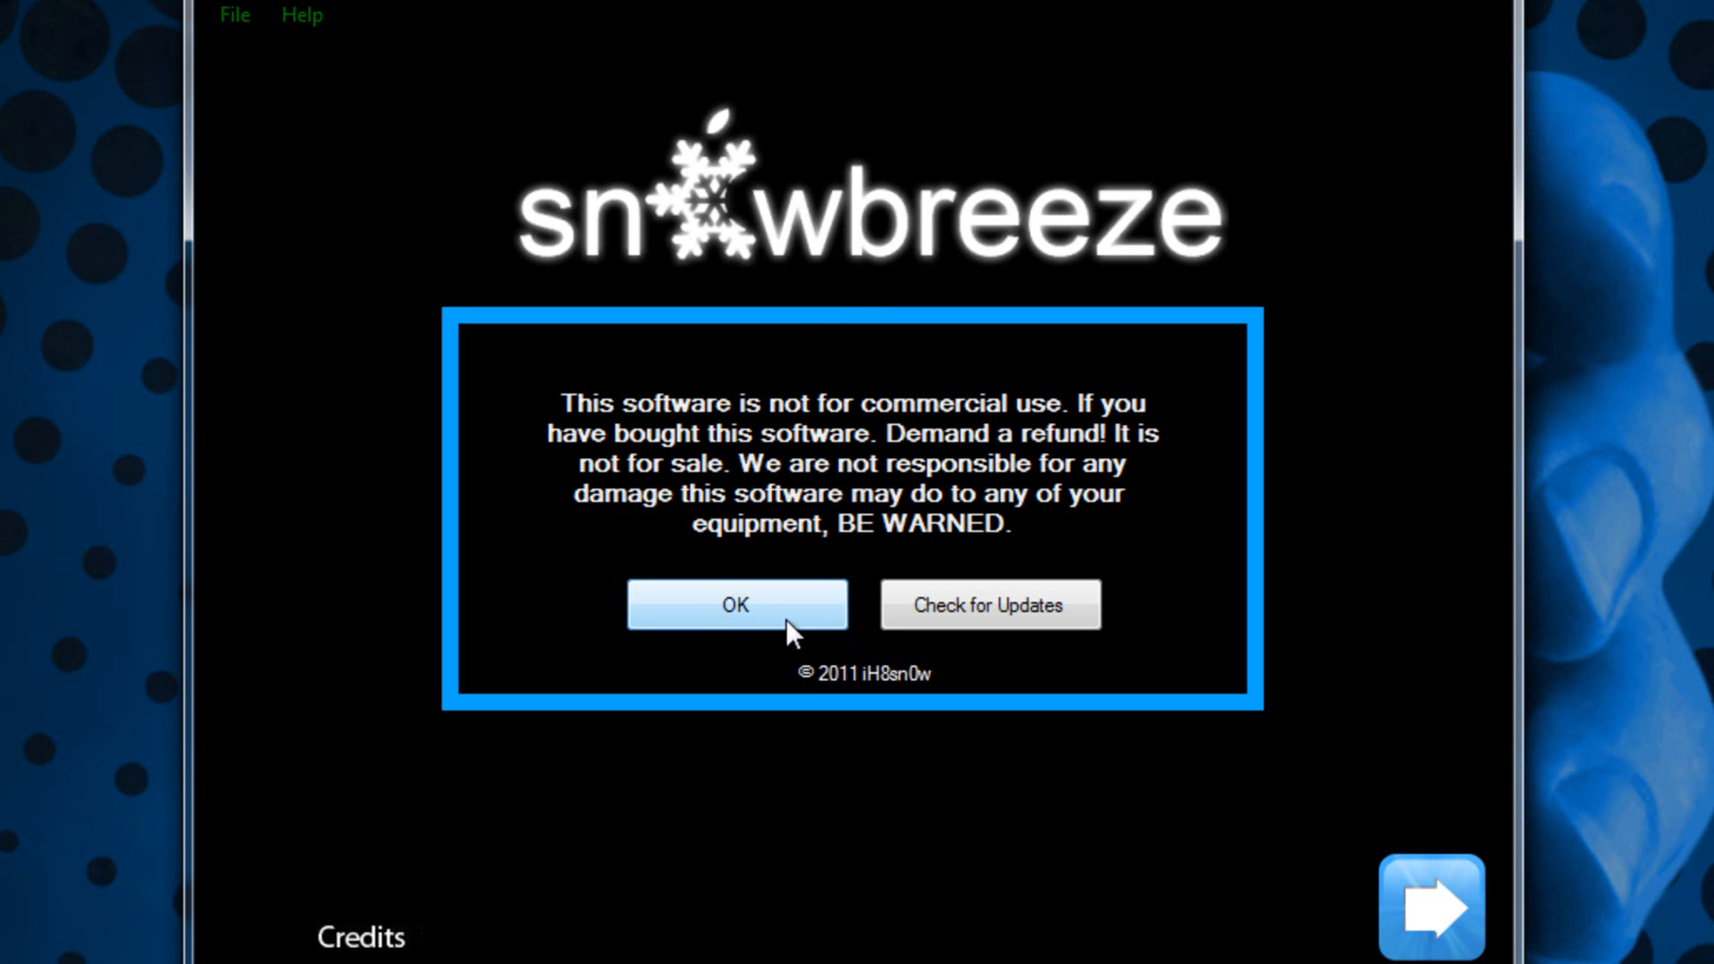
left_click(360, 936)
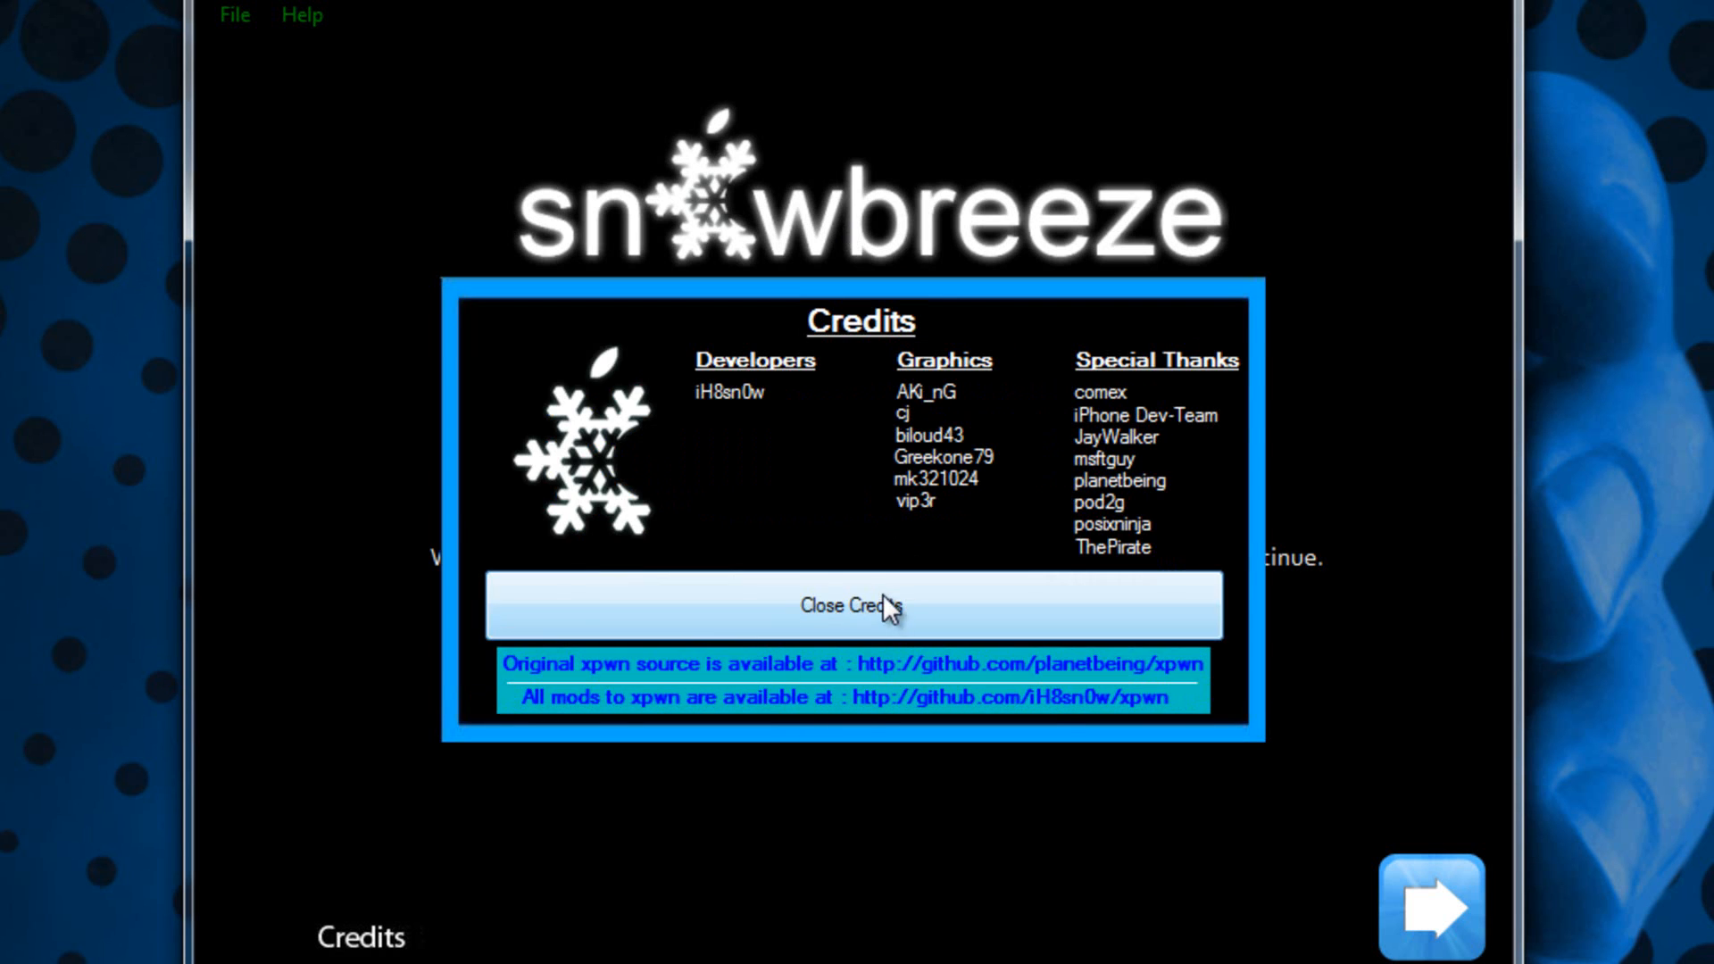
left_click(858, 605)
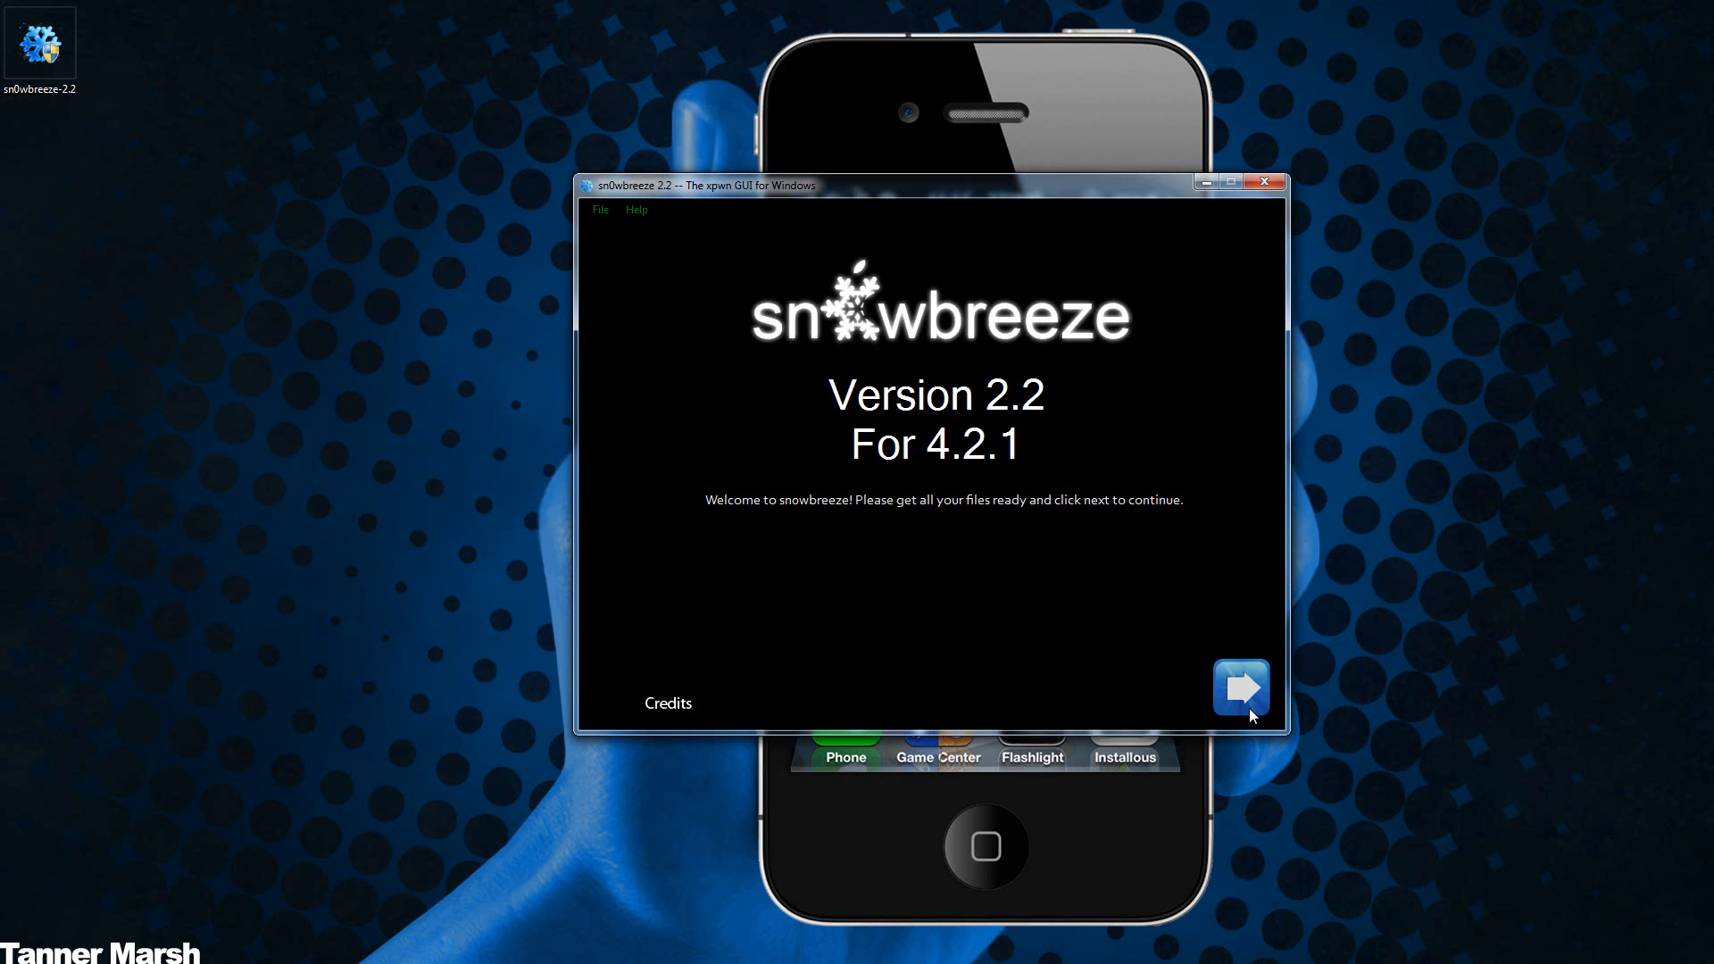
left_click(1239, 687)
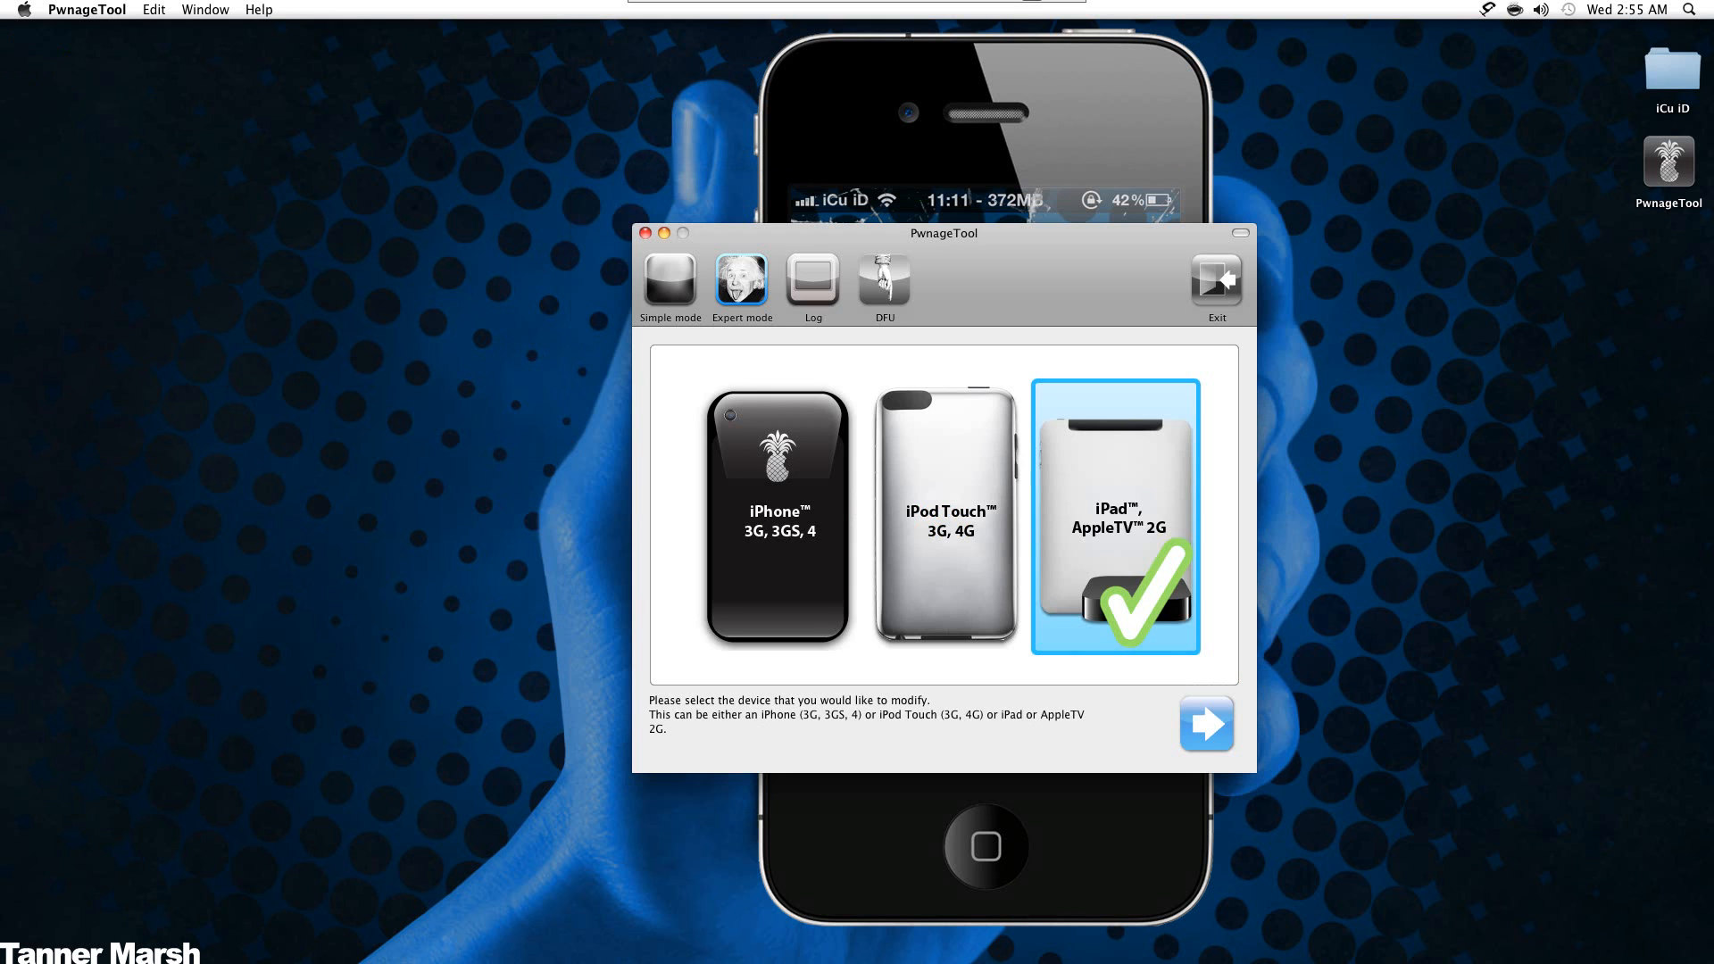
mouse_move(943, 515)
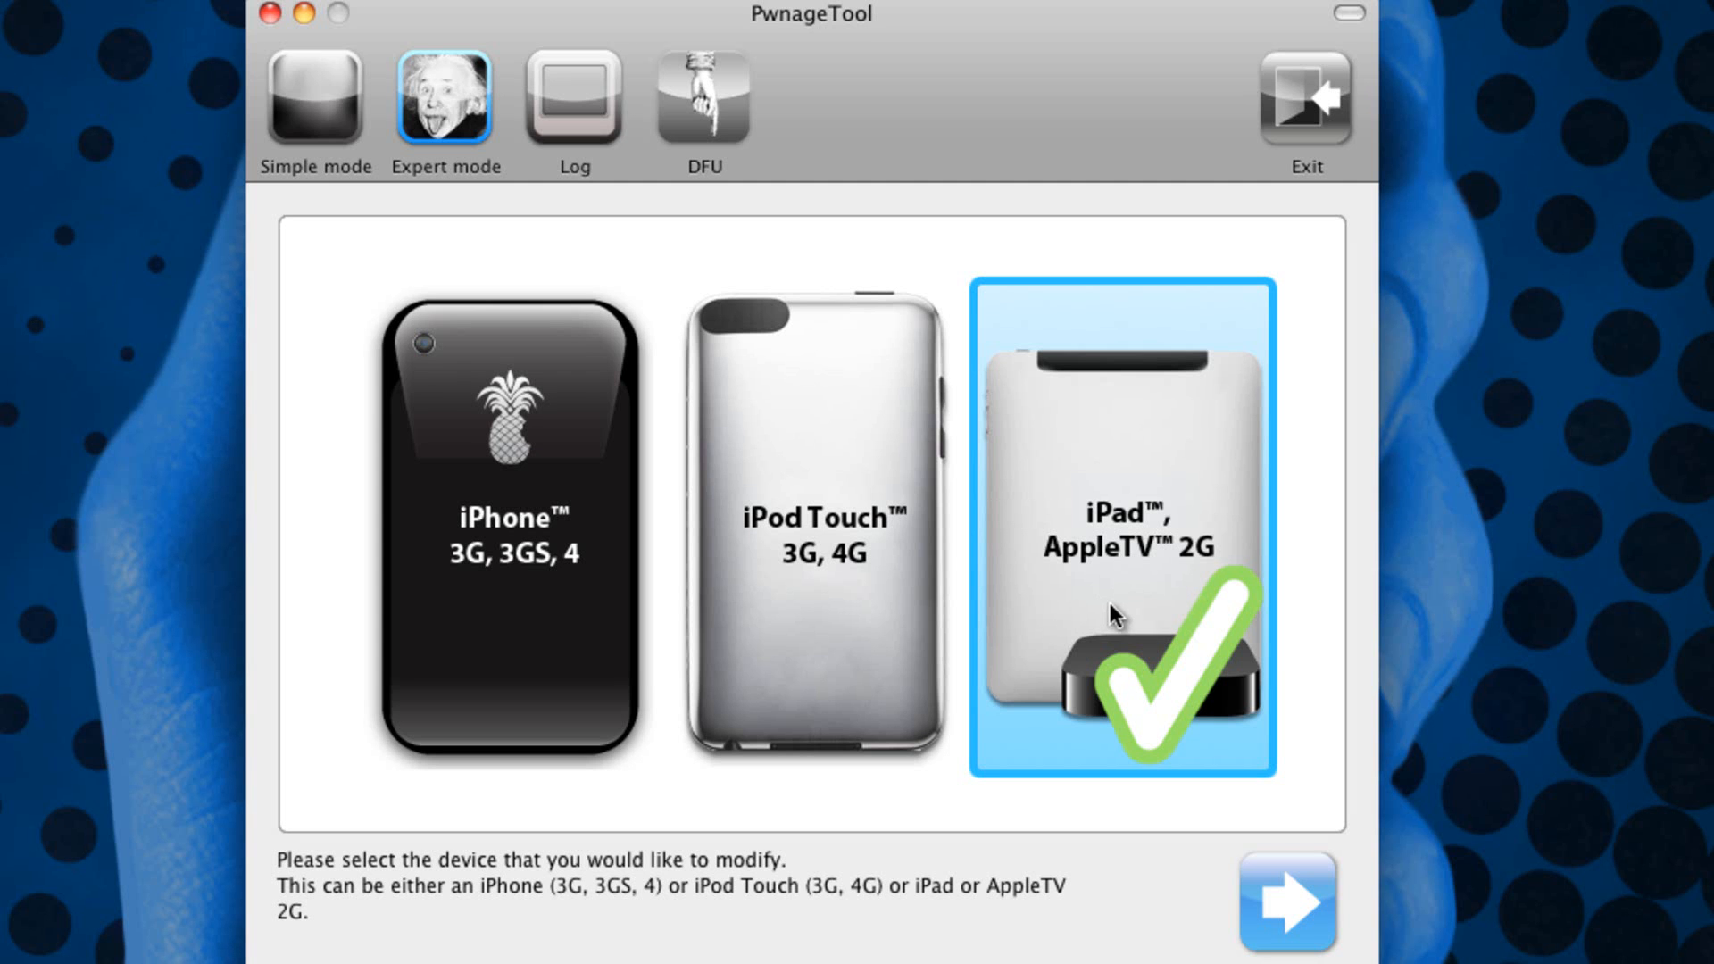
- Select iPad / AppleTV 2G as the device to modify
left_click(1287, 901)
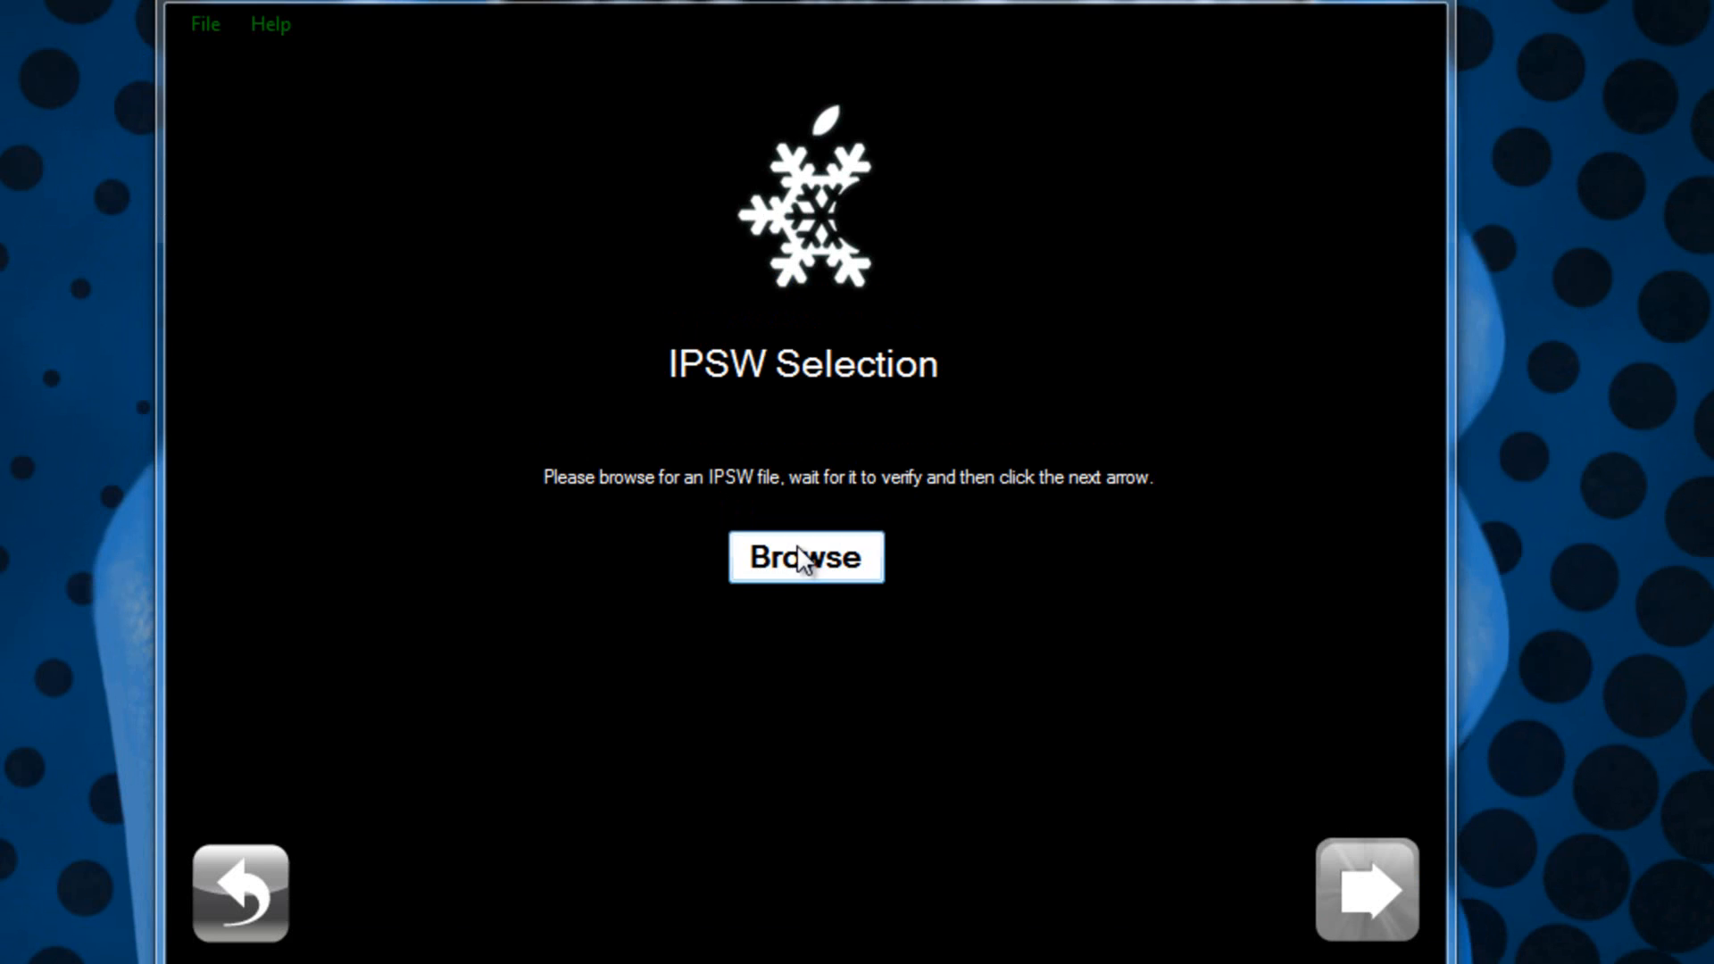
- Browse to iPad1,1_4.2.1_8C148_Restore, continue once verified, and pick Expert Mode
left_click(805, 557)
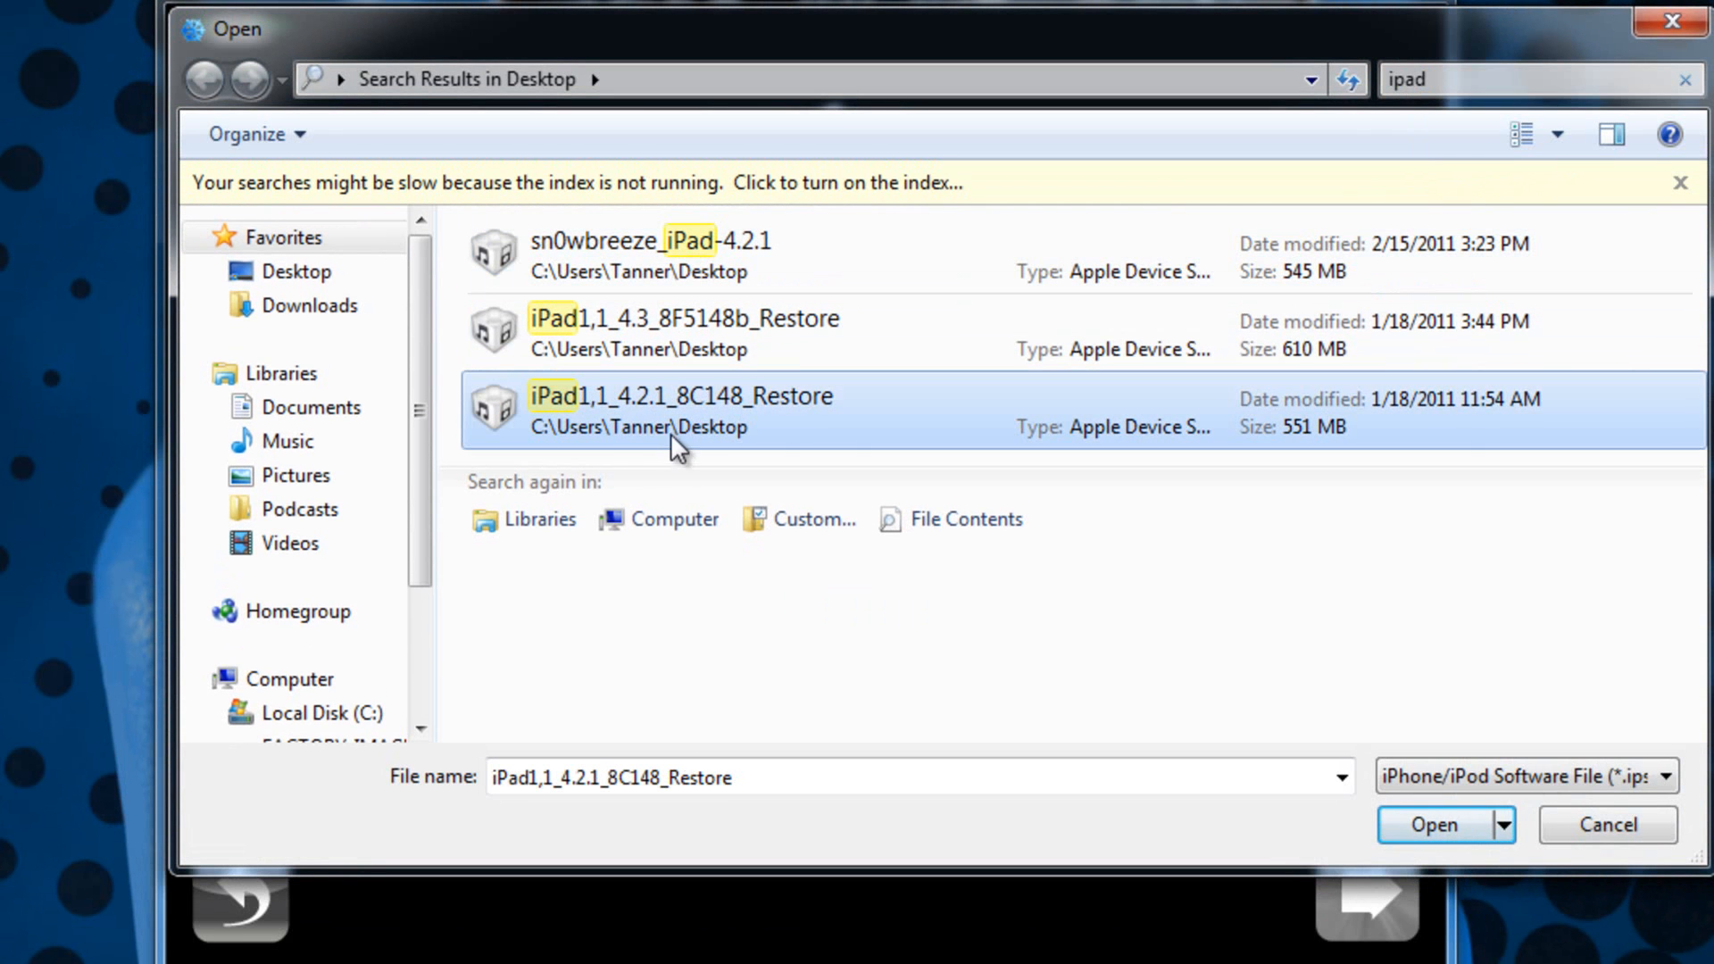
mouse_move(557, 427)
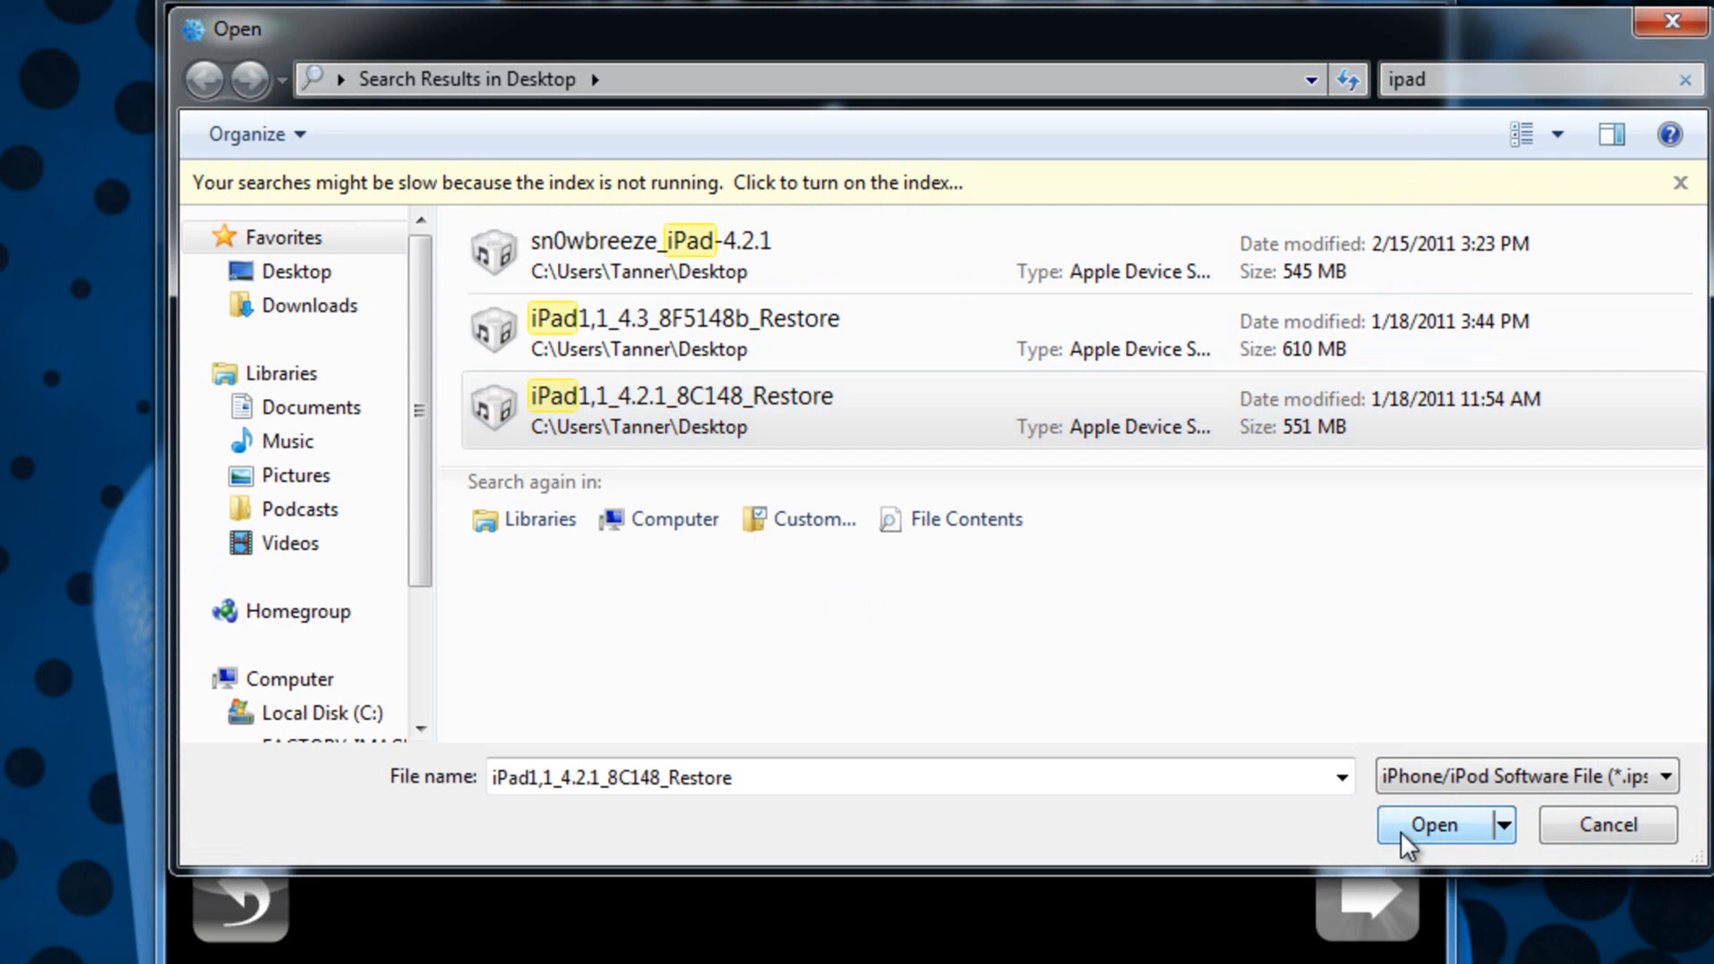
left_click(1433, 824)
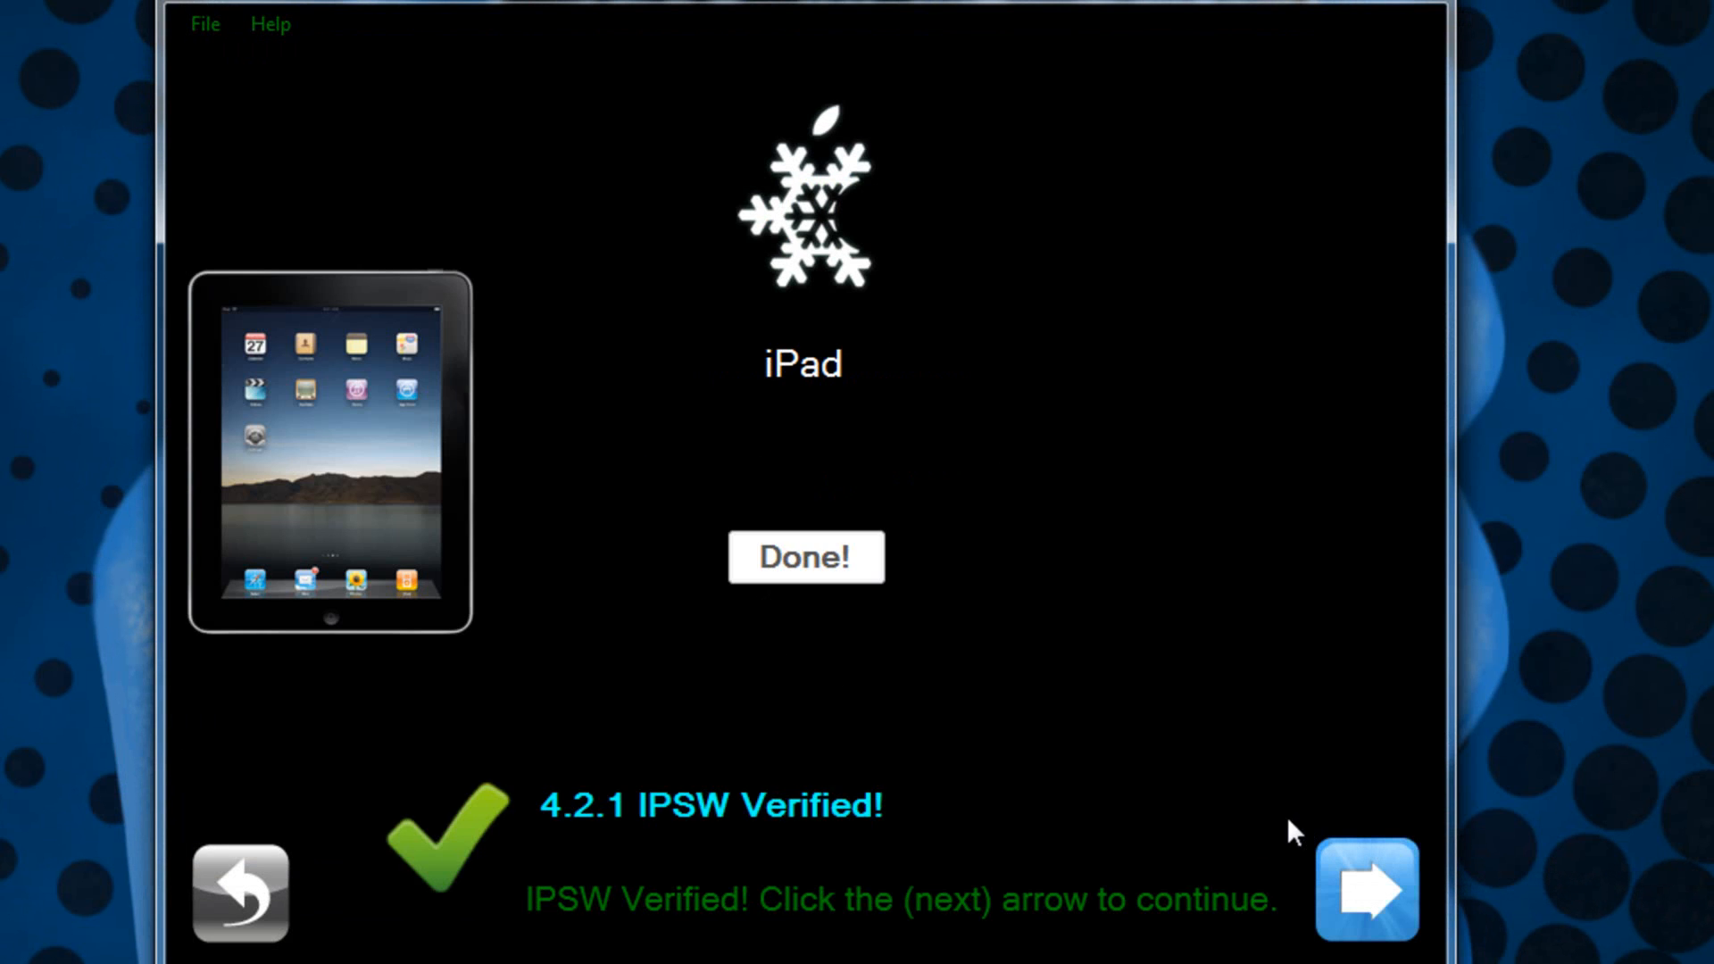
mouse_move(486, 878)
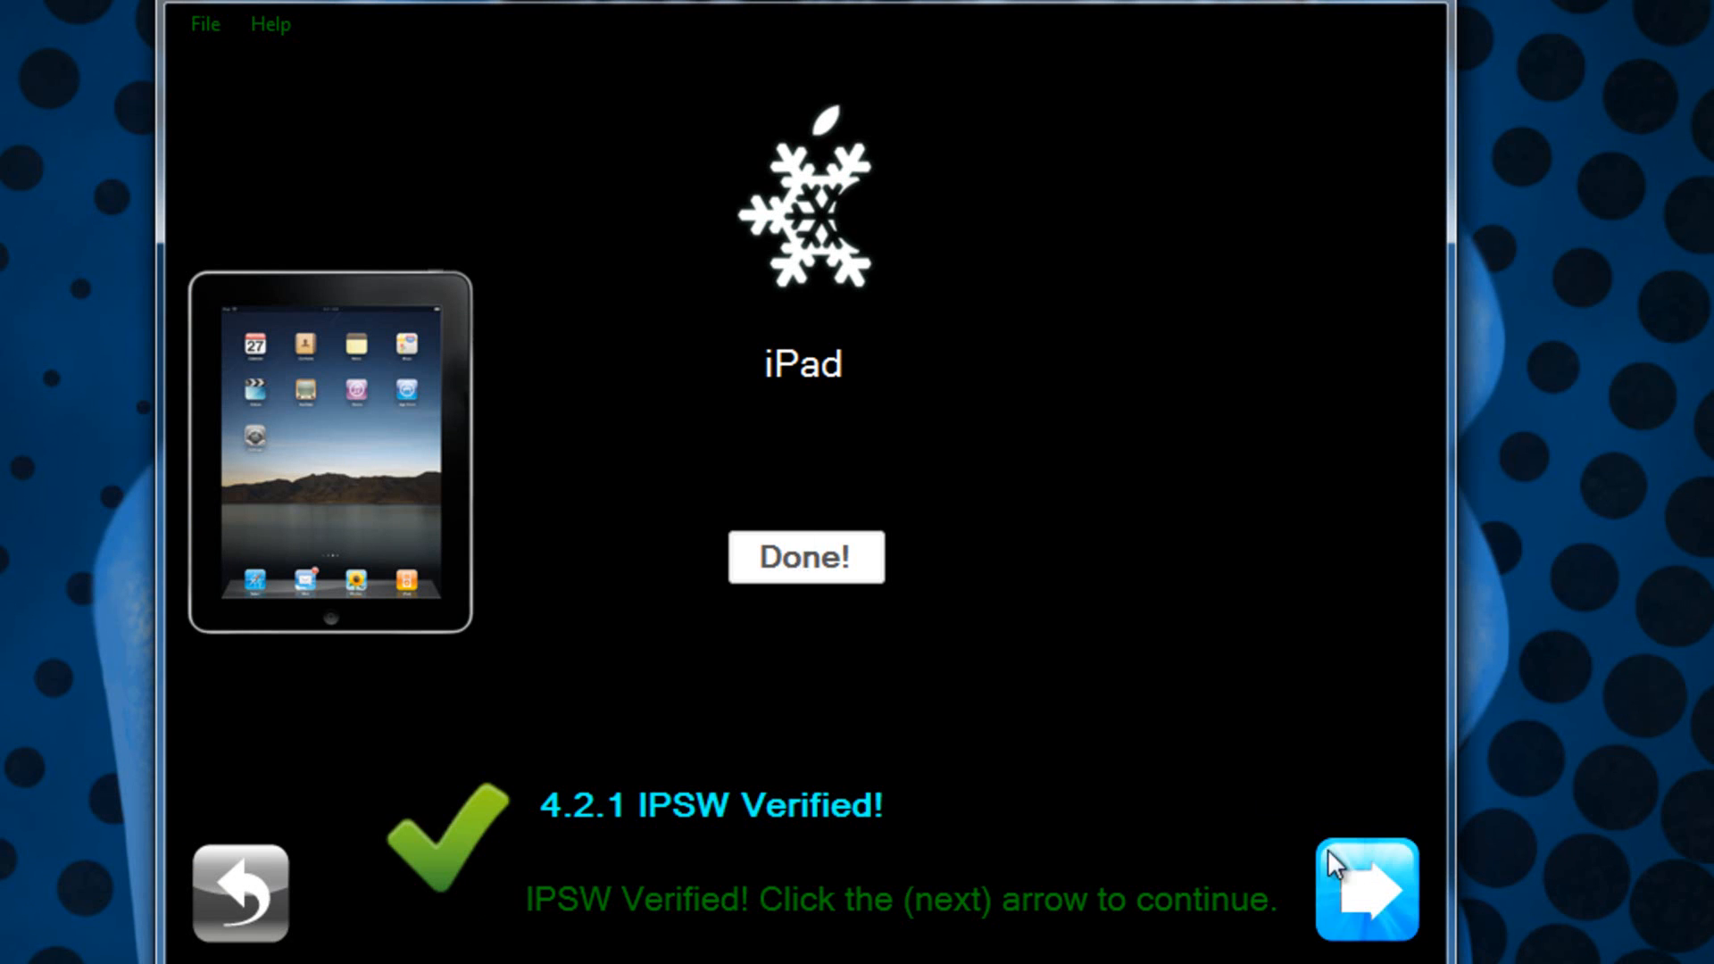
left_click(1364, 889)
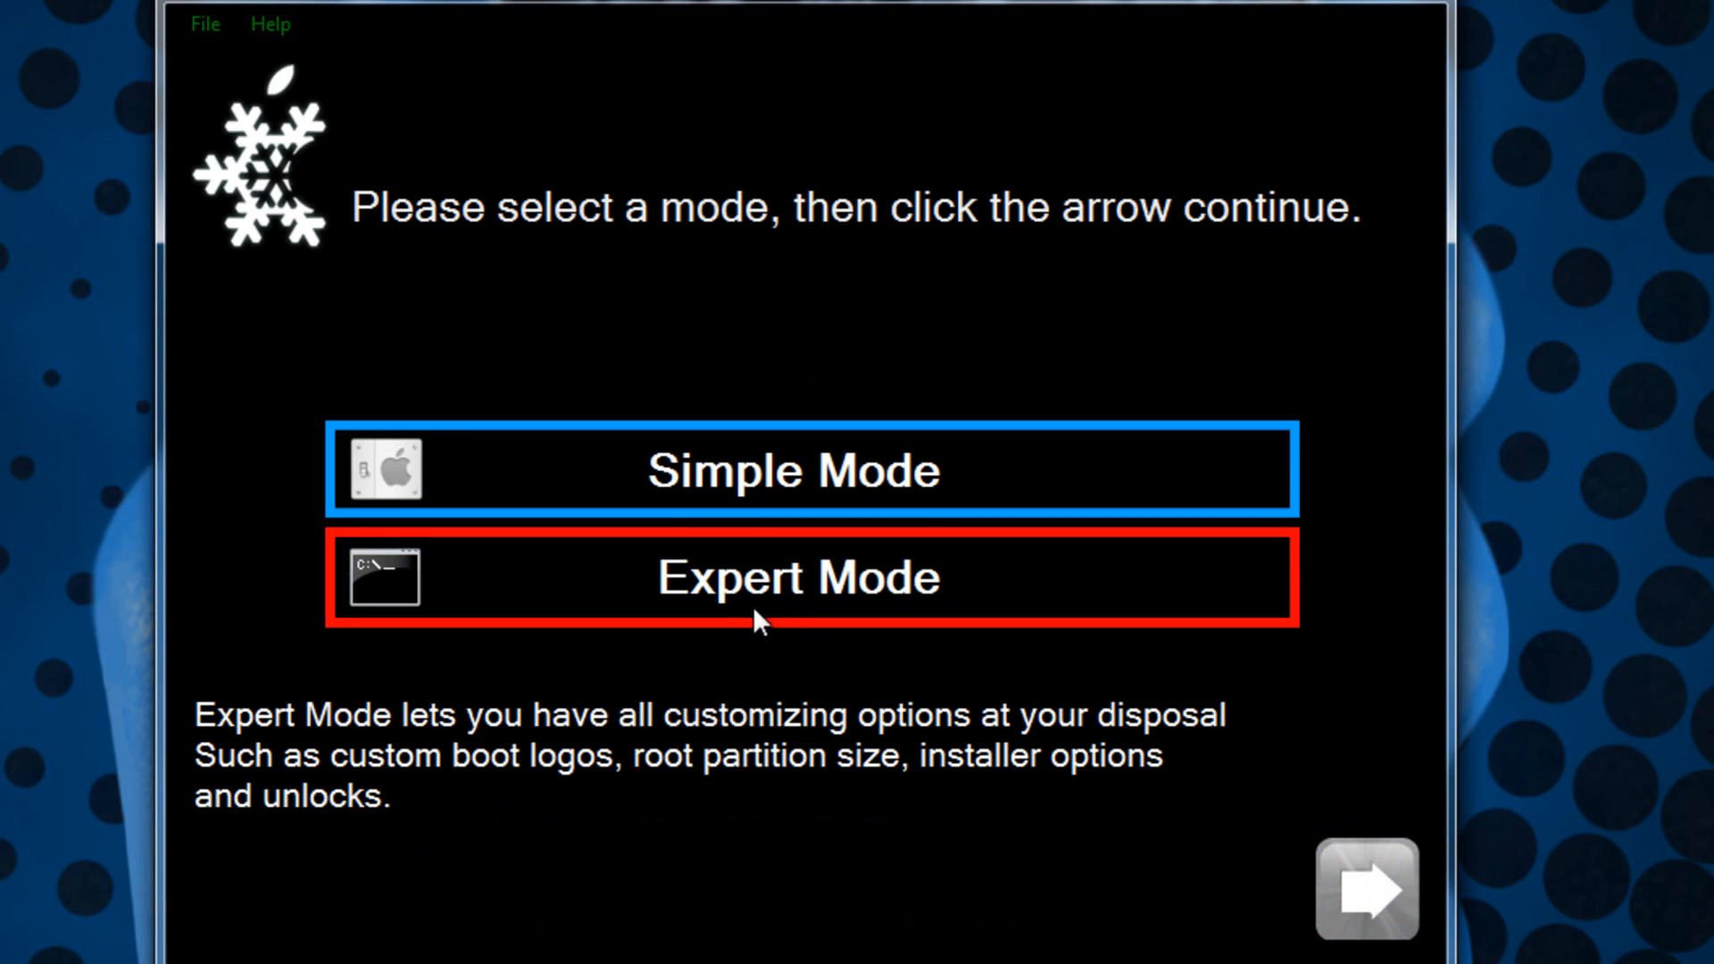
left_click(798, 578)
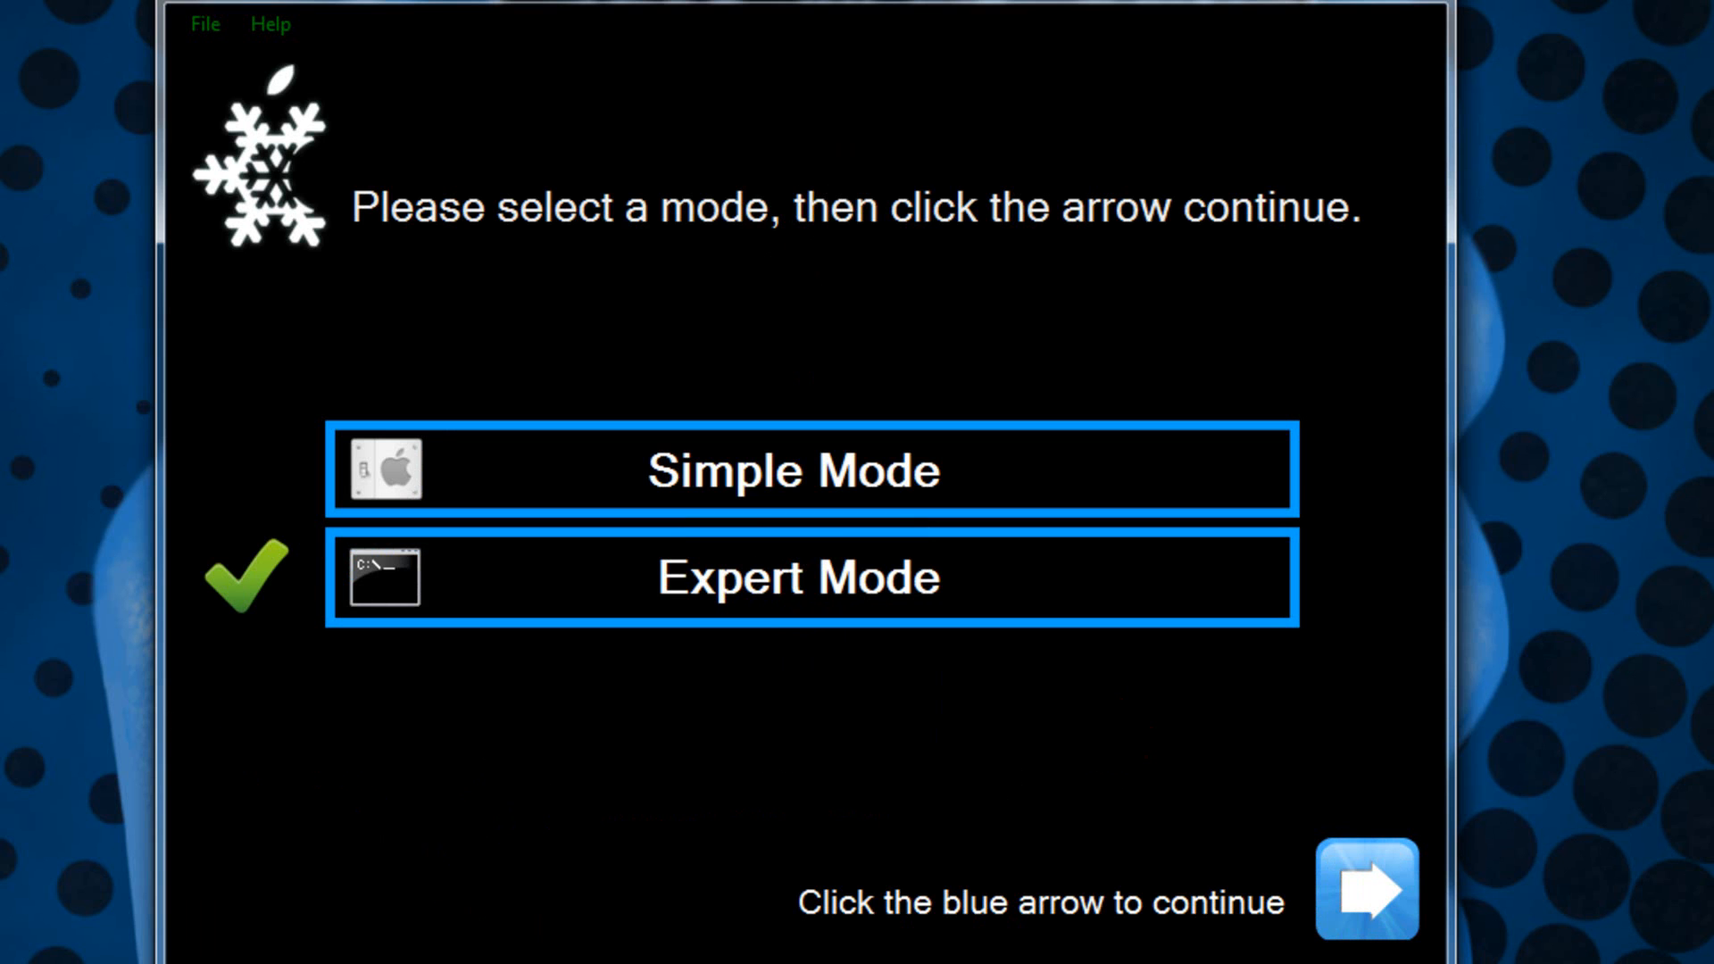
mouse_move(165, 632)
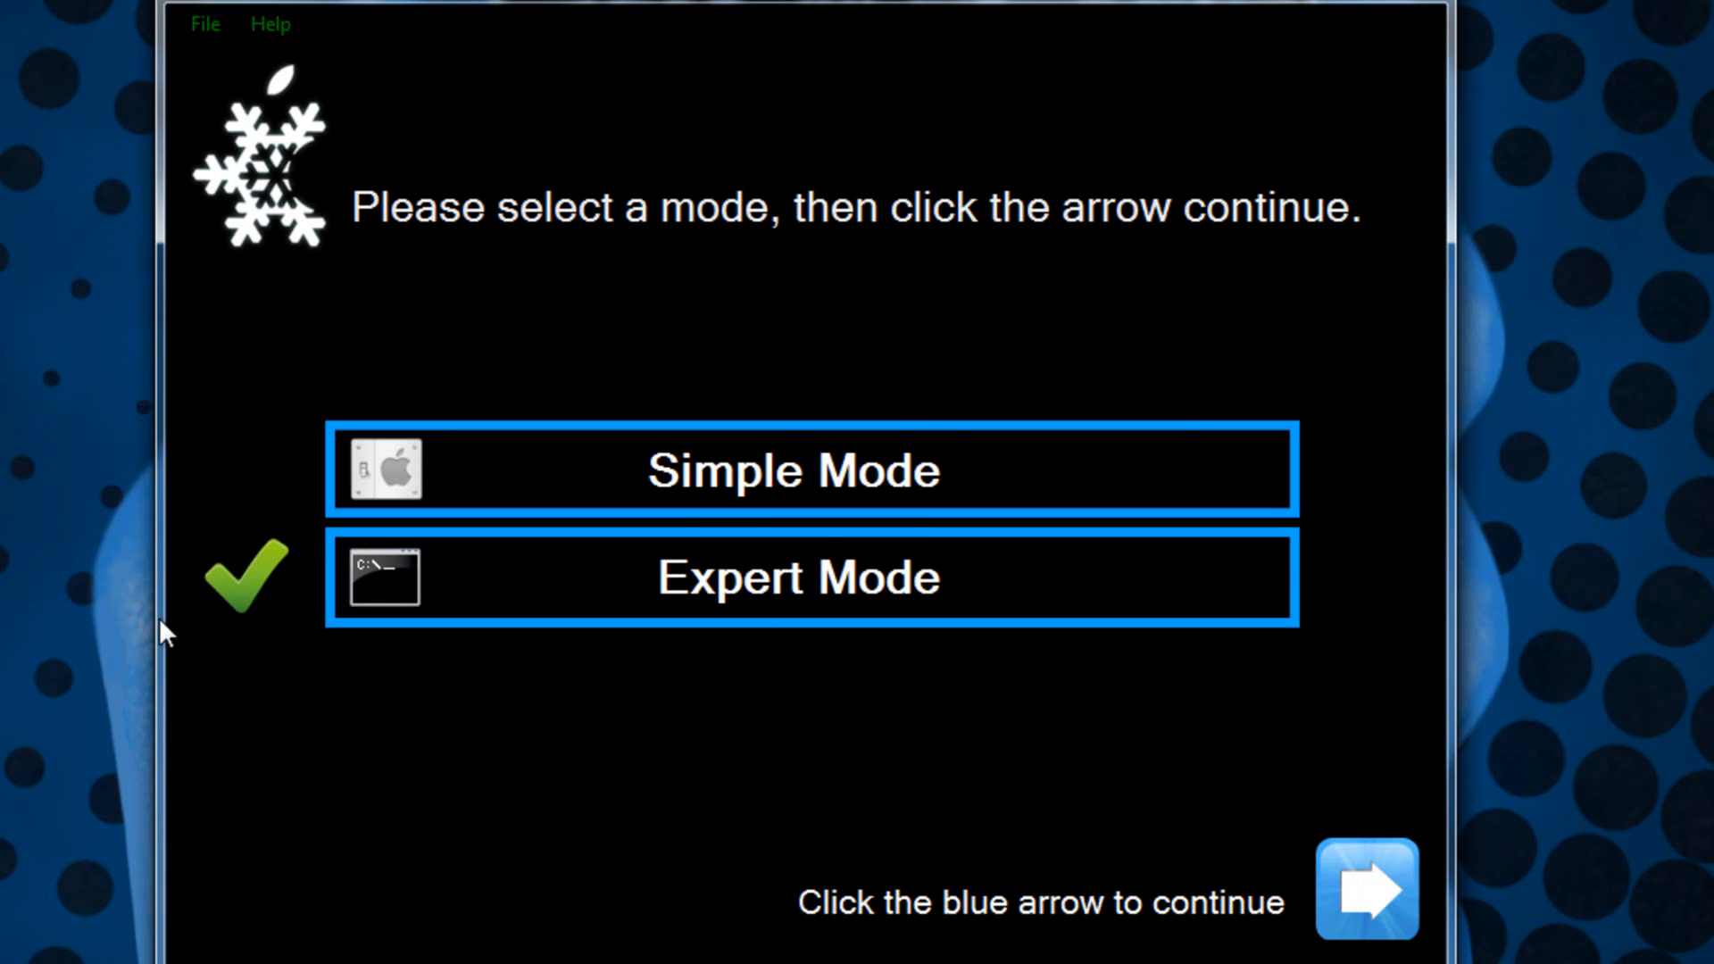
- Continue in Expert Mode and open iPad1,1_4.2.1_8C148_Restore.ipsw from the Desktop
left_click(1364, 887)
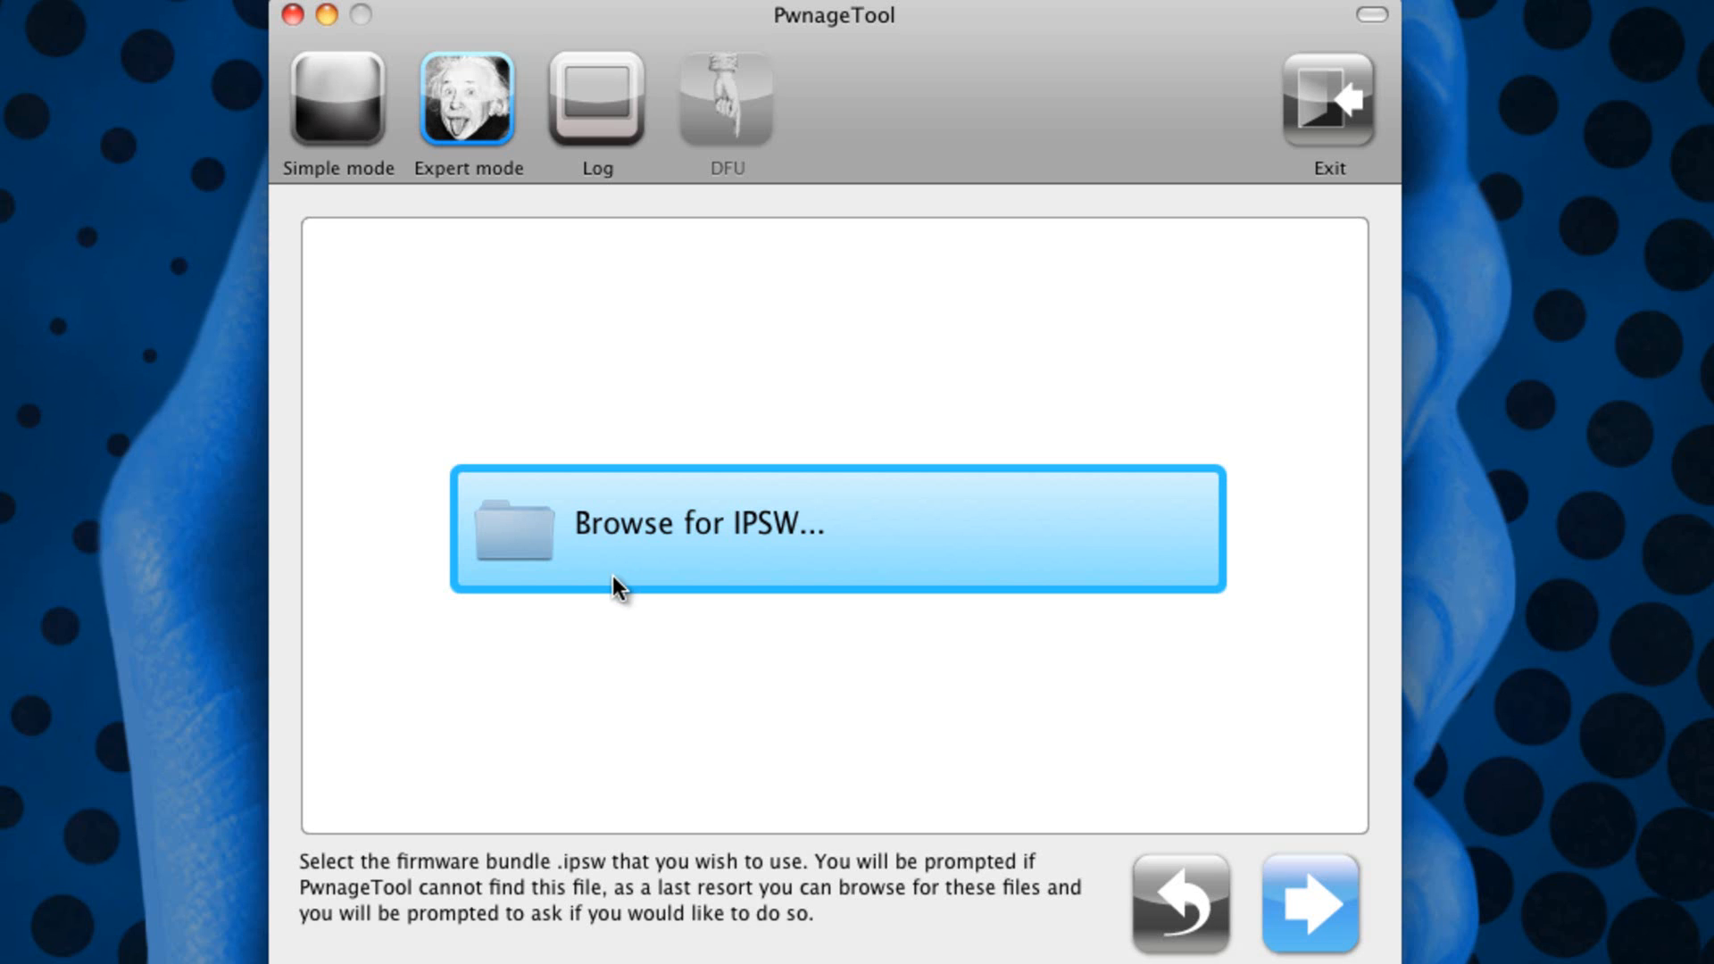
mouse_move(668, 605)
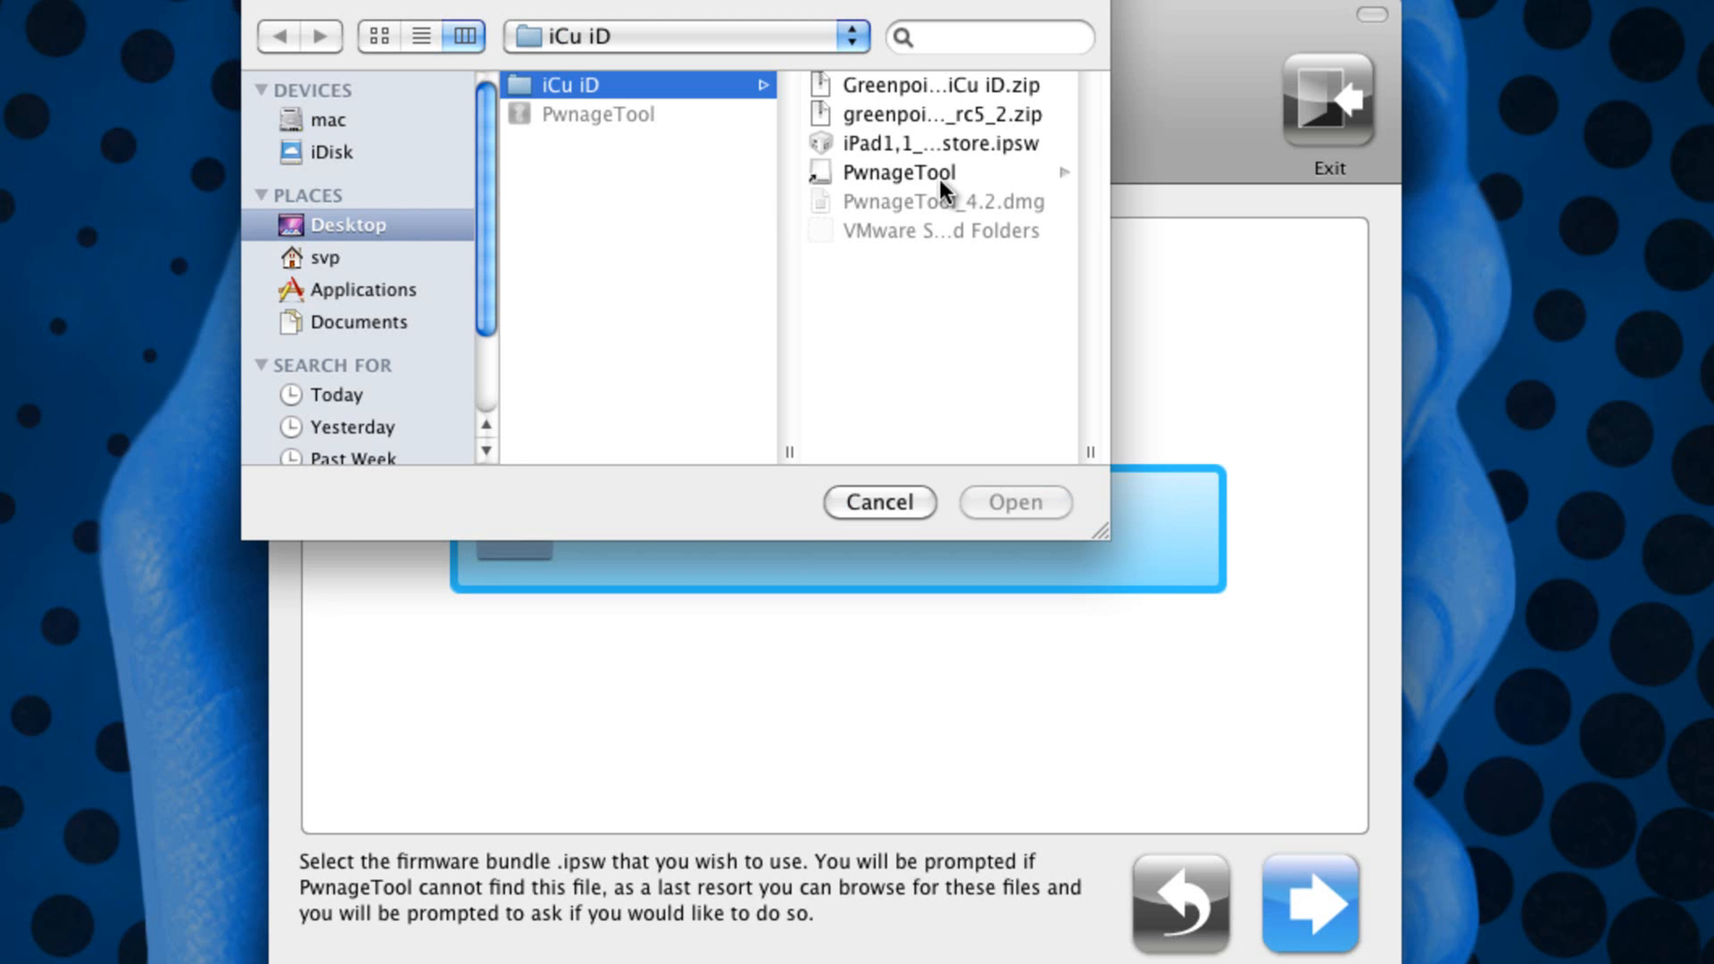
left_click(936, 143)
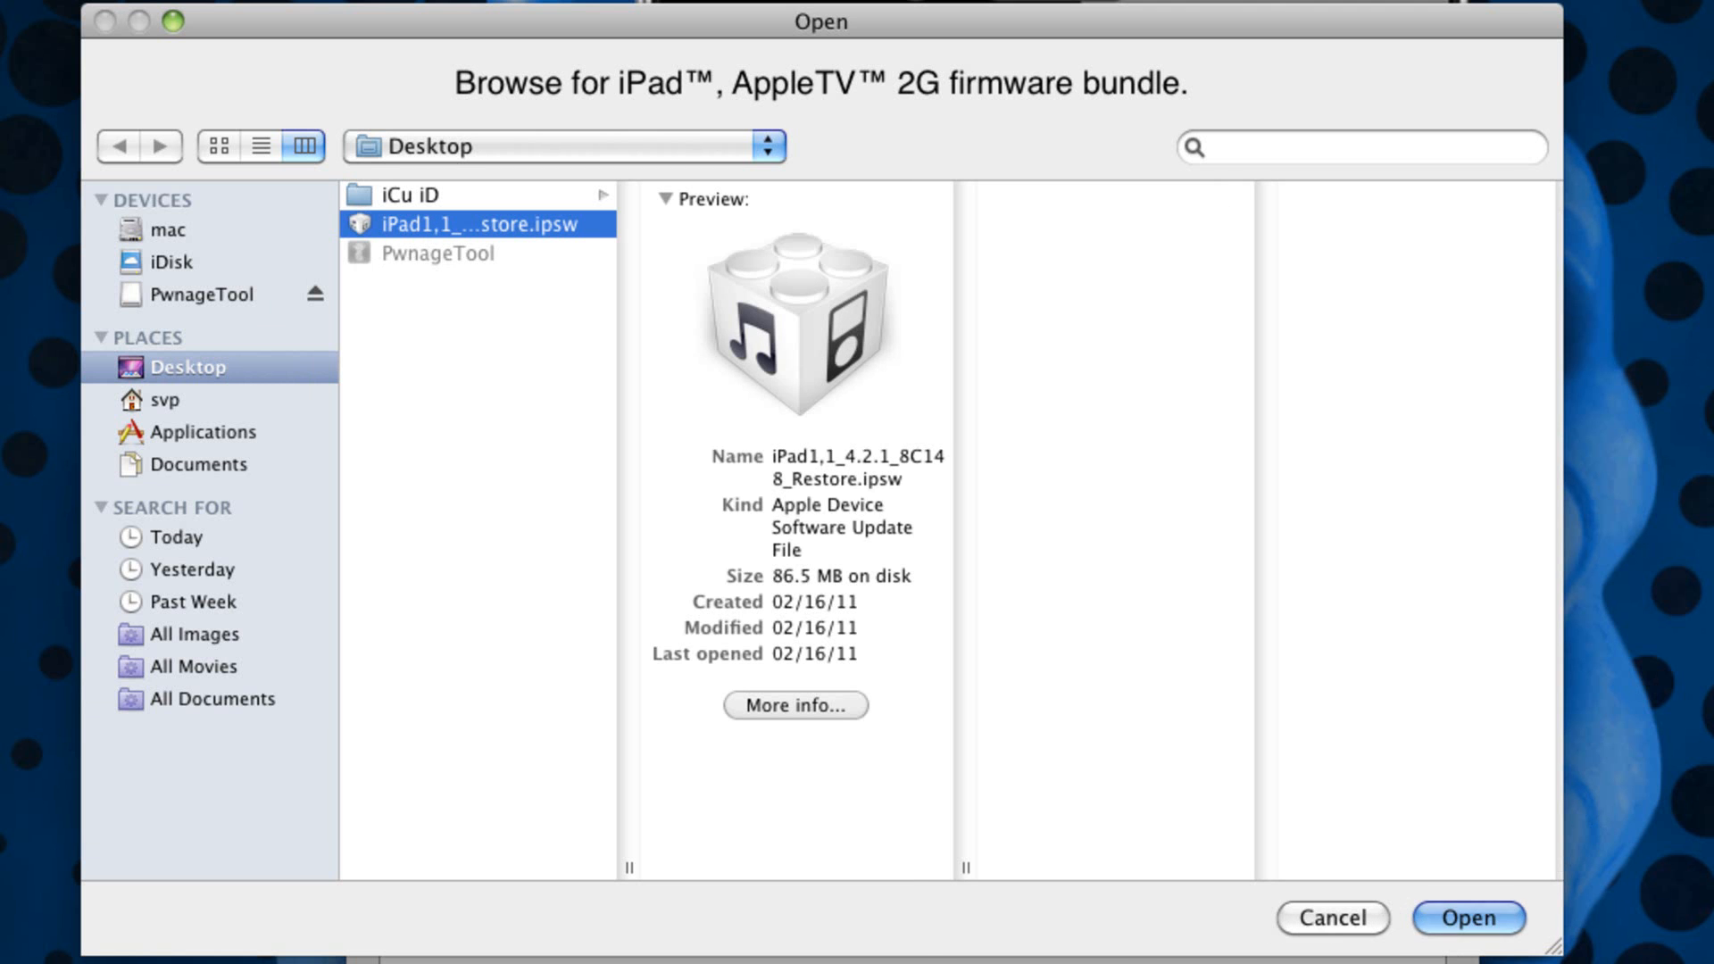
left_click(1467, 916)
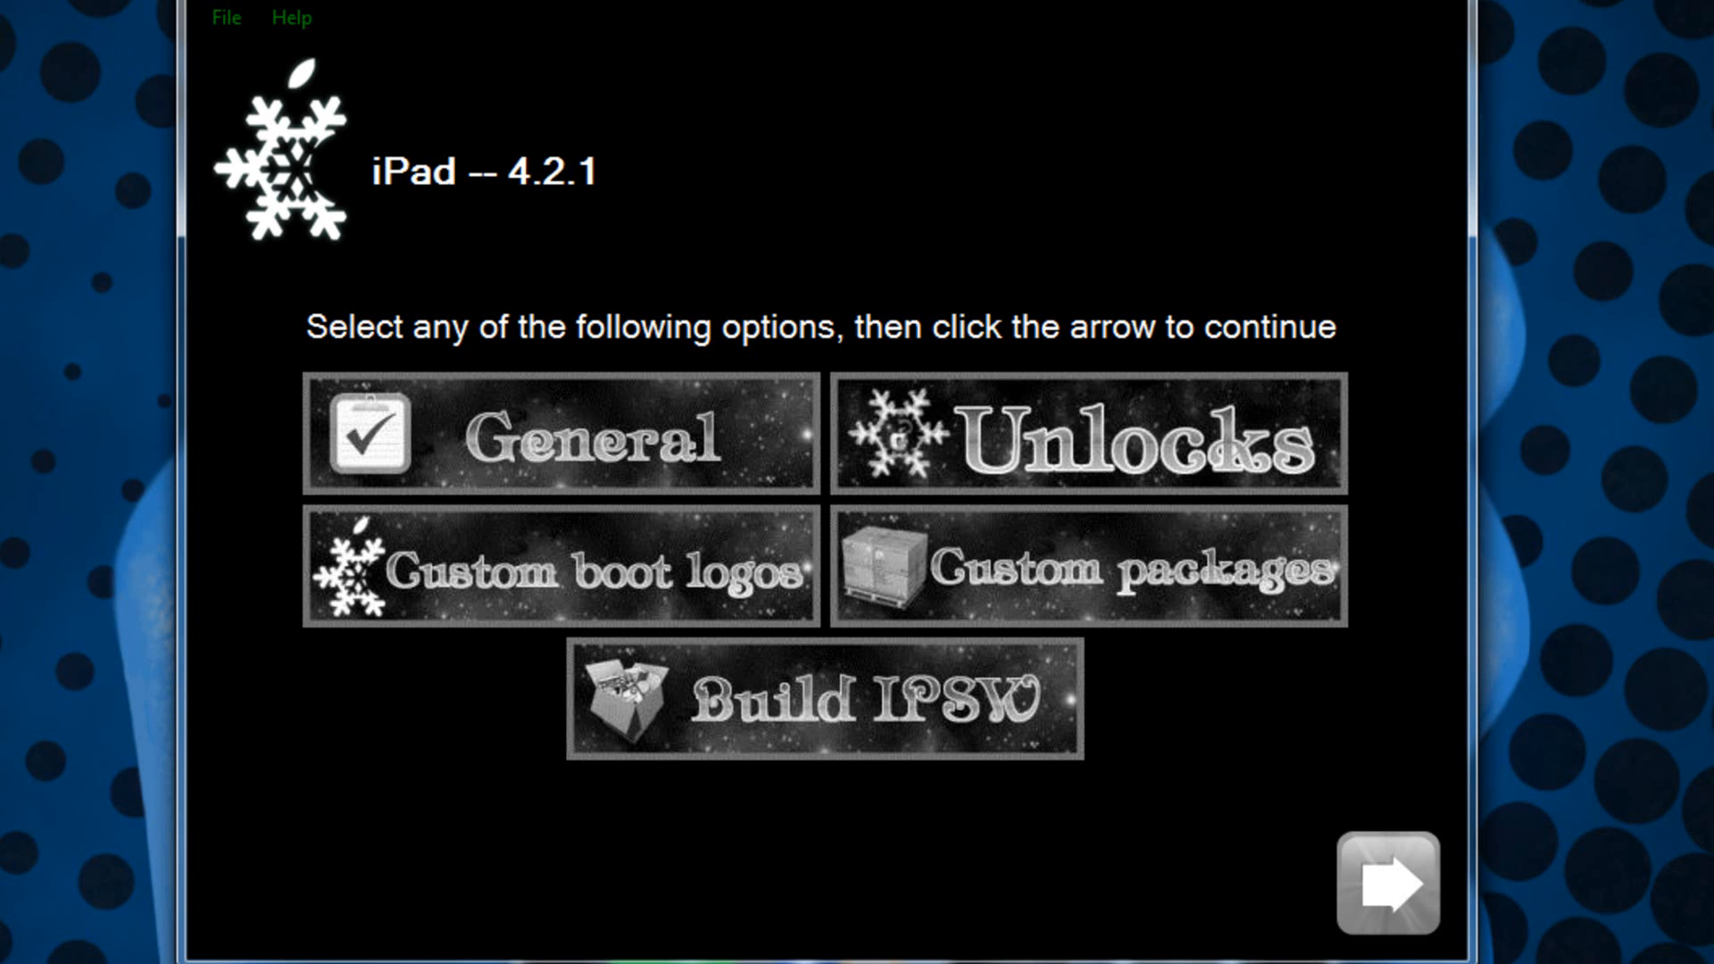
- Tick Install SSH in General options, dismiss the password warning, and advance to Custom Apps
left_click(559, 438)
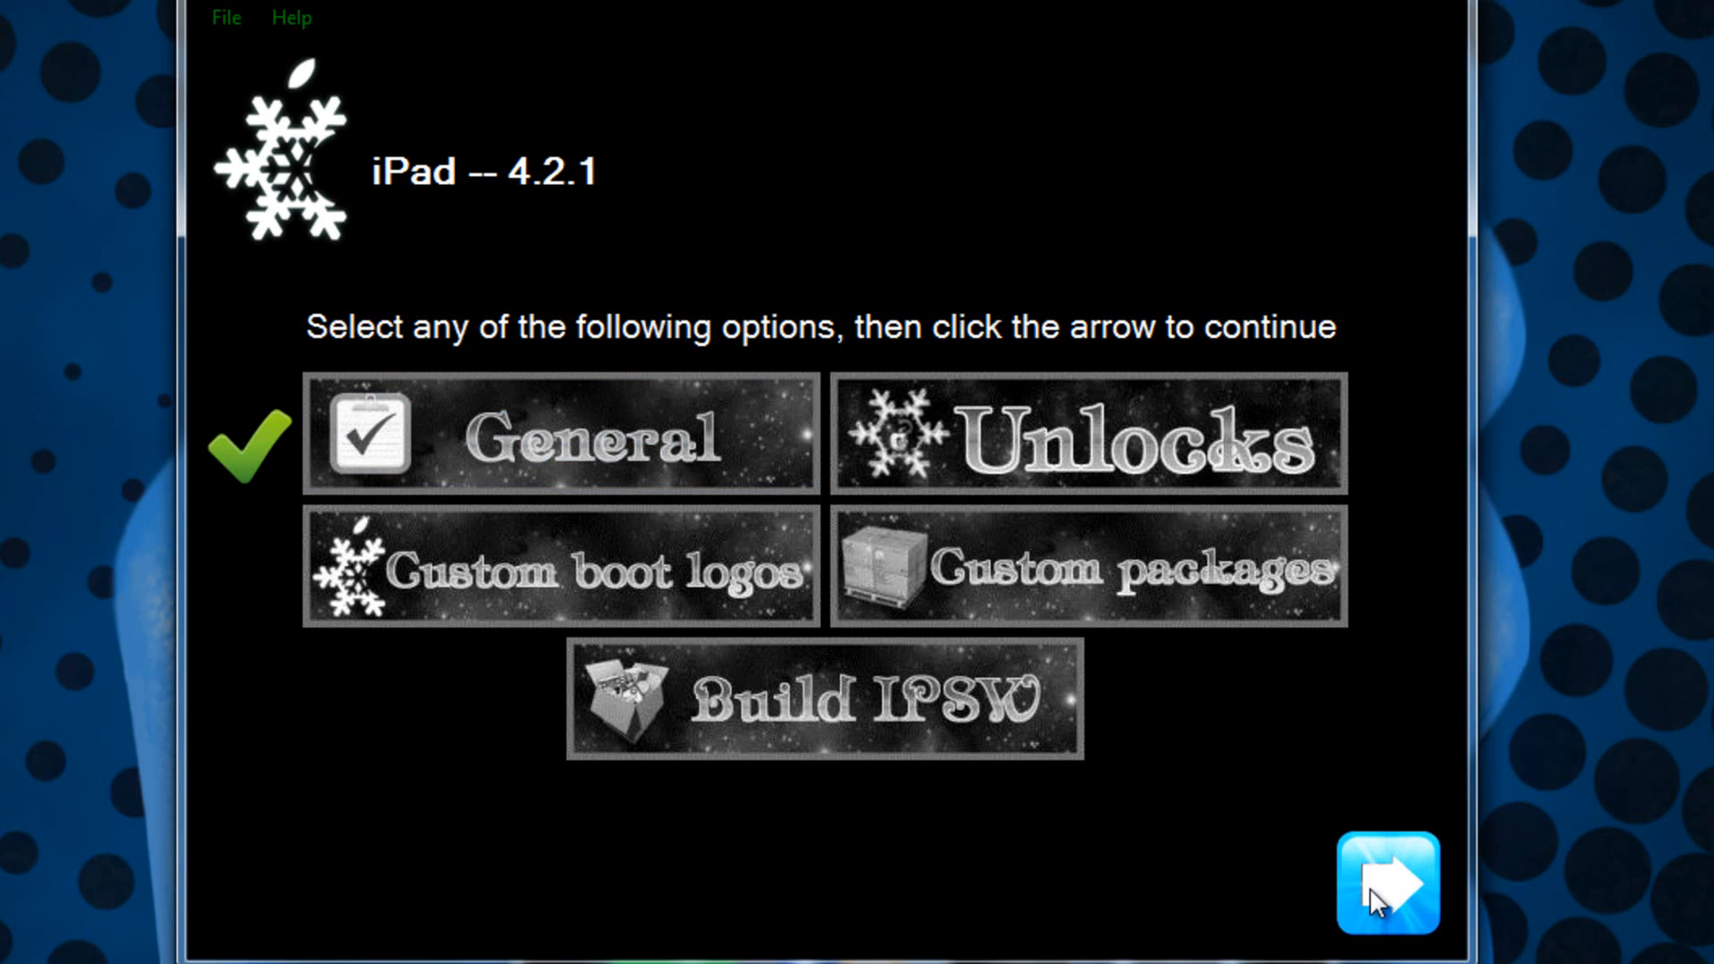
left_click(1385, 882)
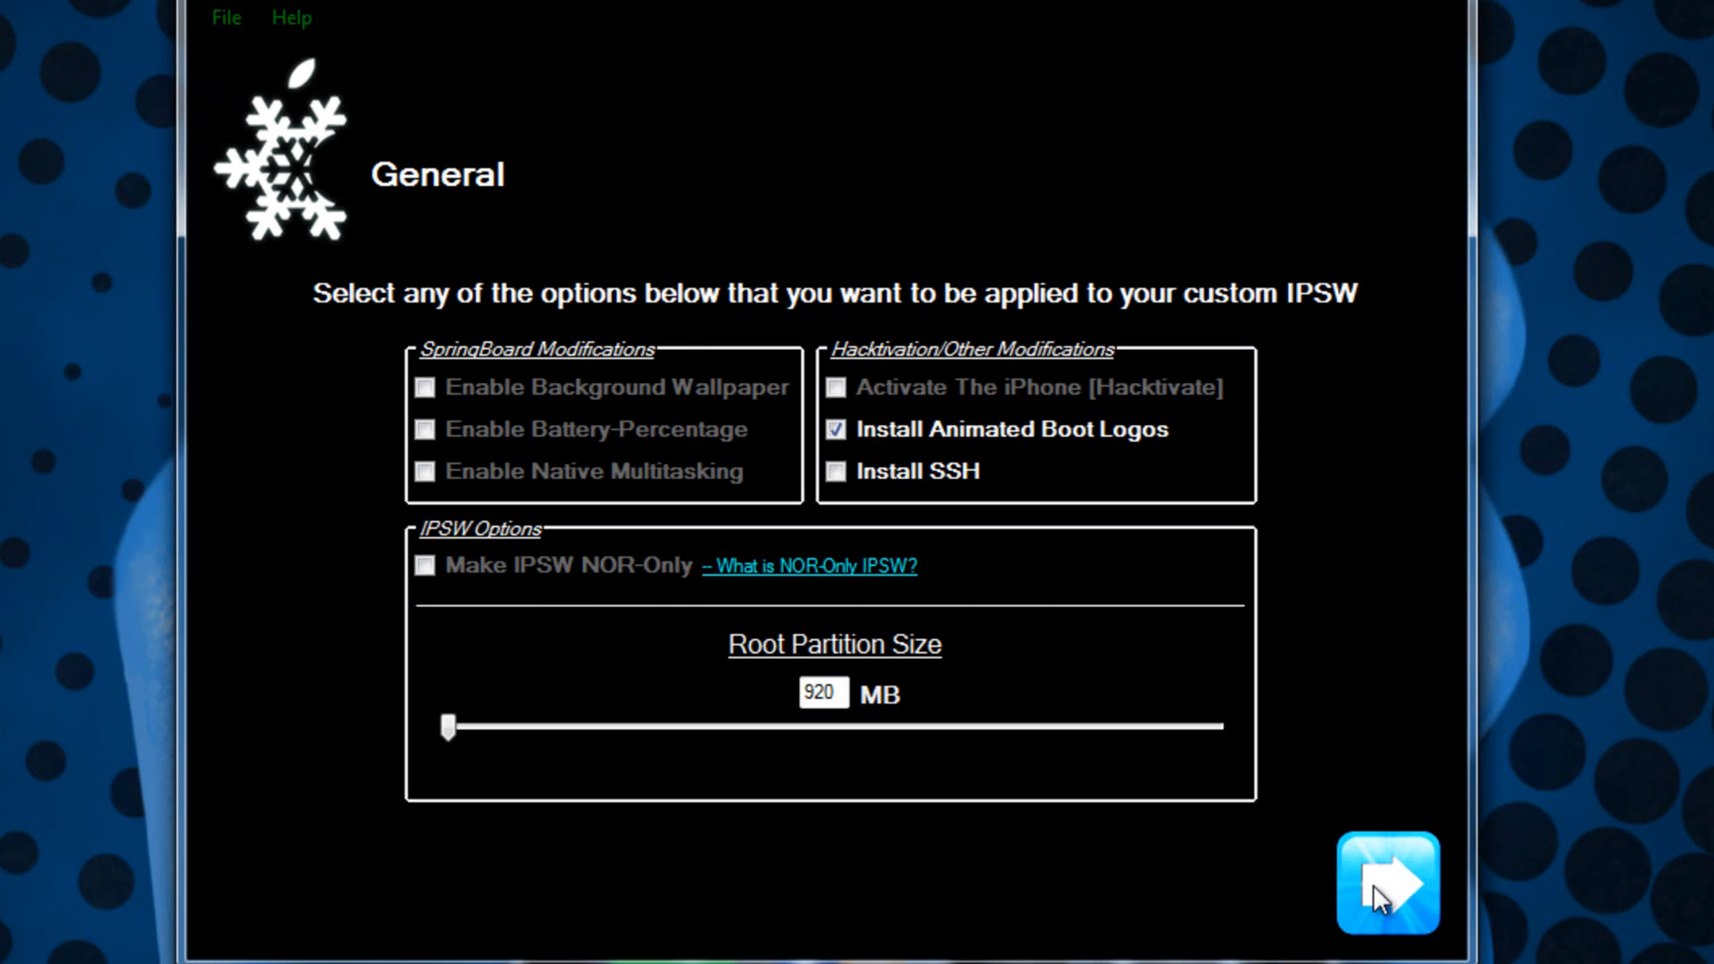
mouse_move(546, 652)
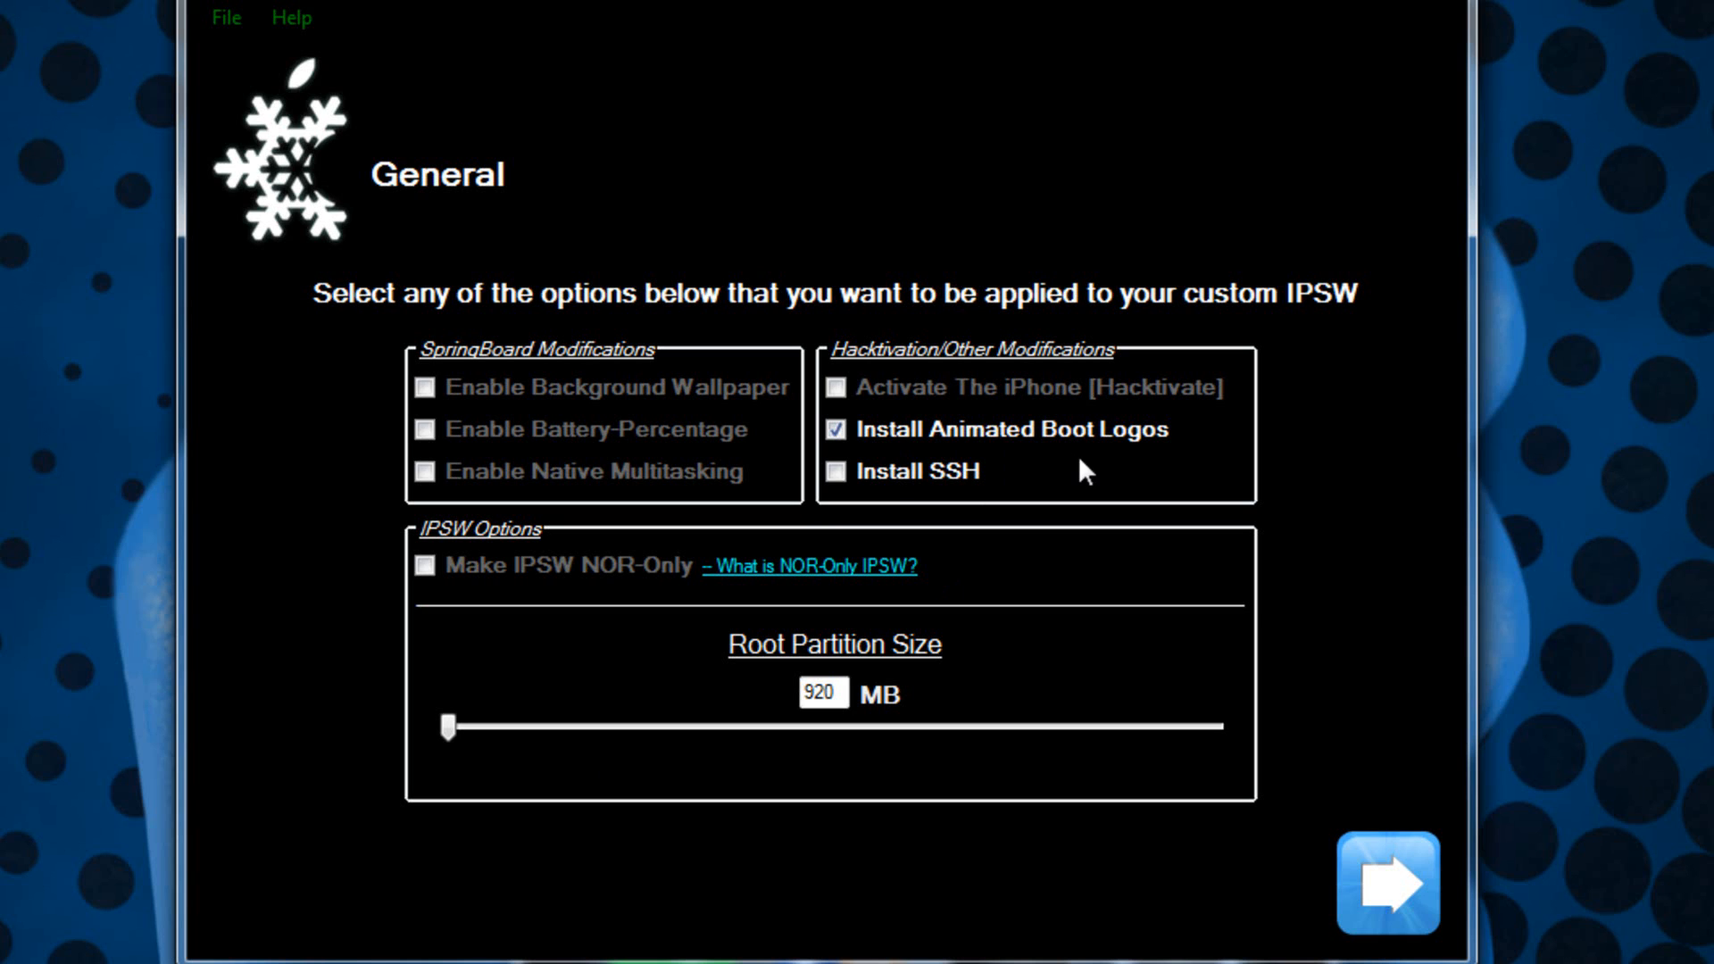
left_click(836, 471)
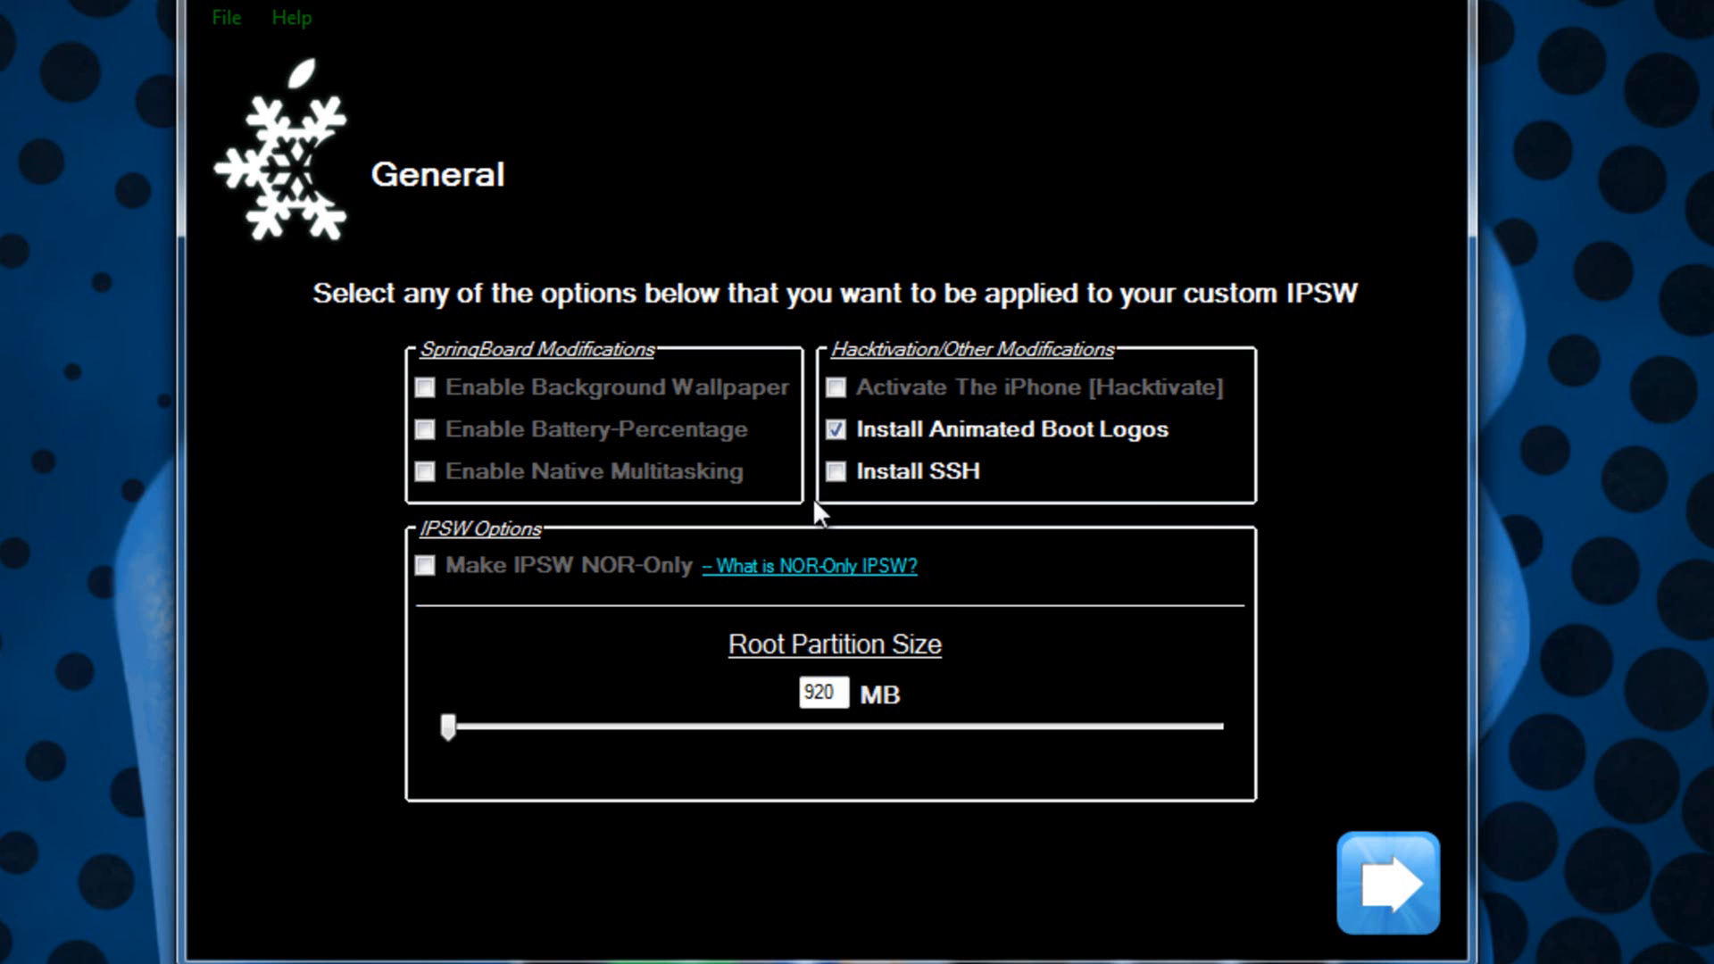
left_click(838, 471)
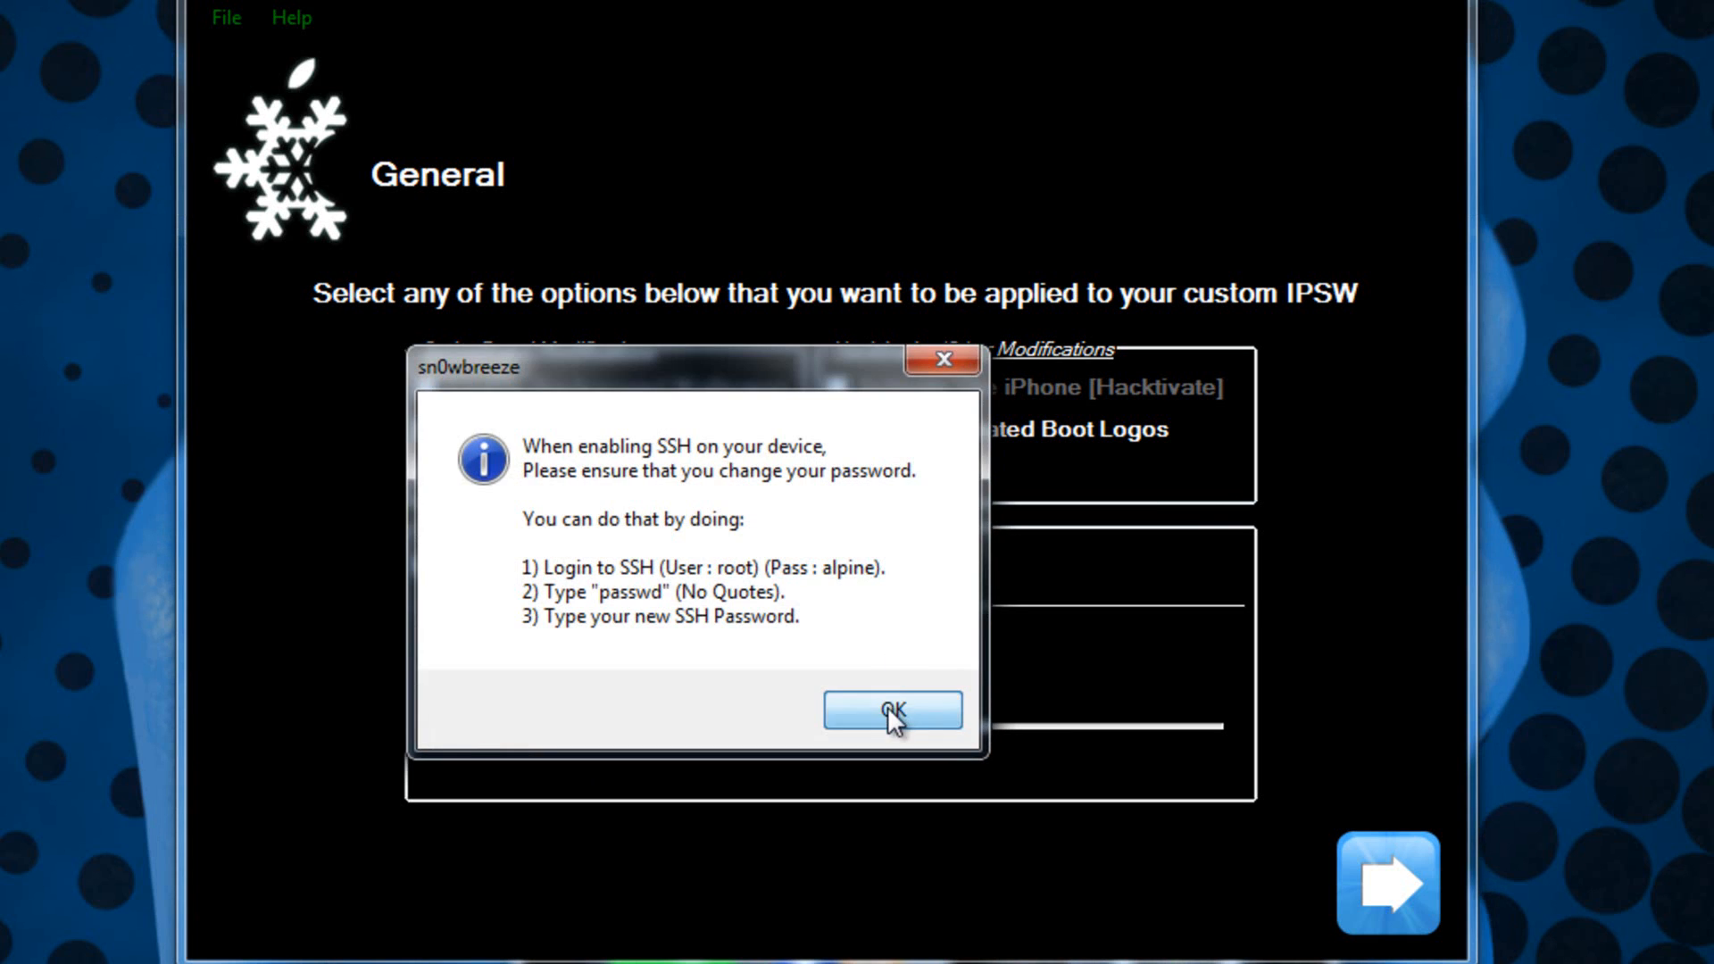
left_click(891, 711)
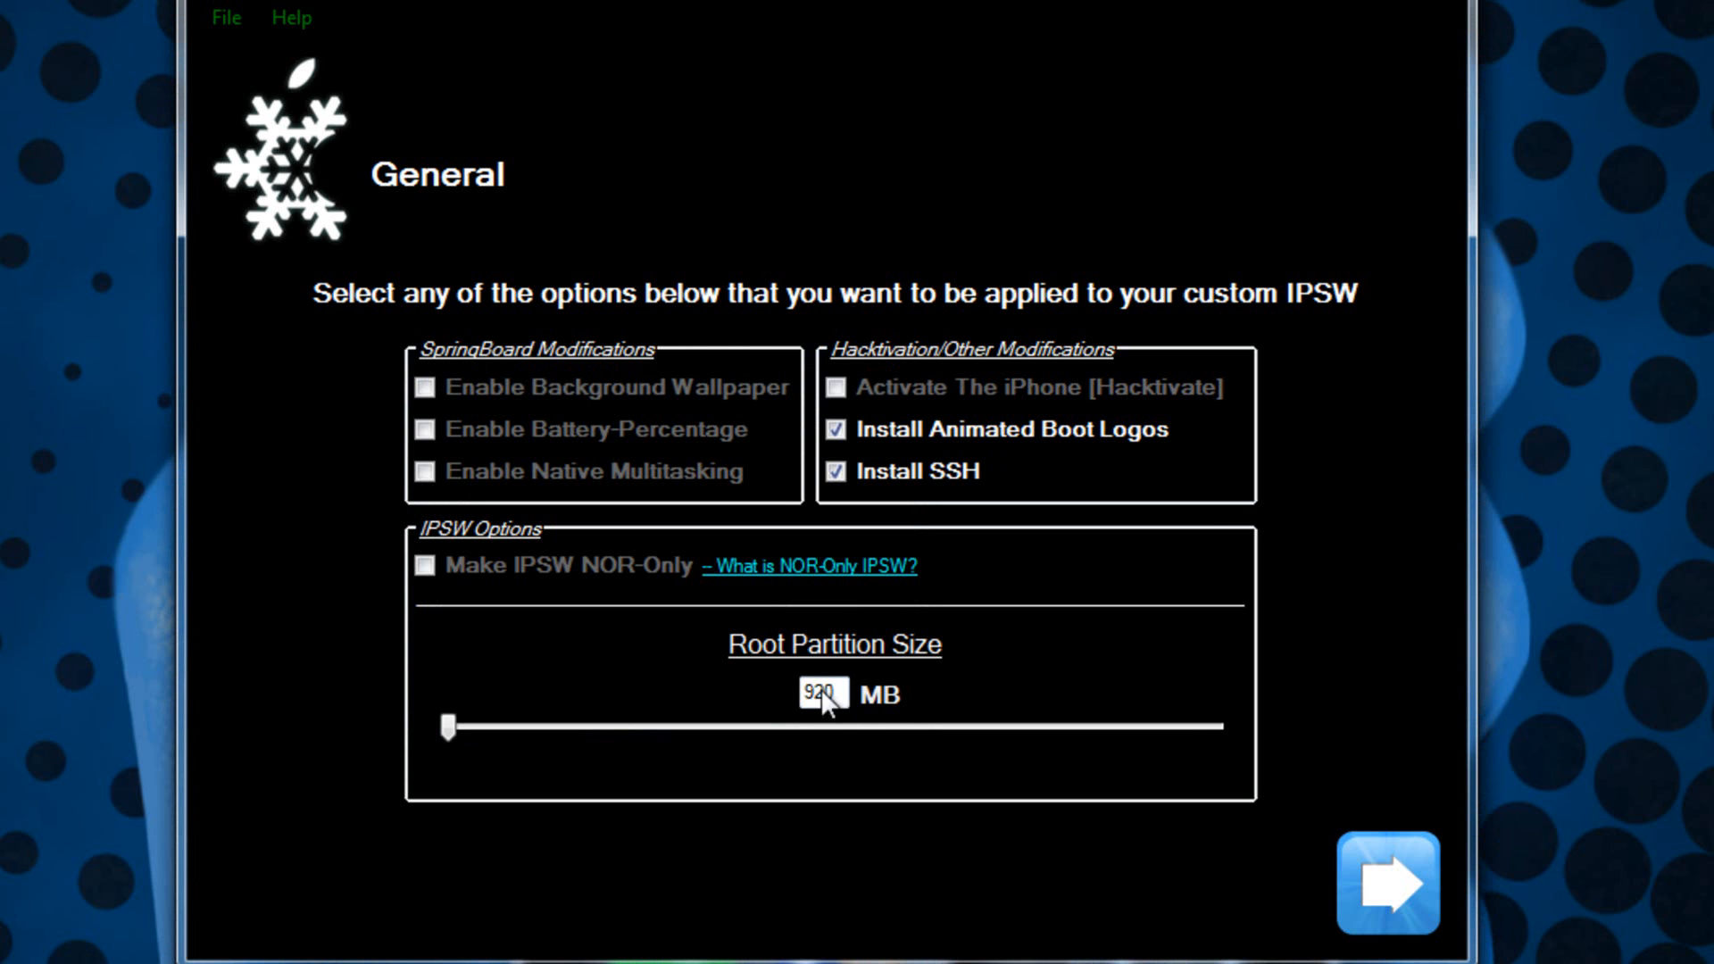
left_click(1386, 883)
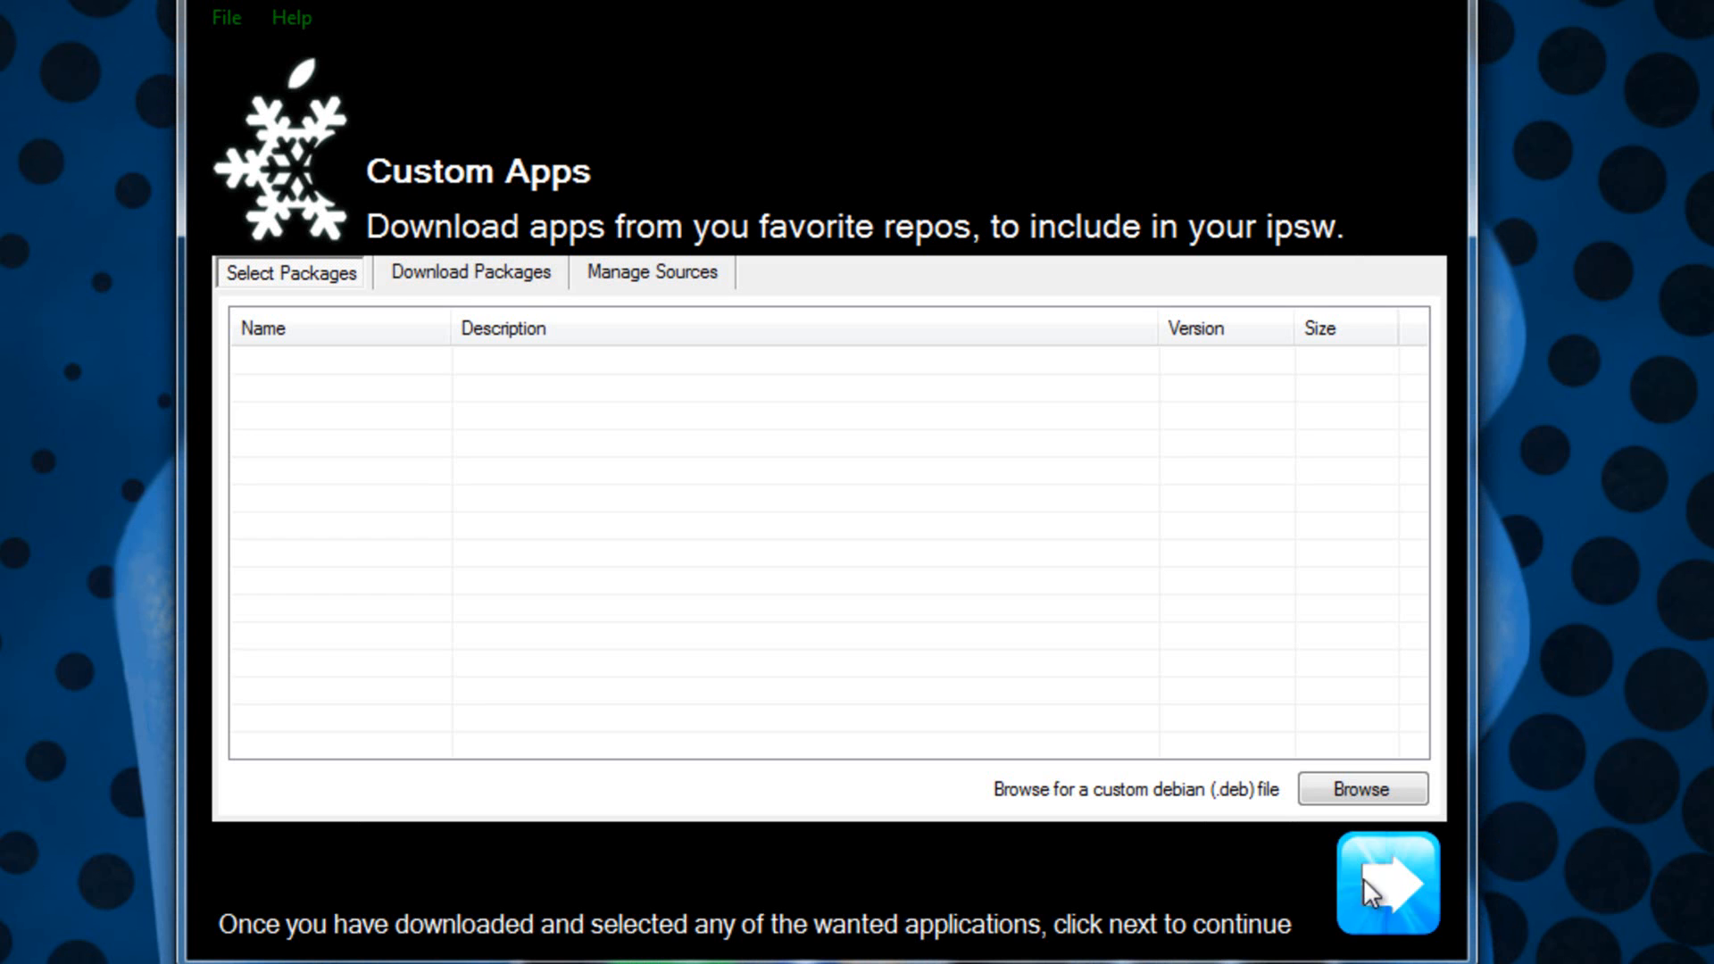
mouse_move(1133, 856)
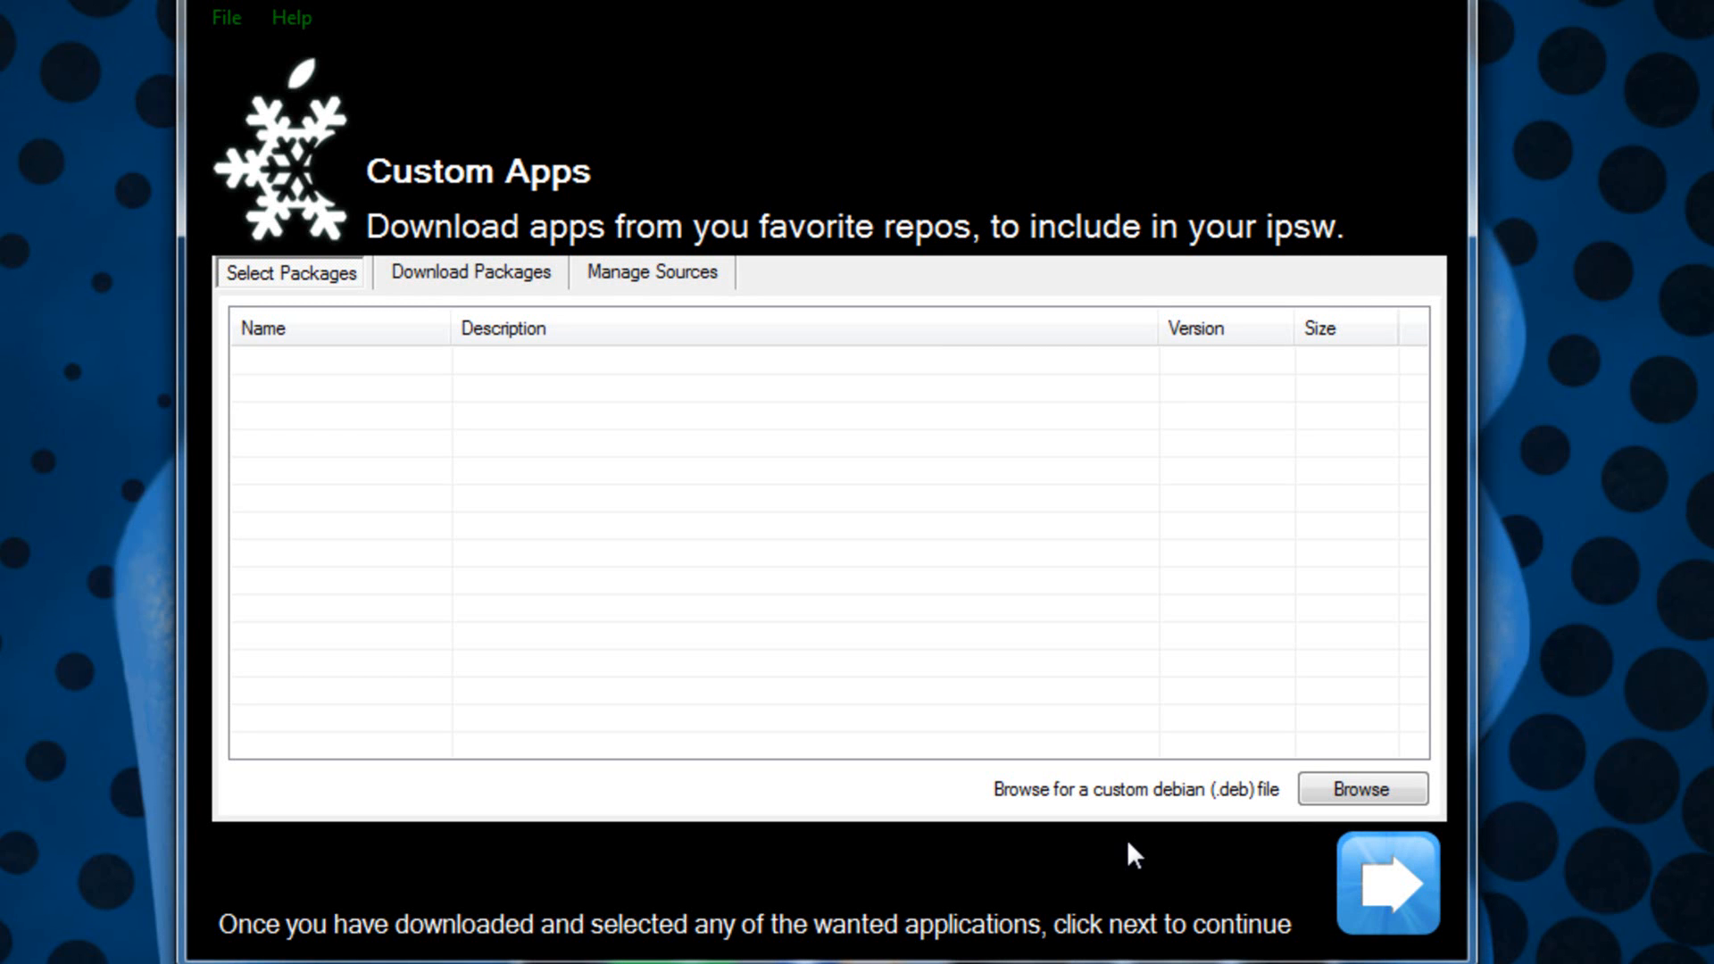
mouse_move(653, 283)
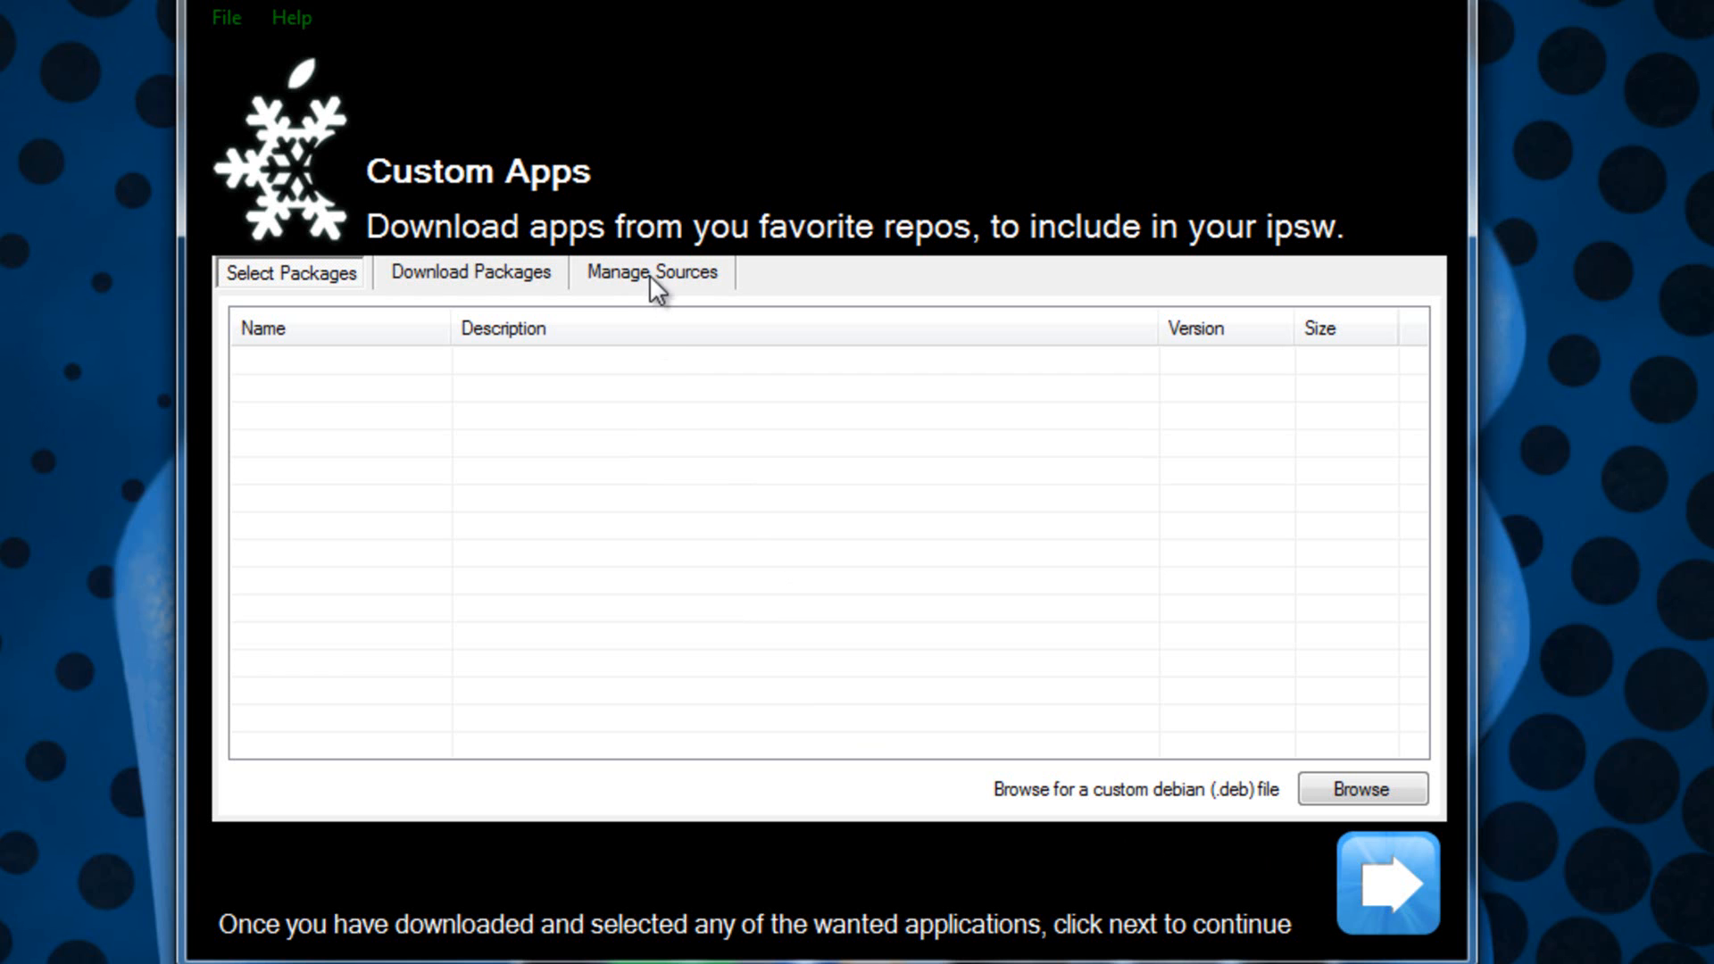
- View Manage Sources and Download Packages without adding anything, then return to iPad 4.2.1 options
left_click(651, 272)
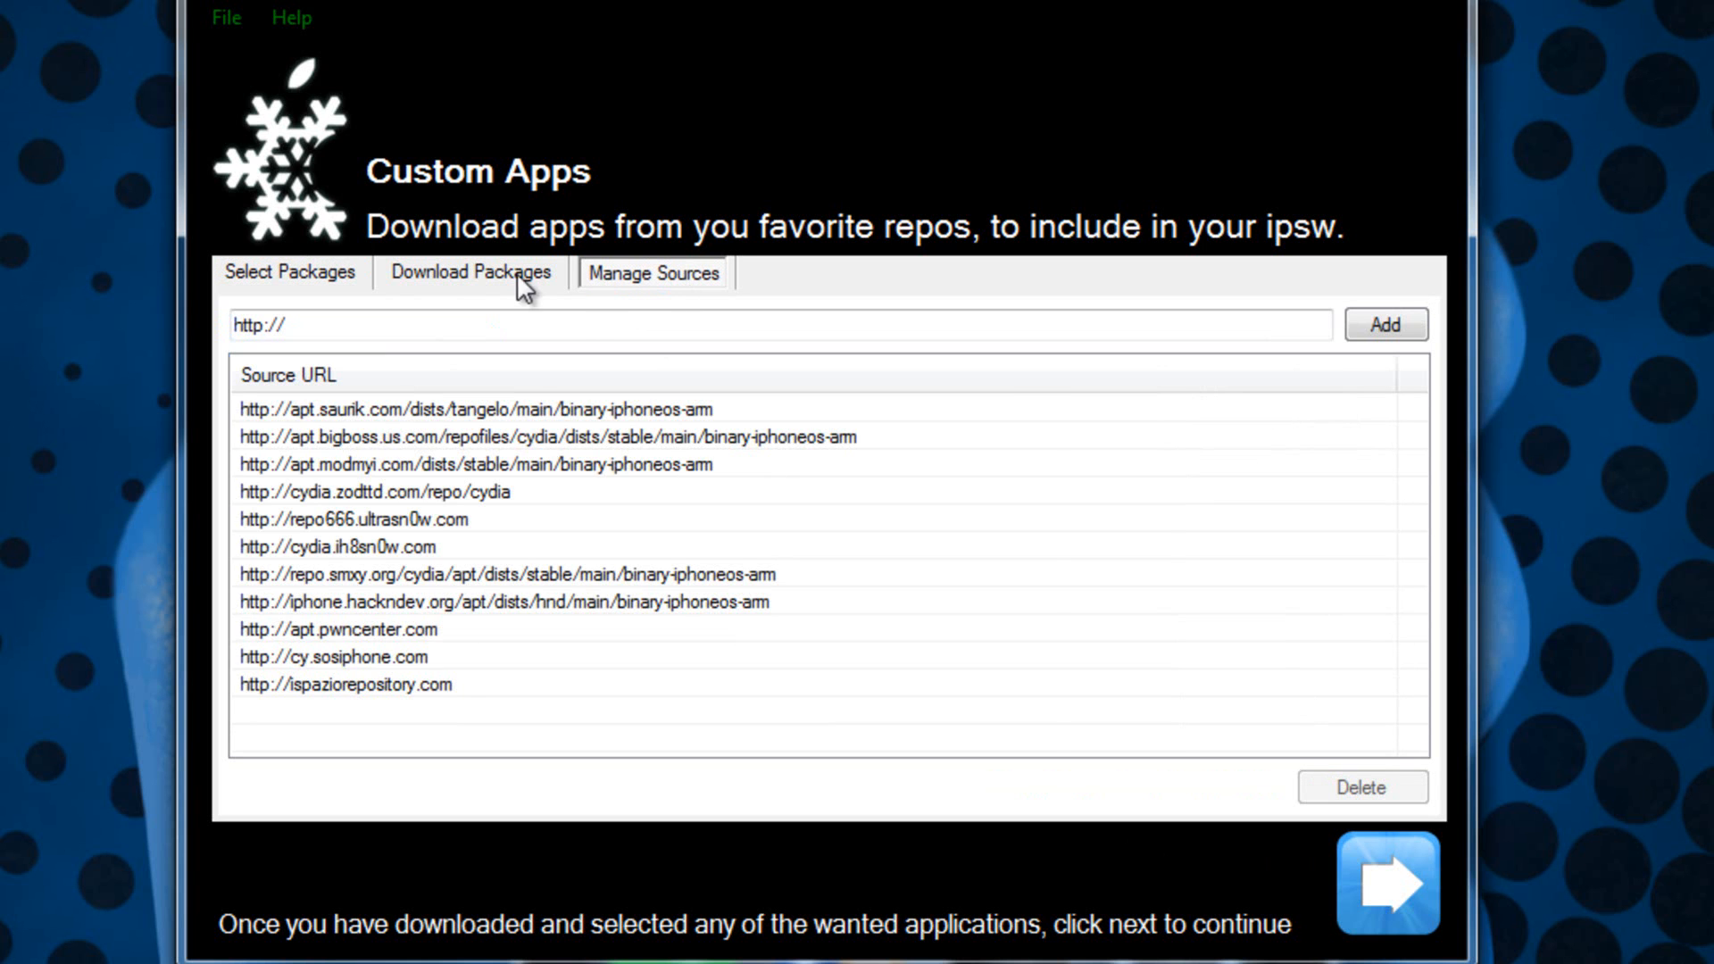
left_click(471, 273)
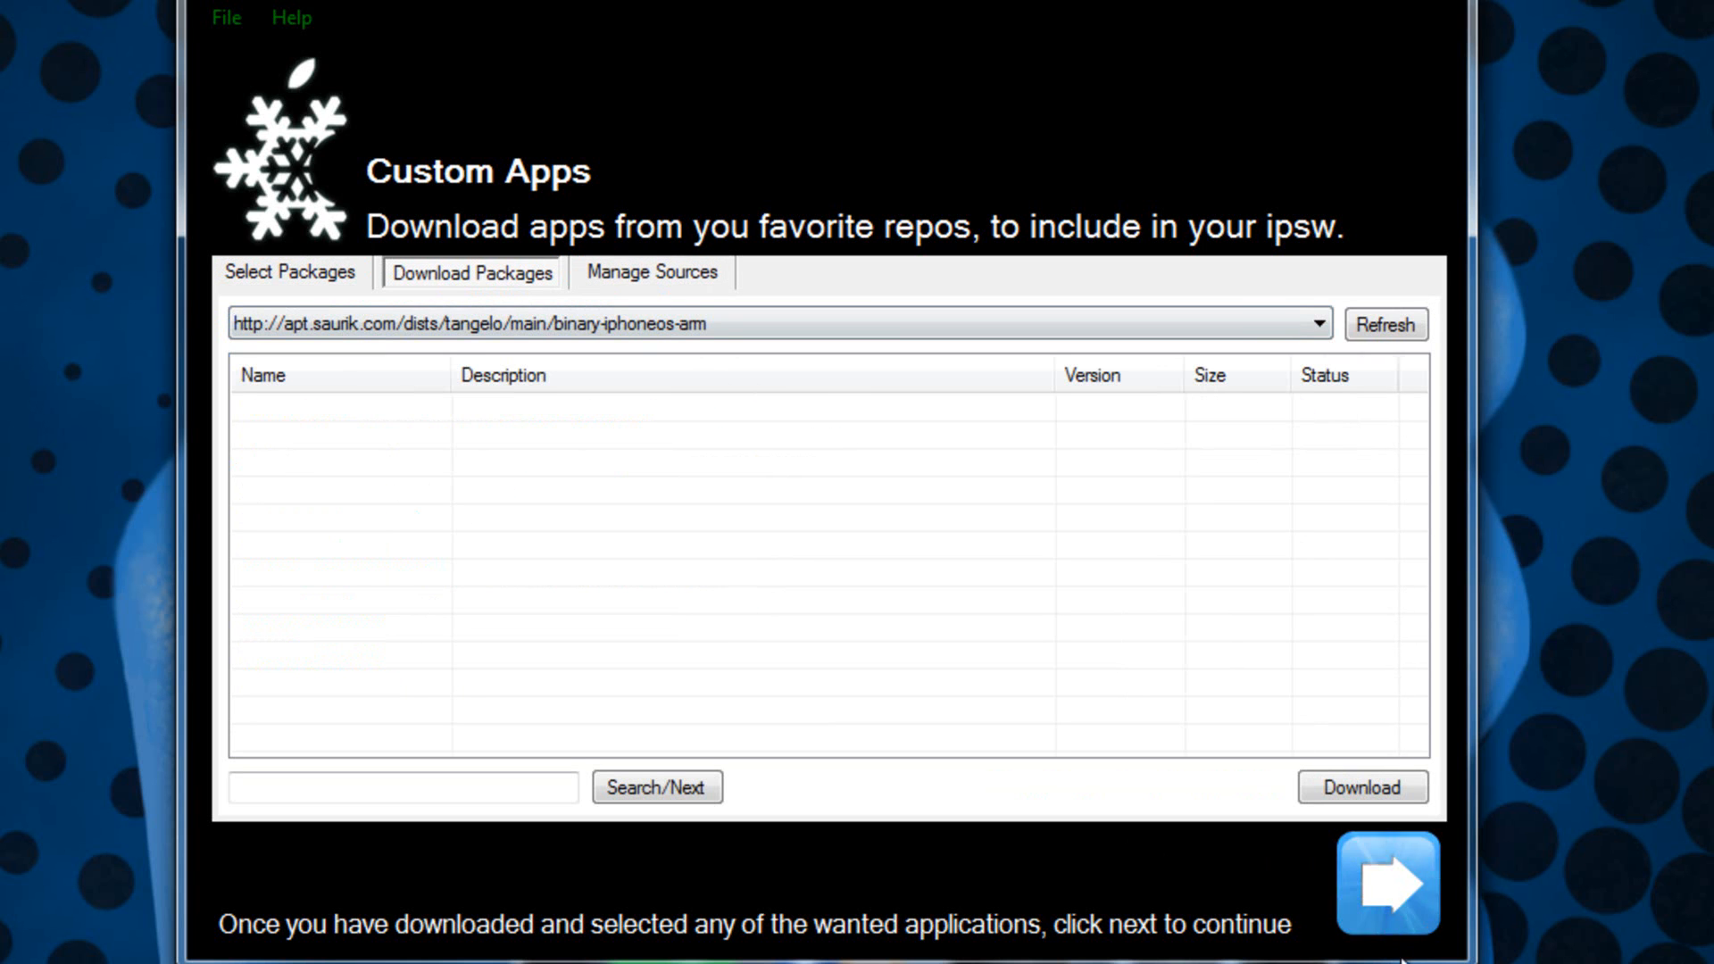
mouse_move(1276, 876)
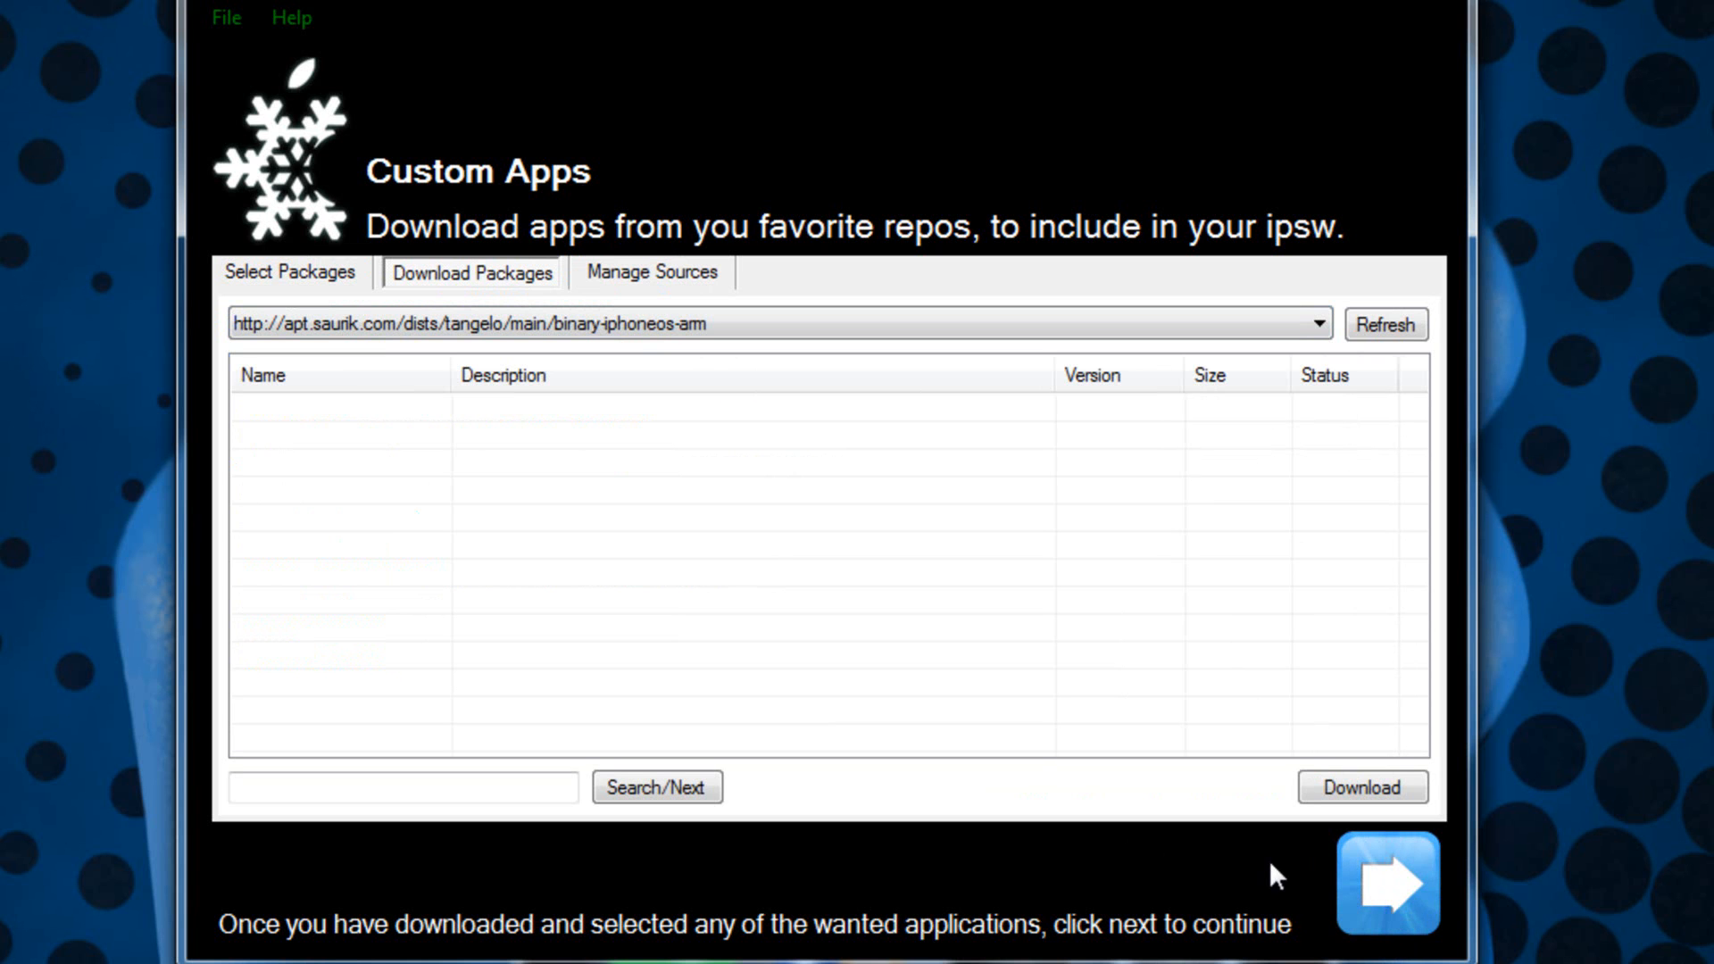
left_click(1387, 883)
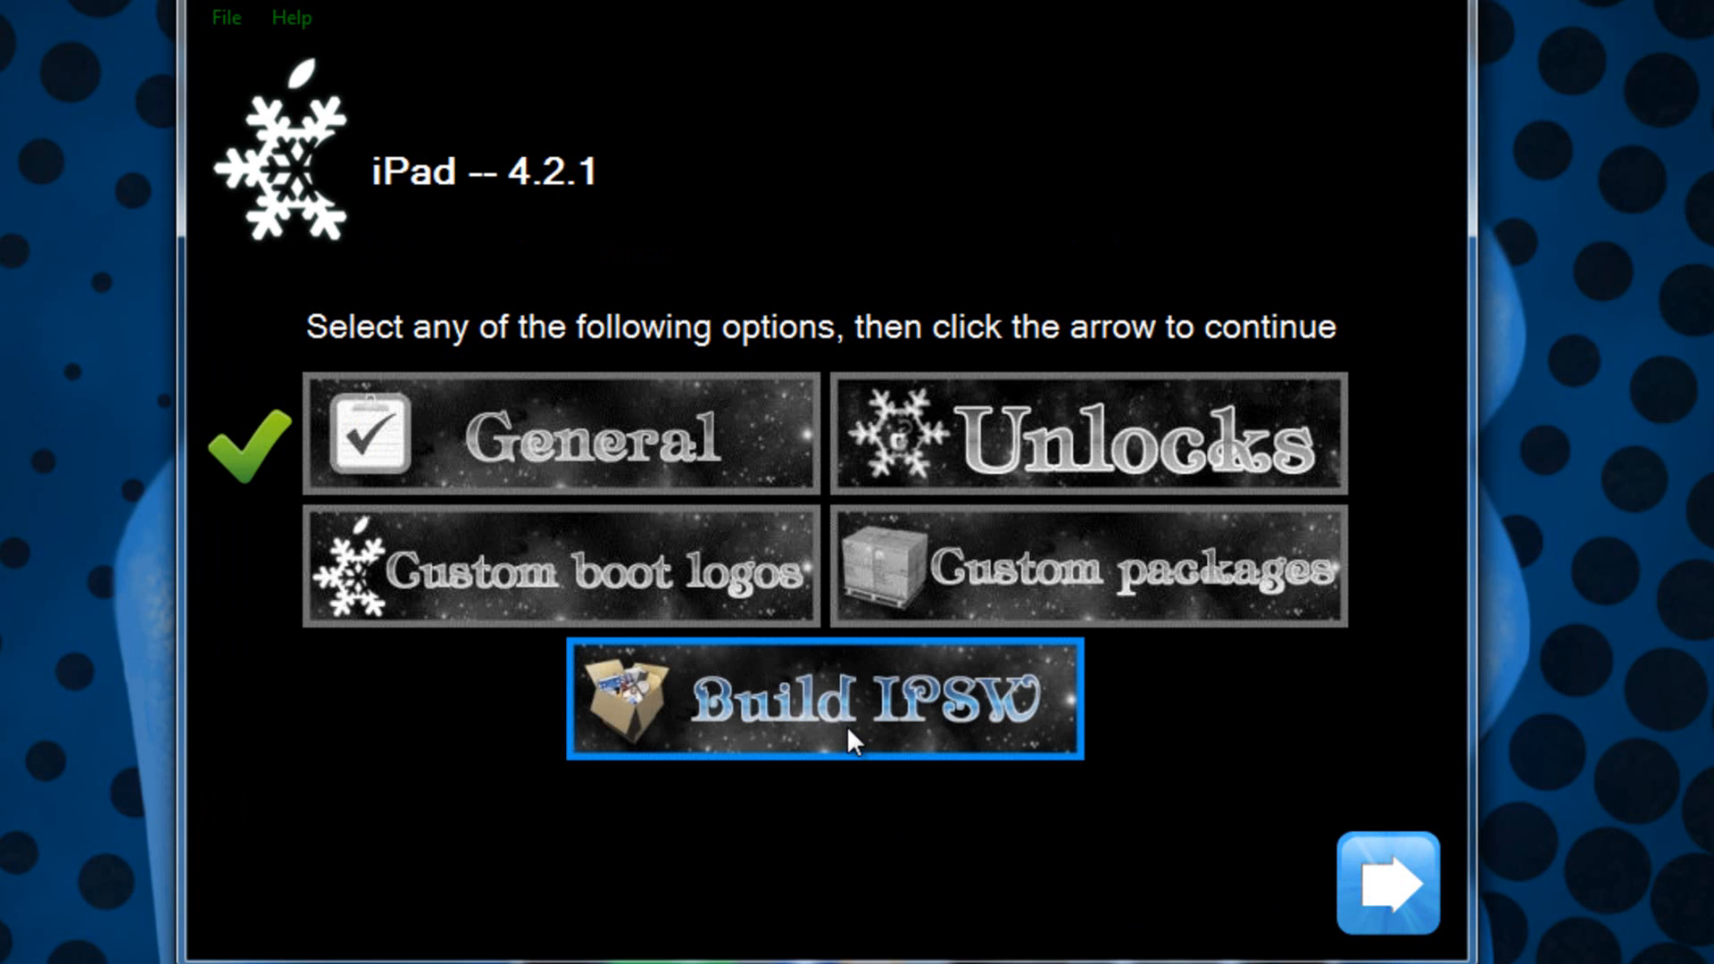
- Build the custom iPad 4.2.1 IPSW, playing PacMan during the build, then exit sn0wbreeze
left_click(824, 700)
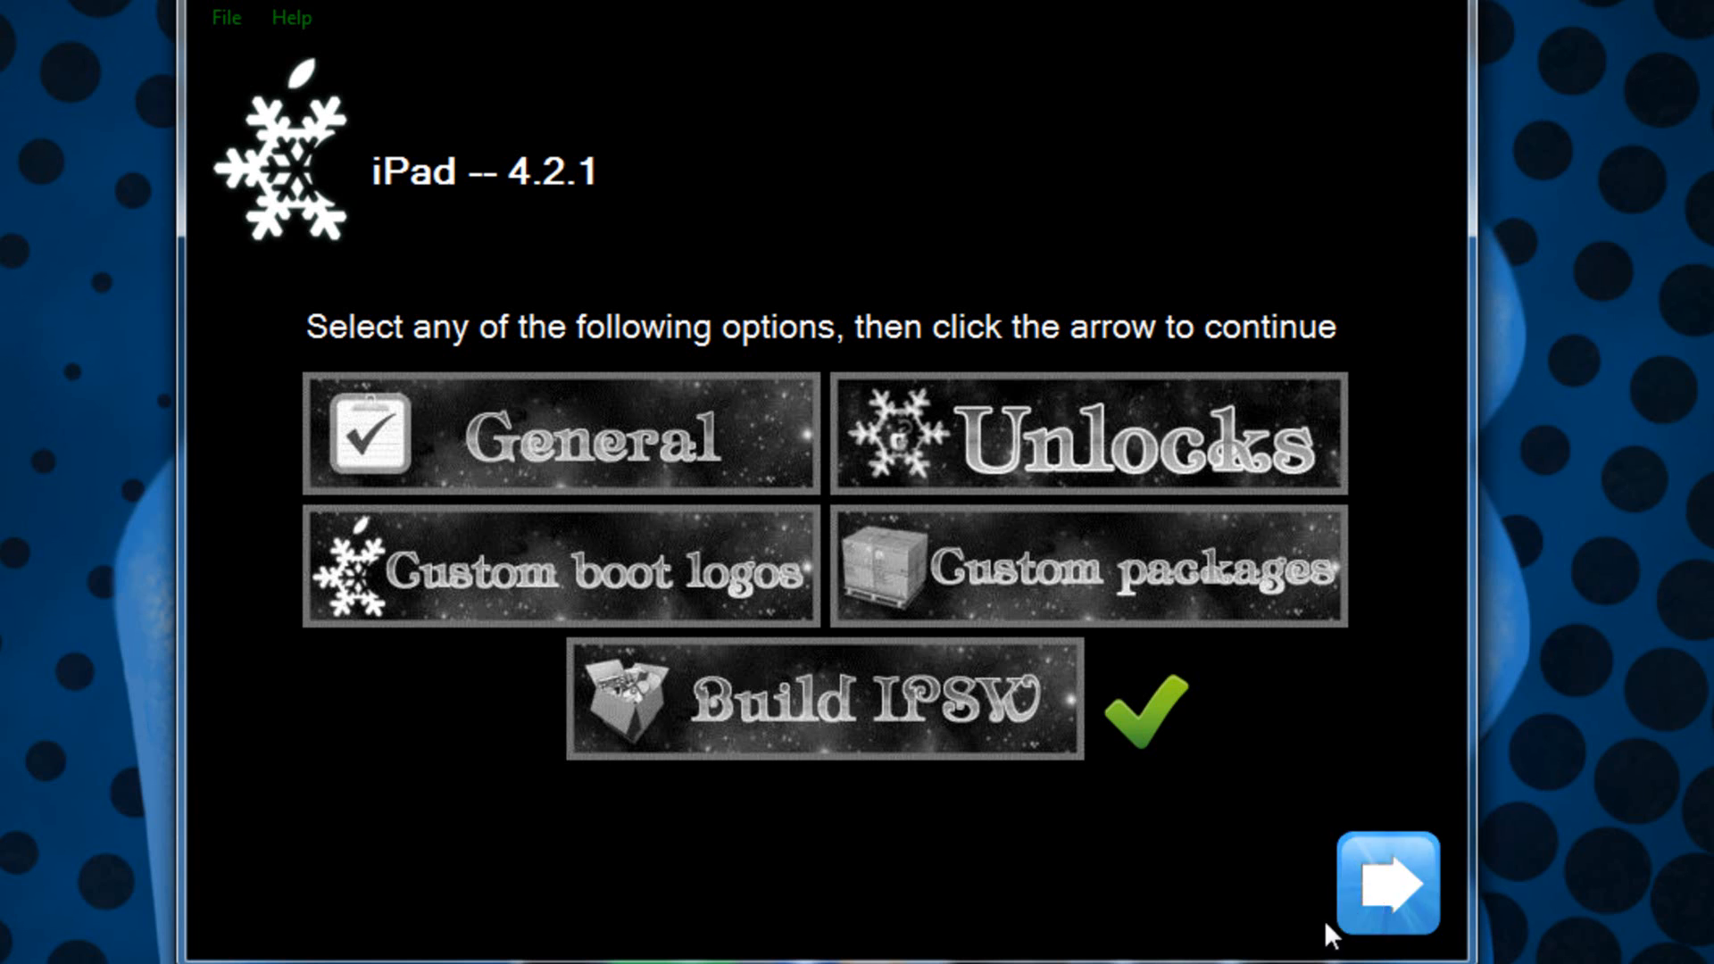
left_click(1386, 884)
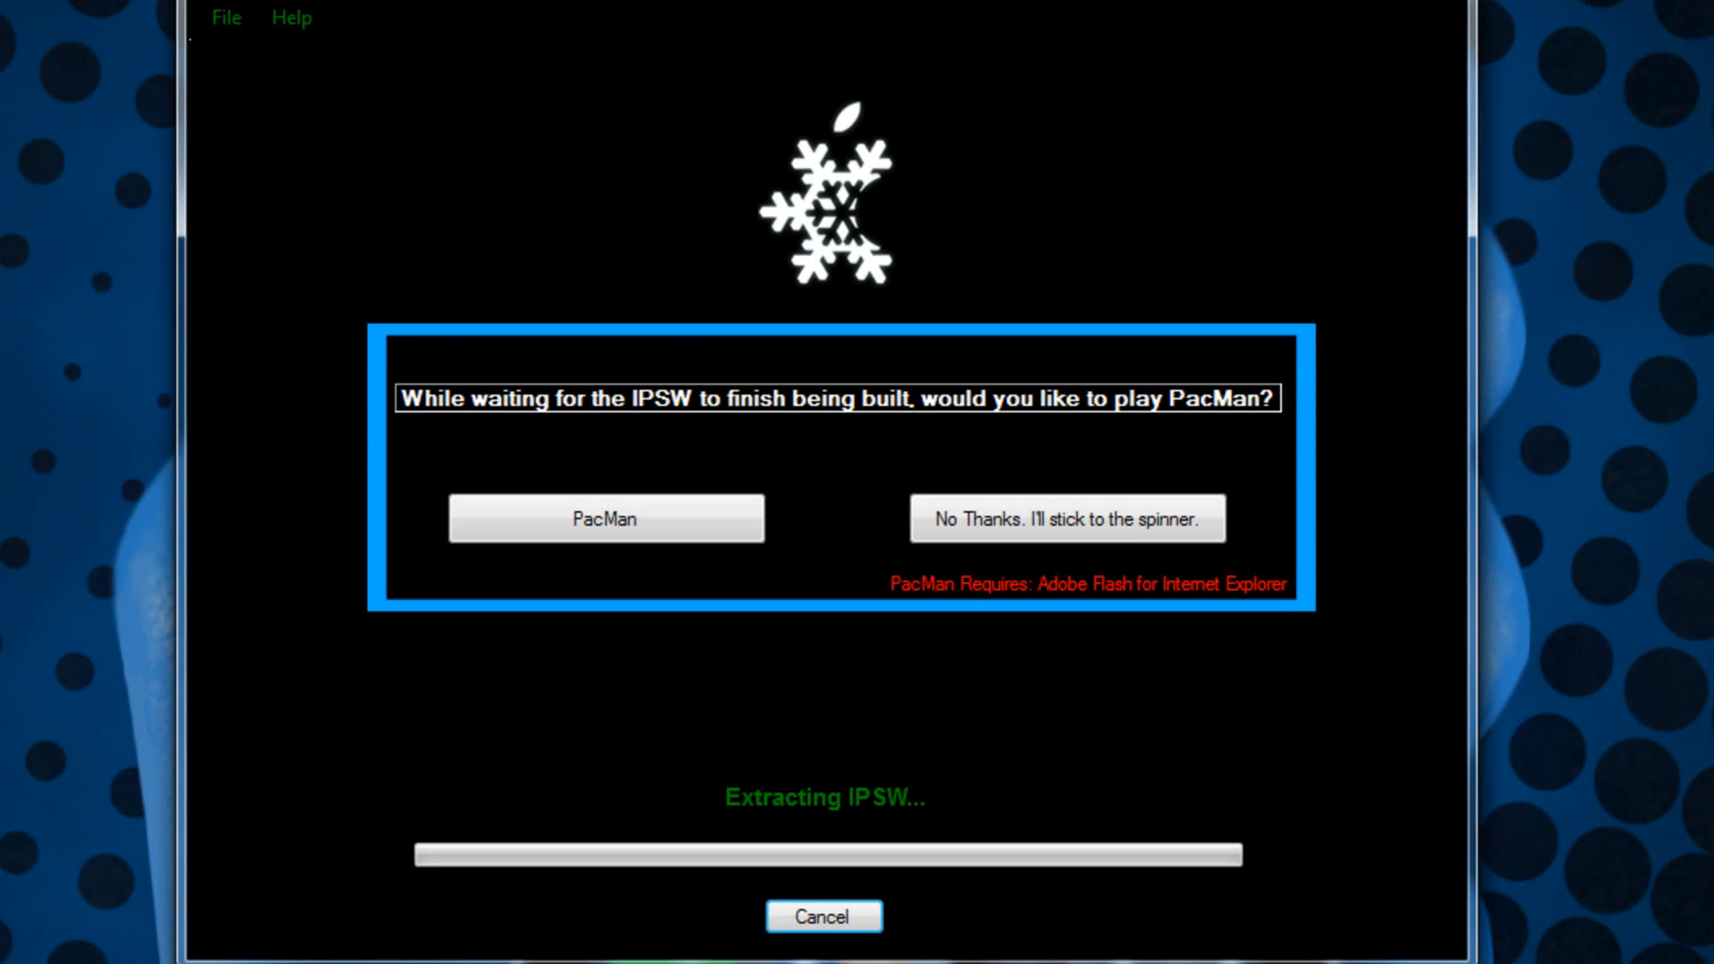
left_click(605, 518)
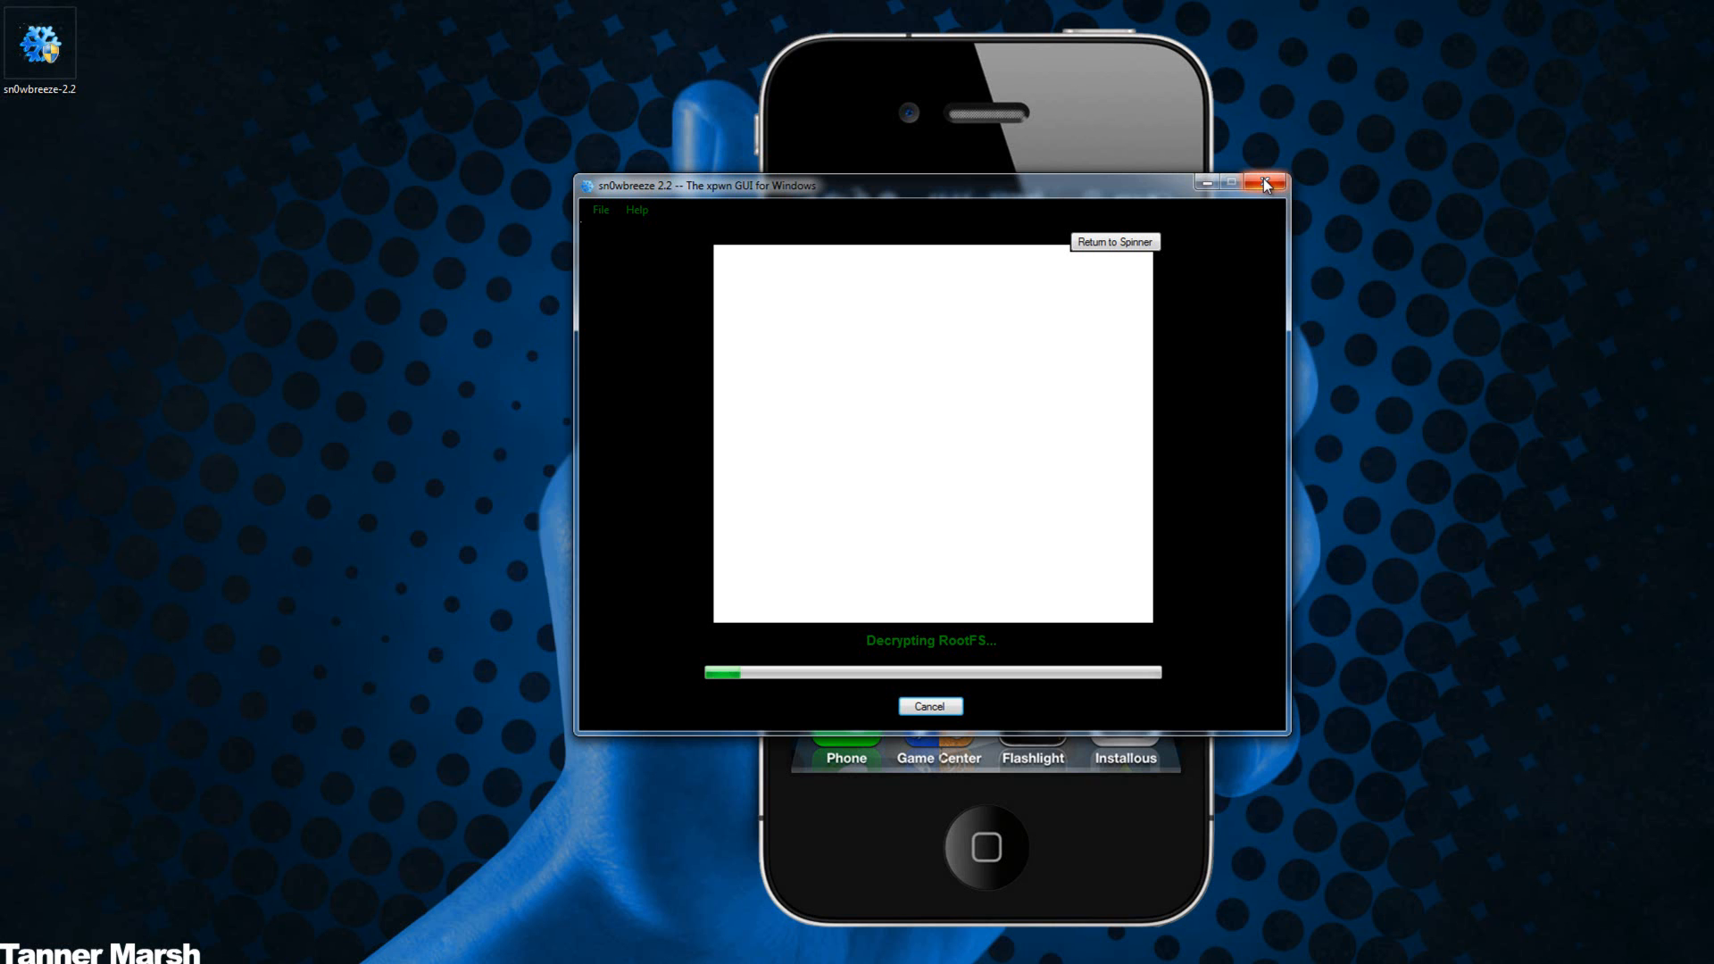
left_click(1265, 184)
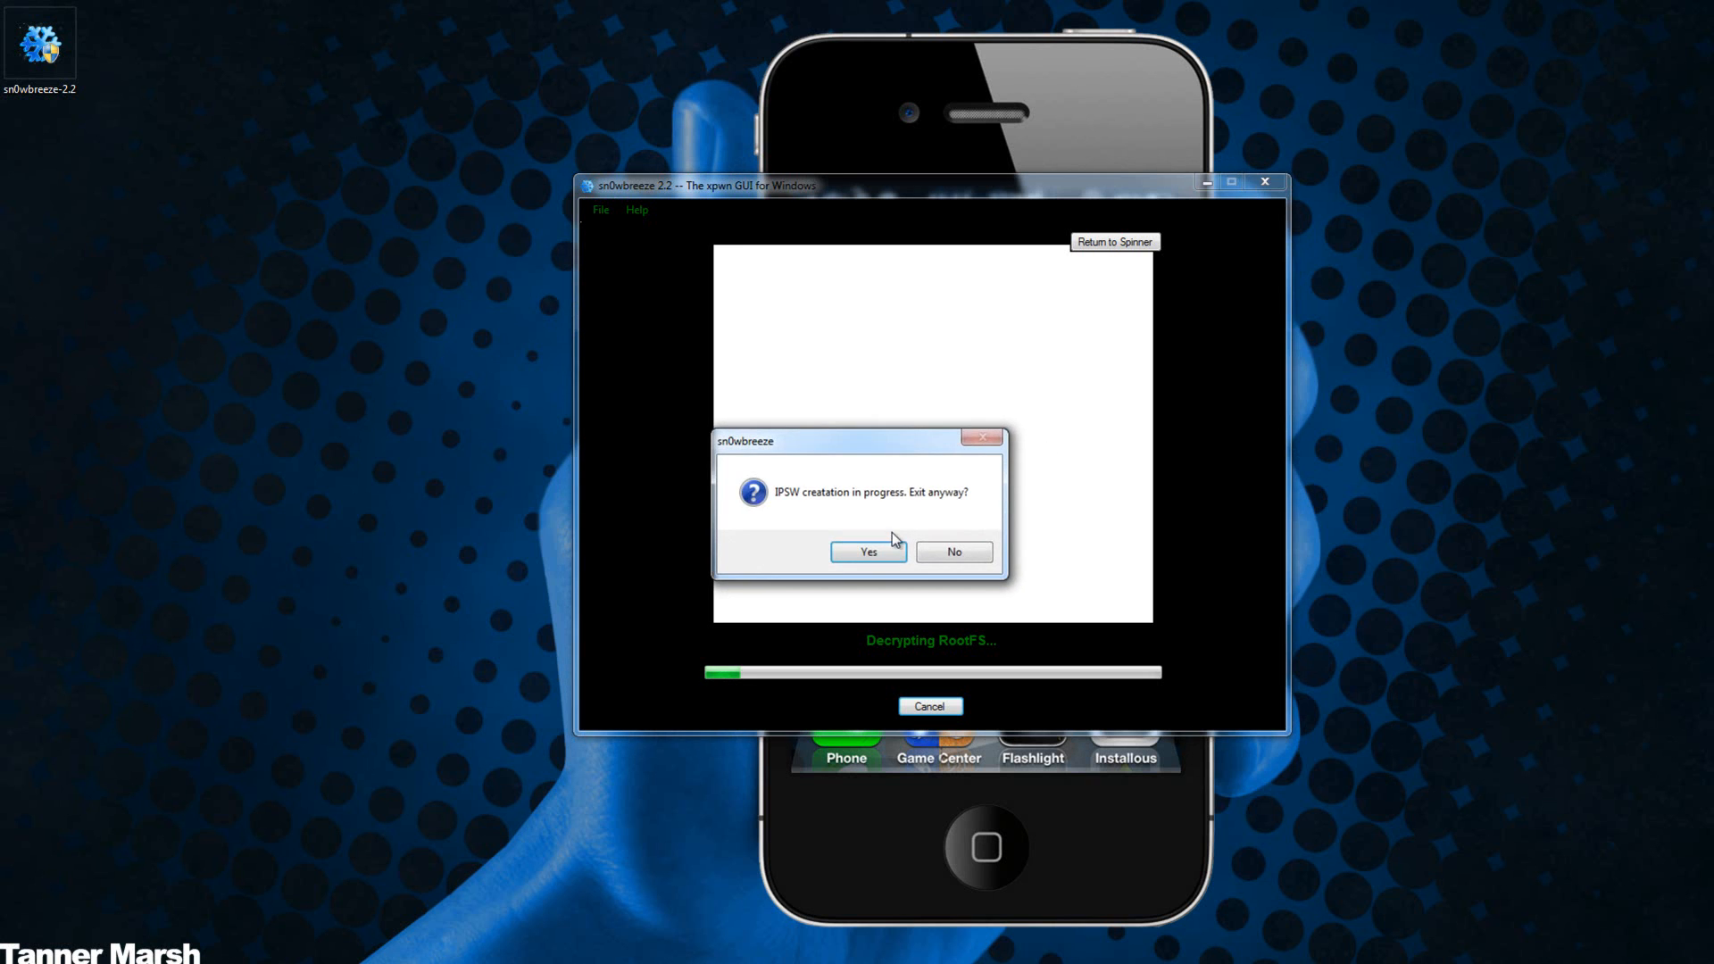
left_click(867, 552)
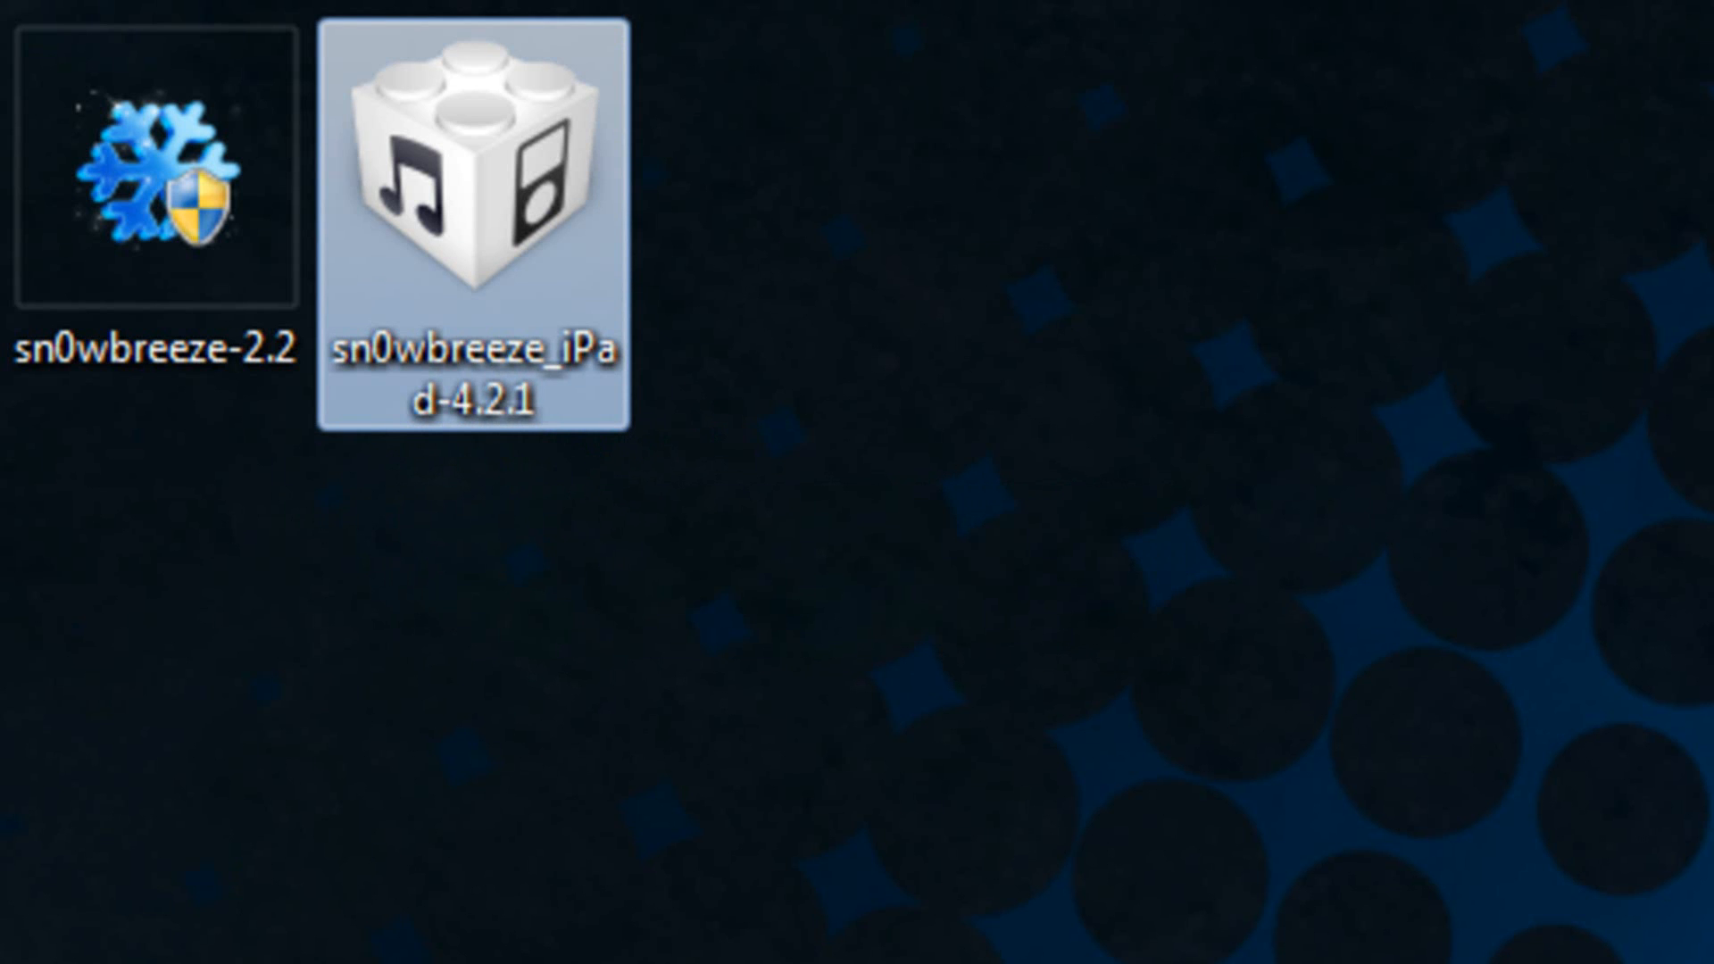
- Open the sn0wbreeze_iPad-4.2.1 firmware from the desktop to launch iTunes
double_click(472, 219)
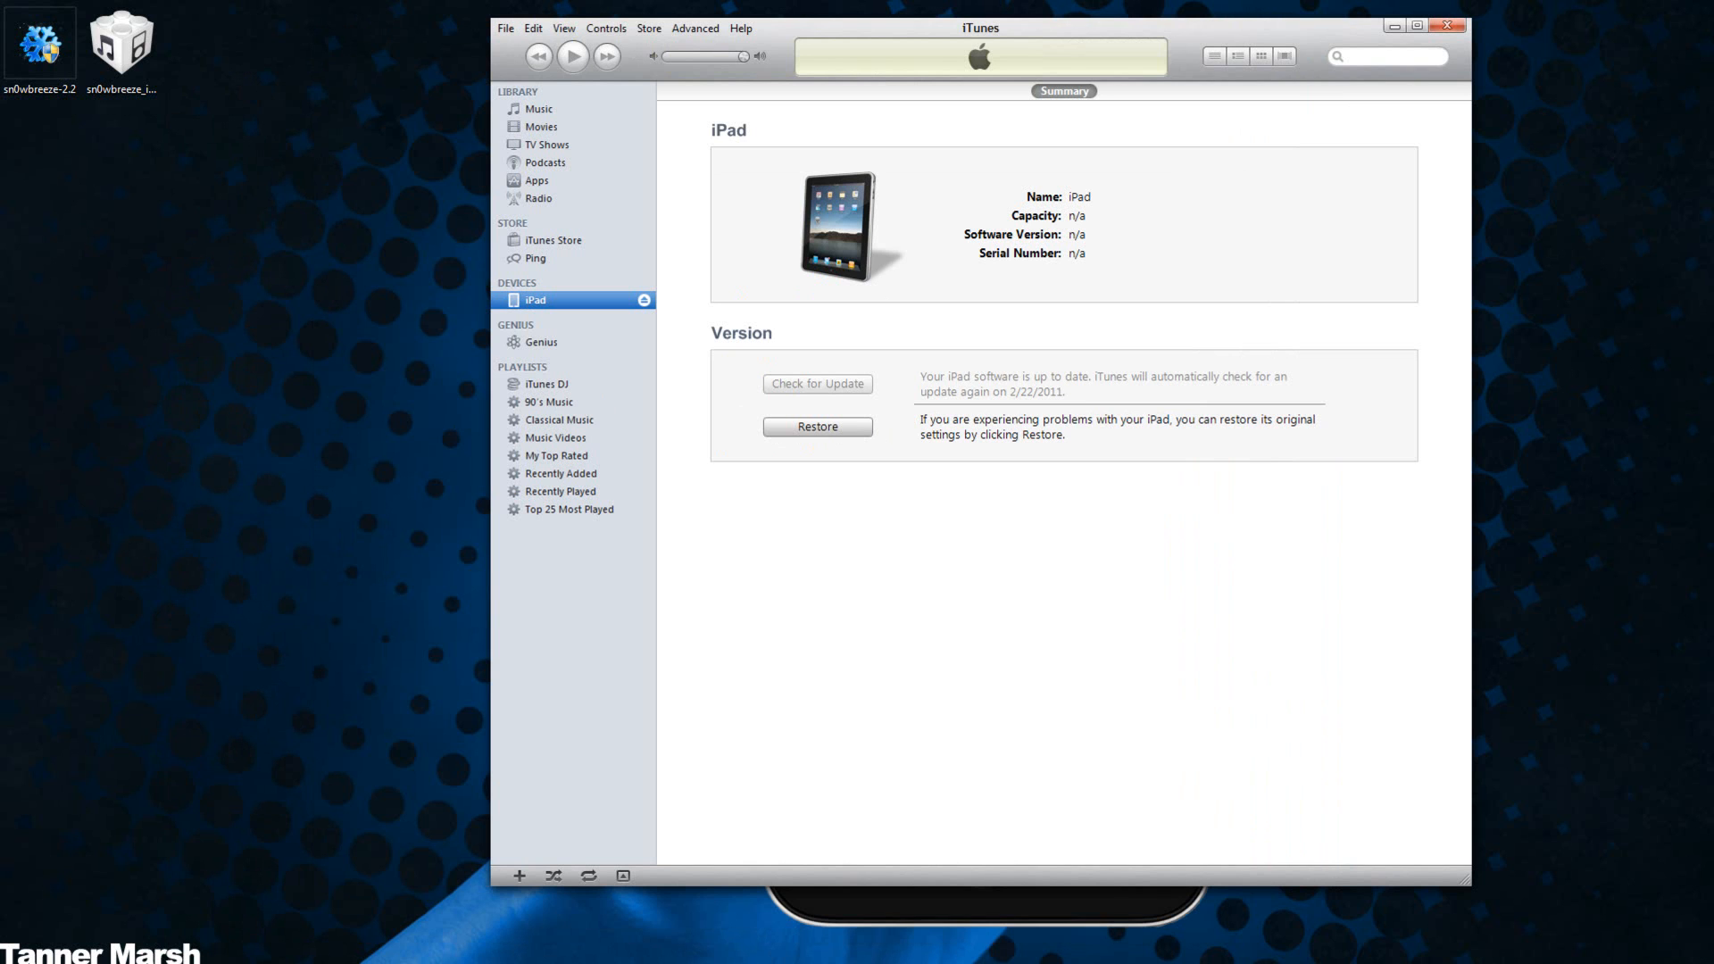
mouse_move(846, 434)
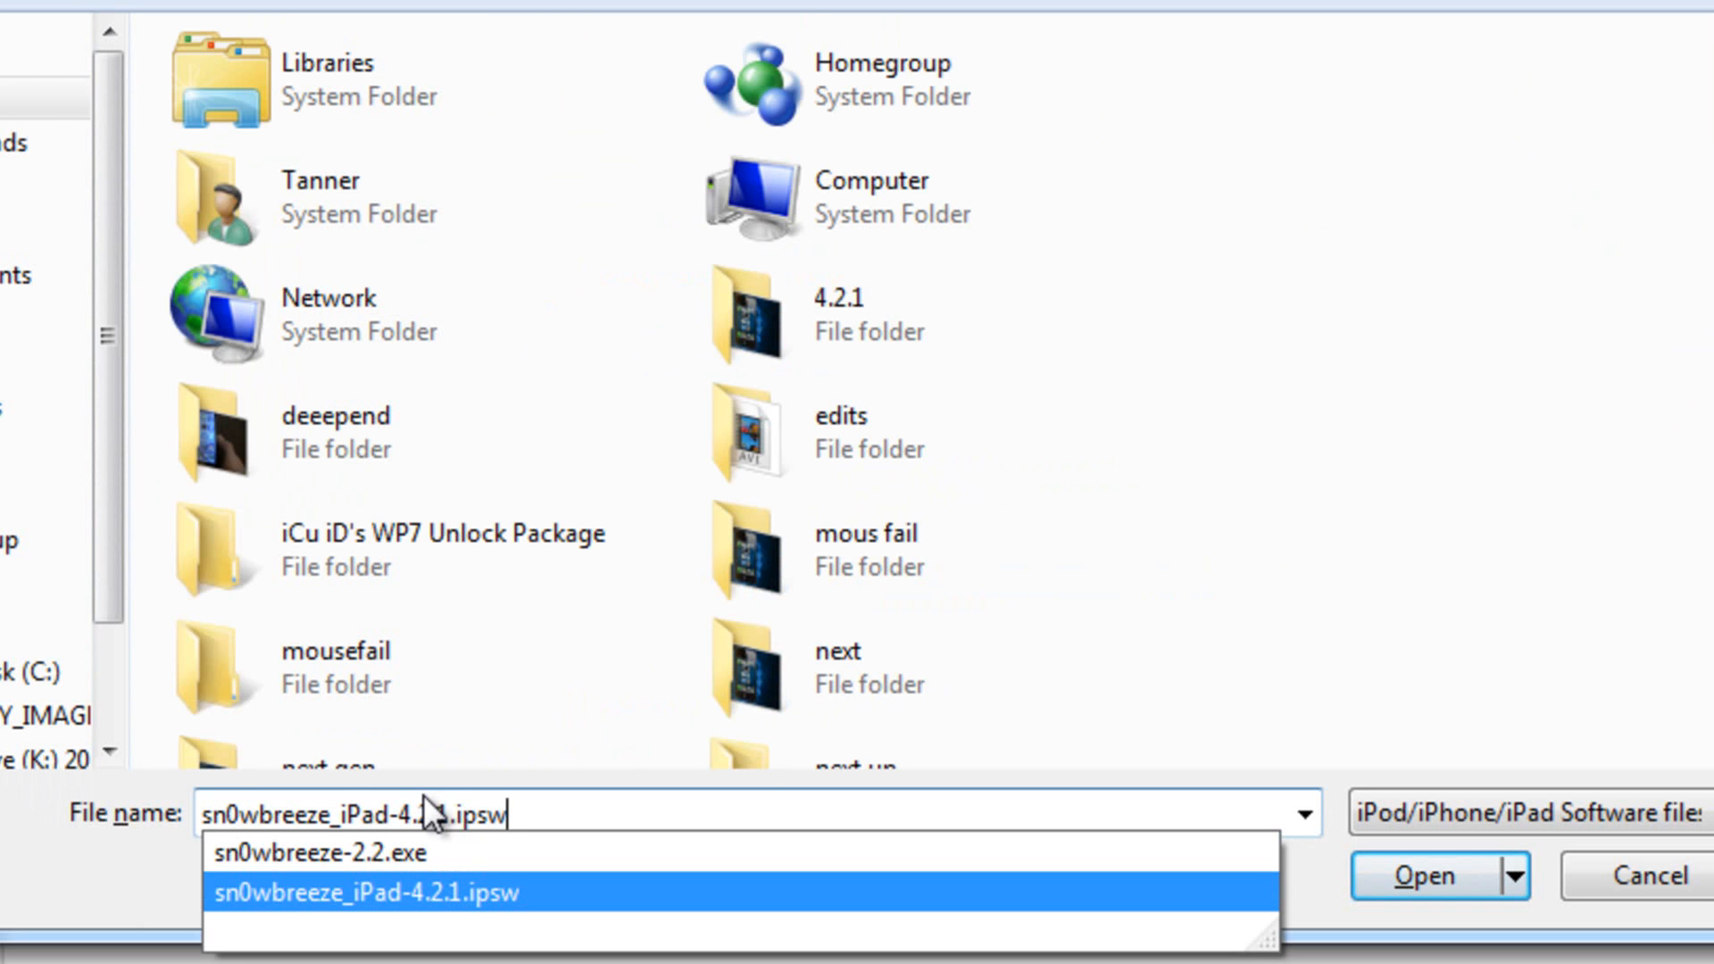
- Select sn0wbreeze_iPad-4.2.1.ipsw and confirm erasing and restoring the iPad with it
left_click(1423, 875)
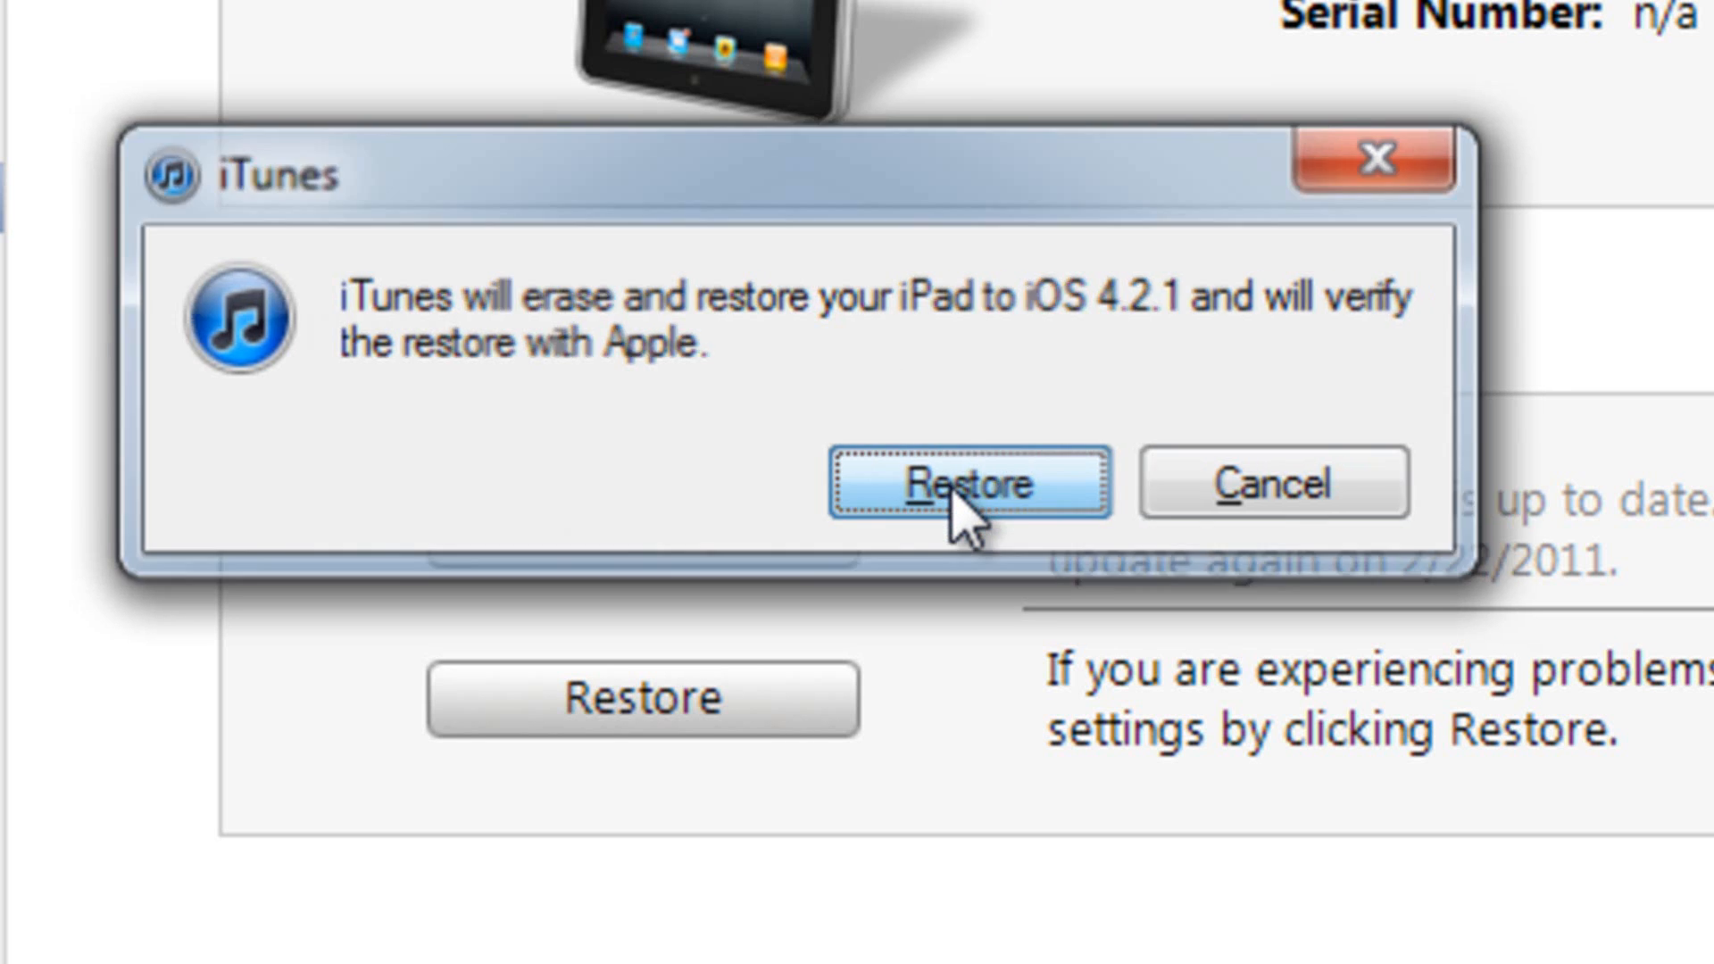
left_click(974, 483)
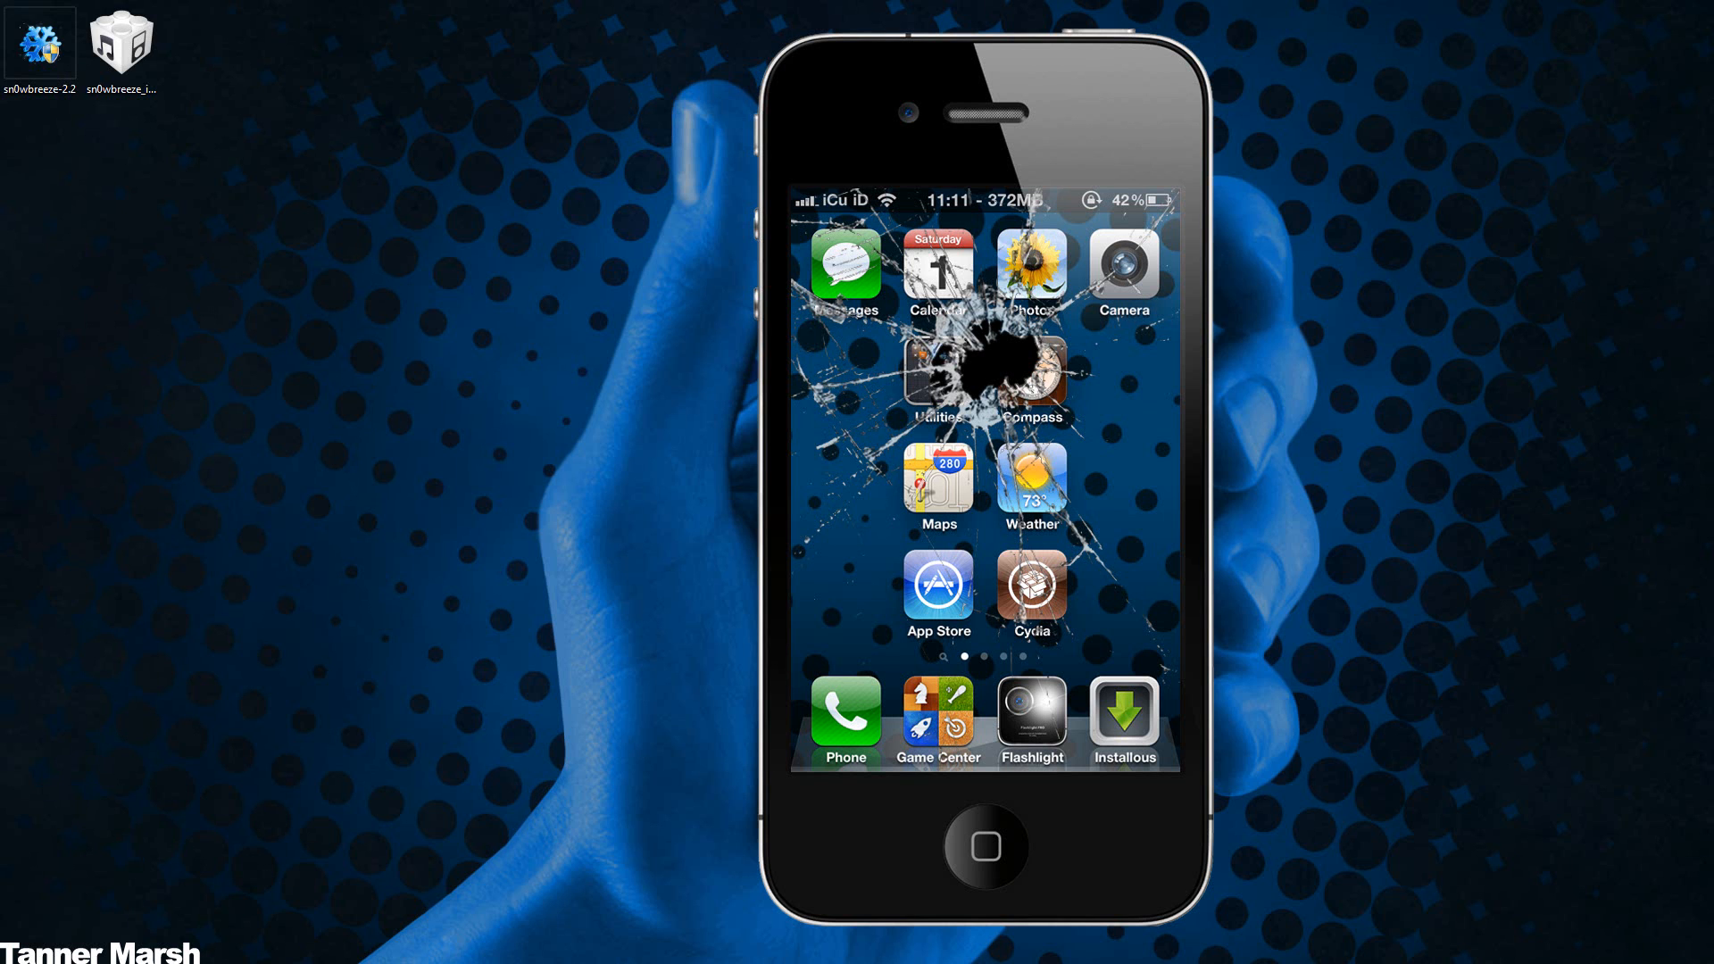
left_click(40, 45)
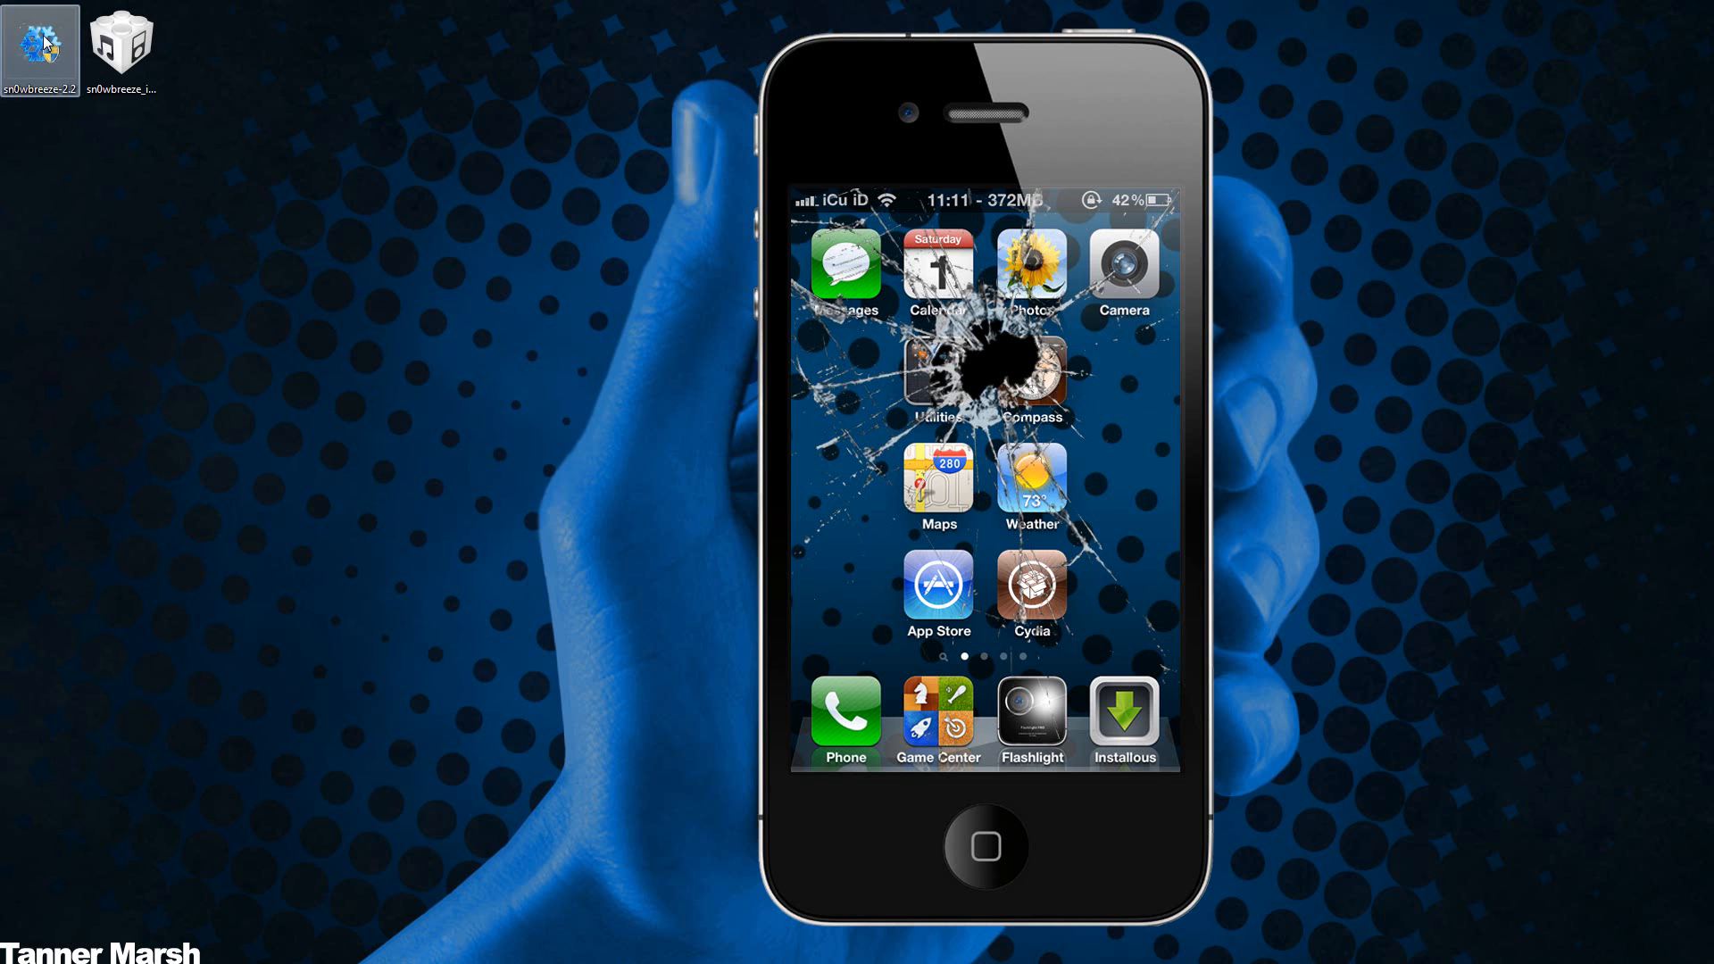